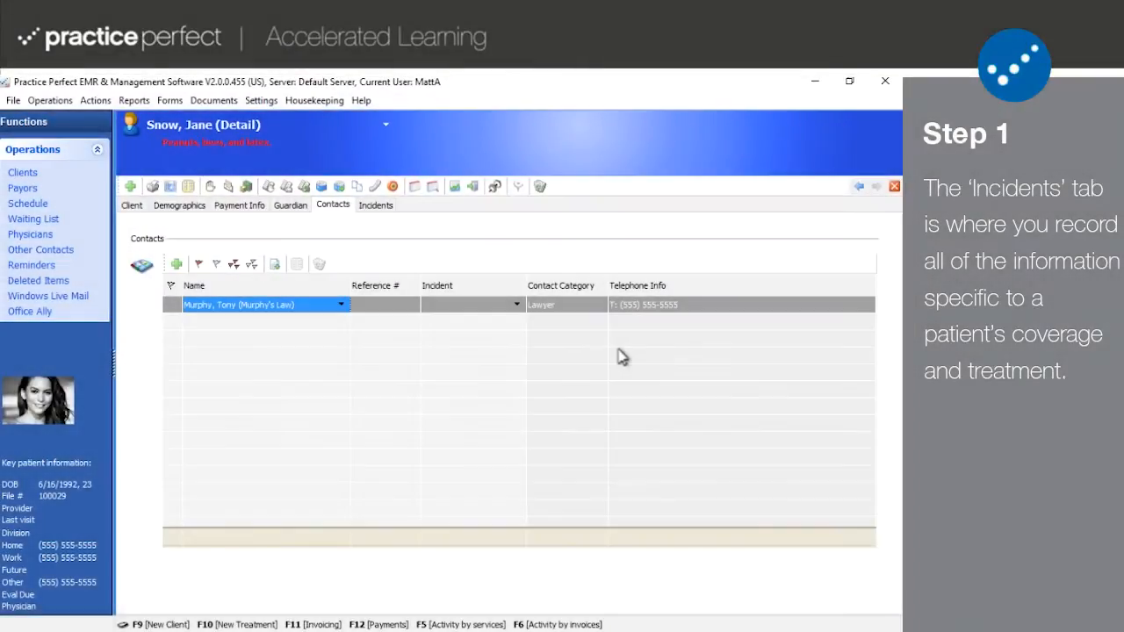
mouse_move(453, 249)
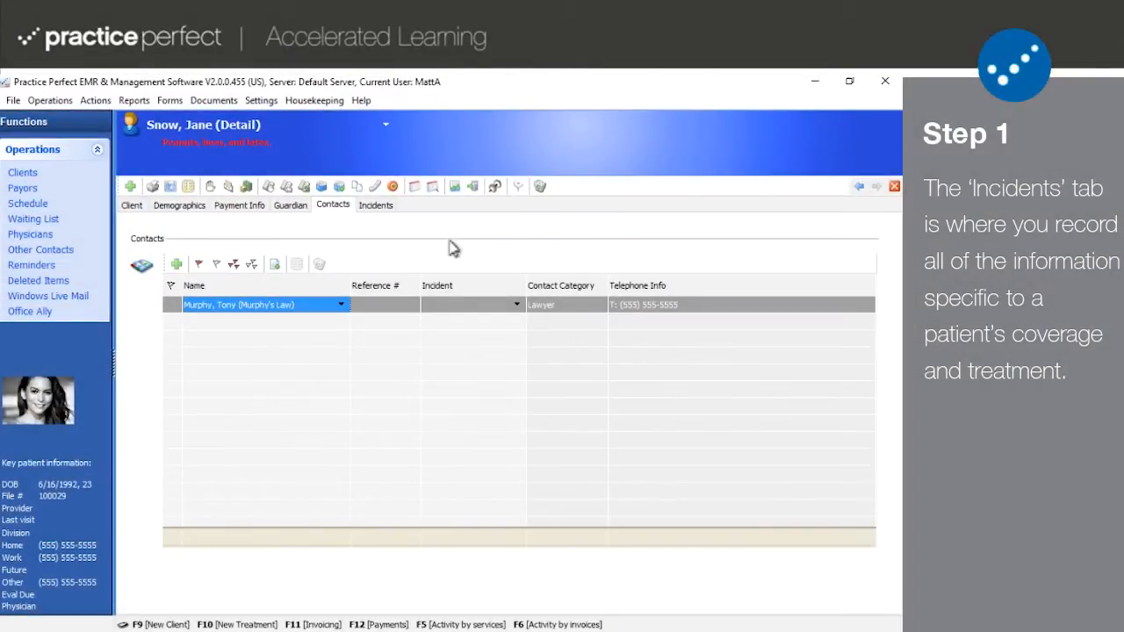
click(376, 204)
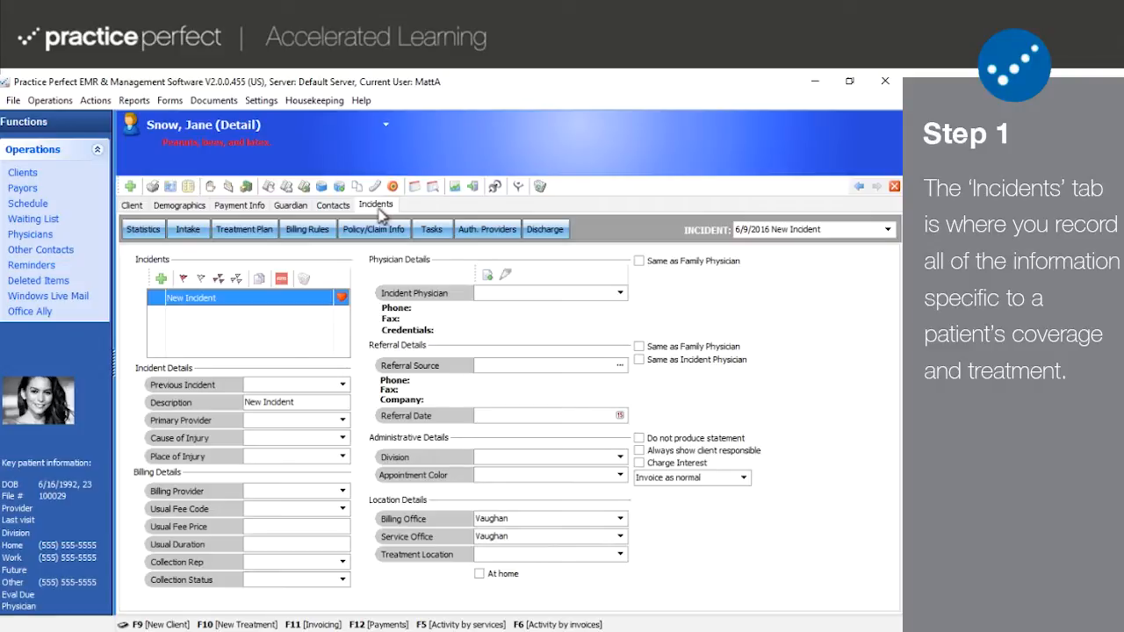
mouse_move(364, 285)
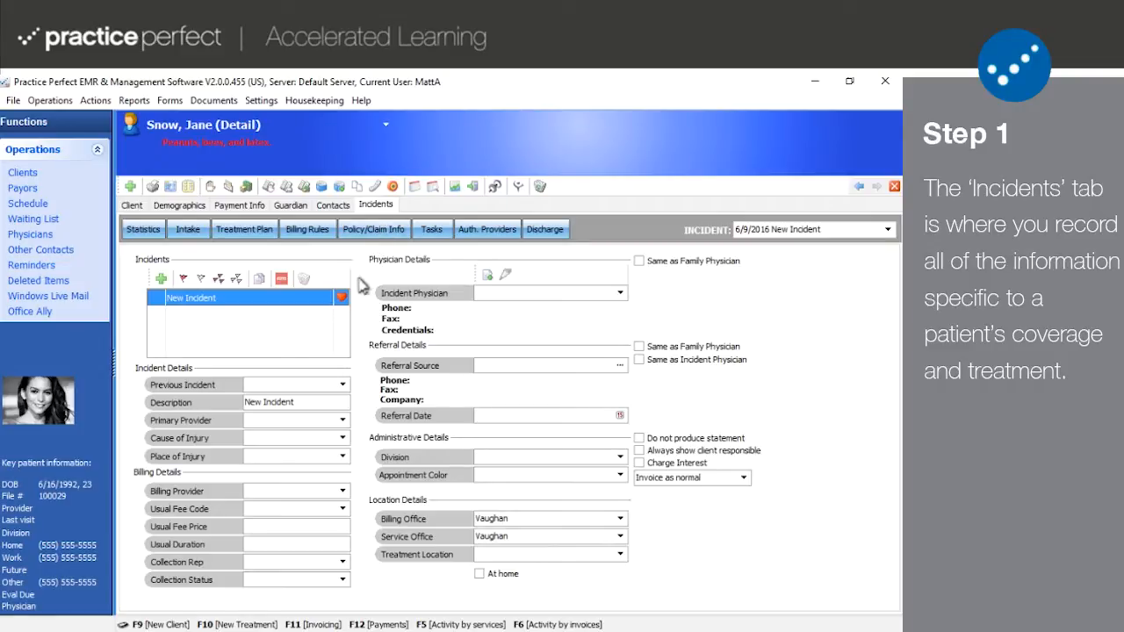
mouse_move(360, 314)
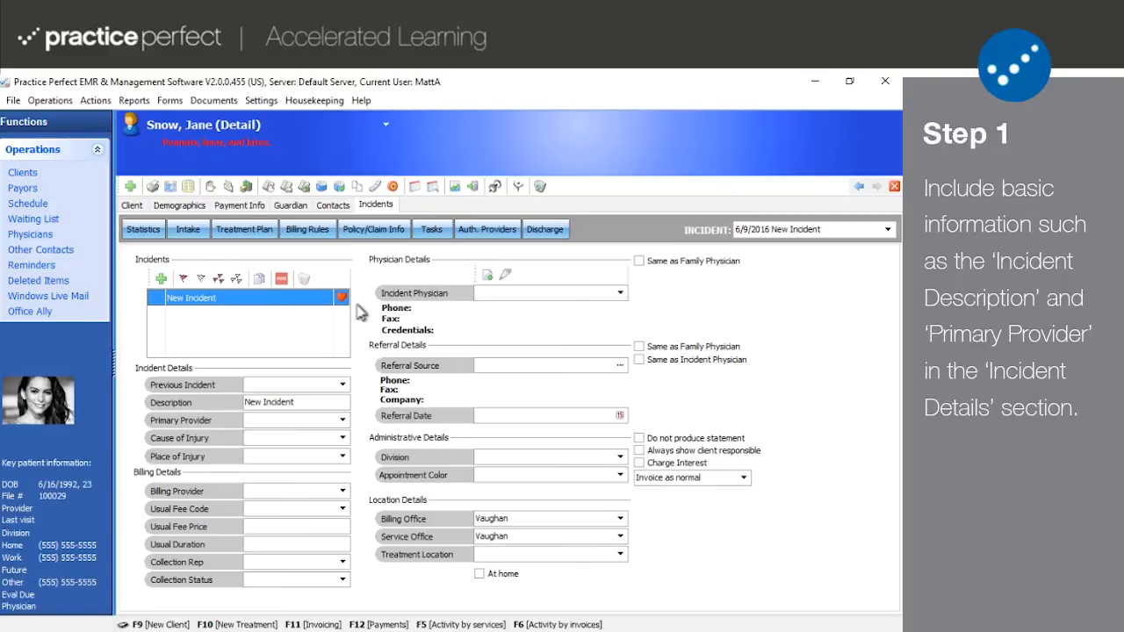
mouse_move(355, 340)
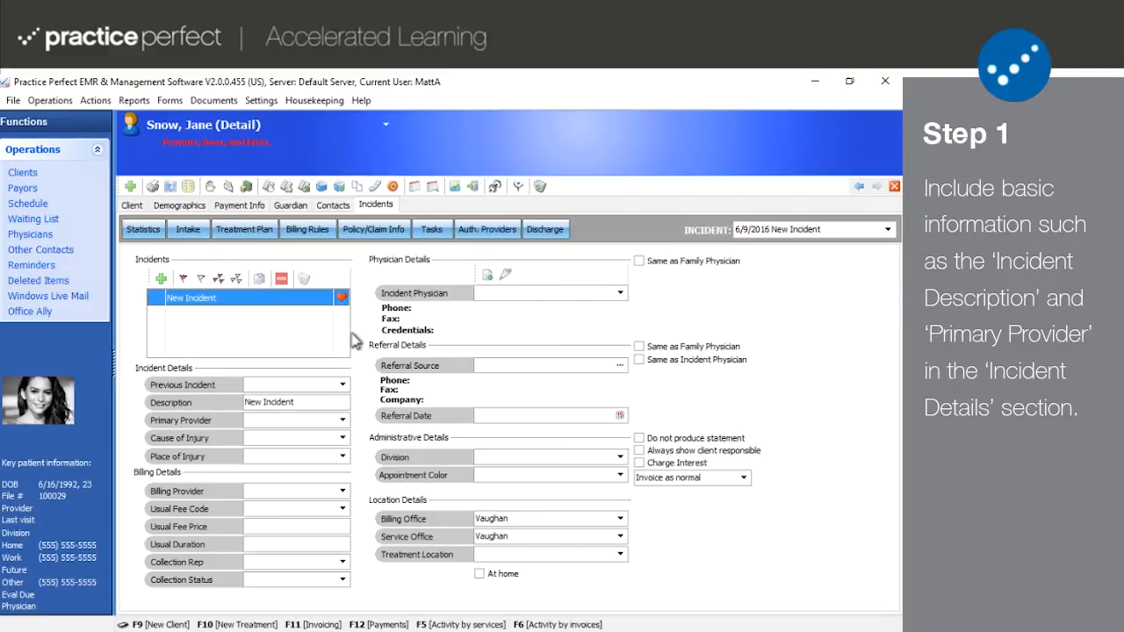
mouse_move(341, 388)
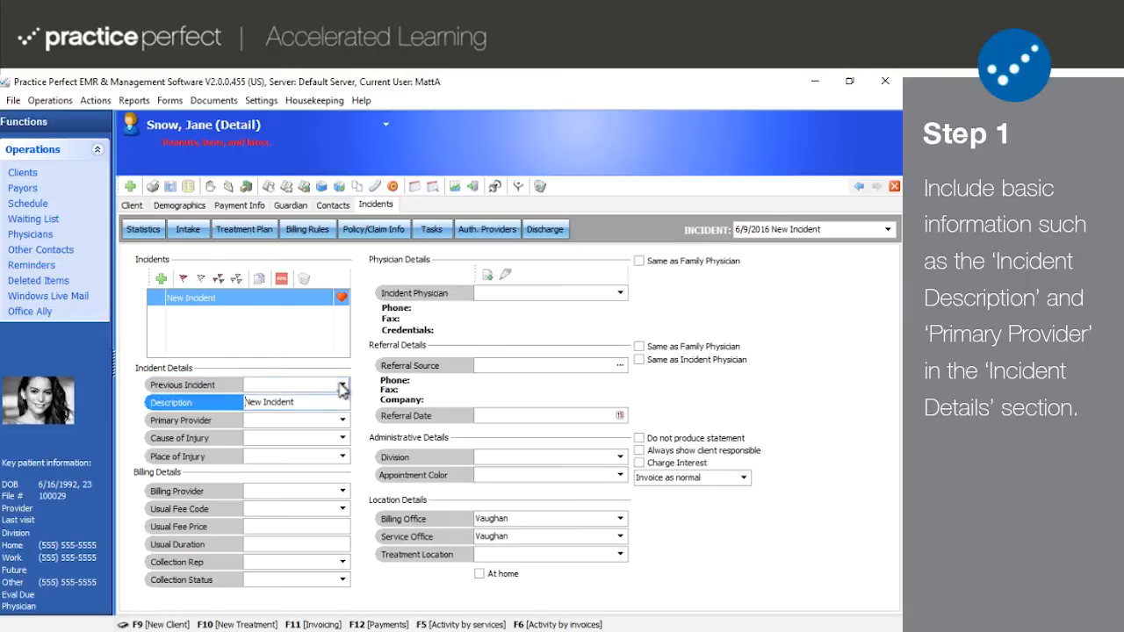
Replace the incident description 'New Incident' with 'Minor collision, whiplash'
double_click(270, 403)
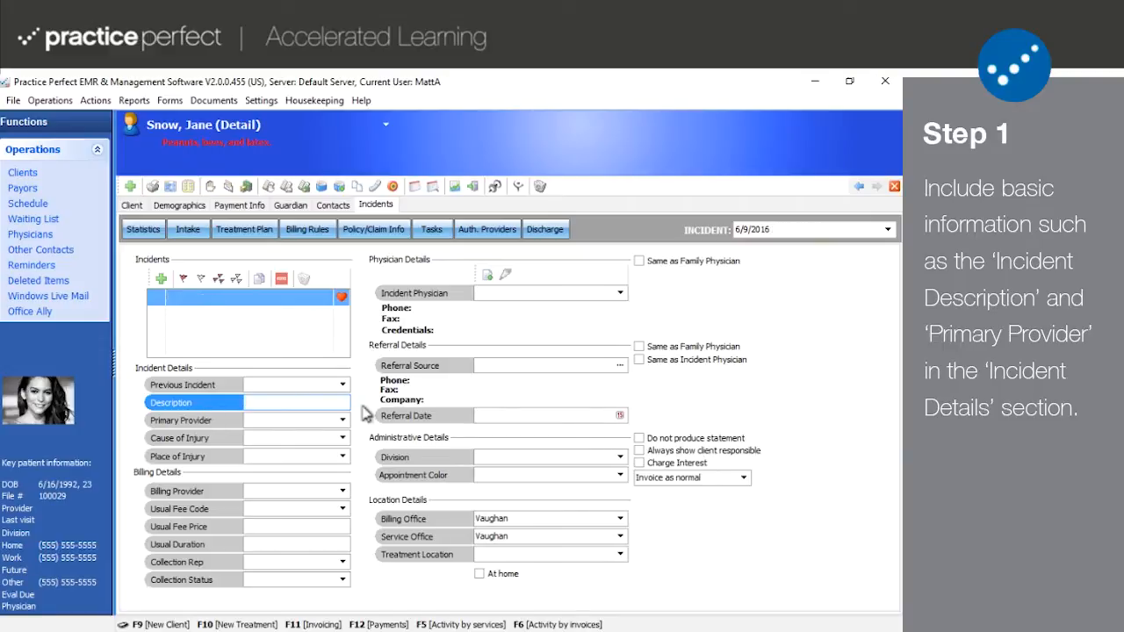
text(Minor collision, whipl)
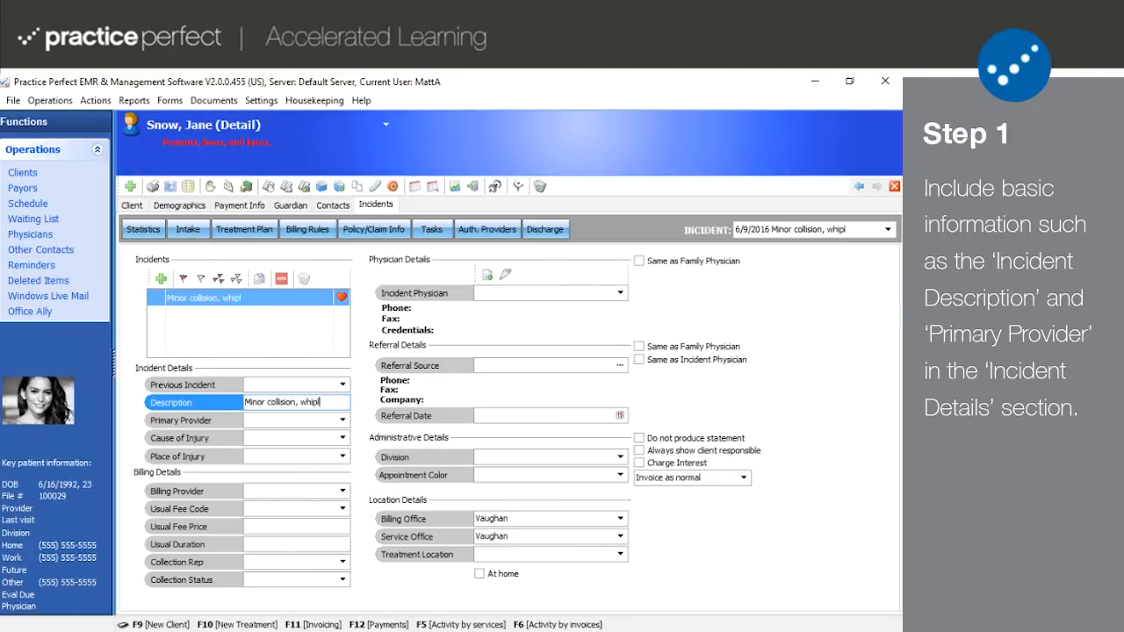
text(ash)
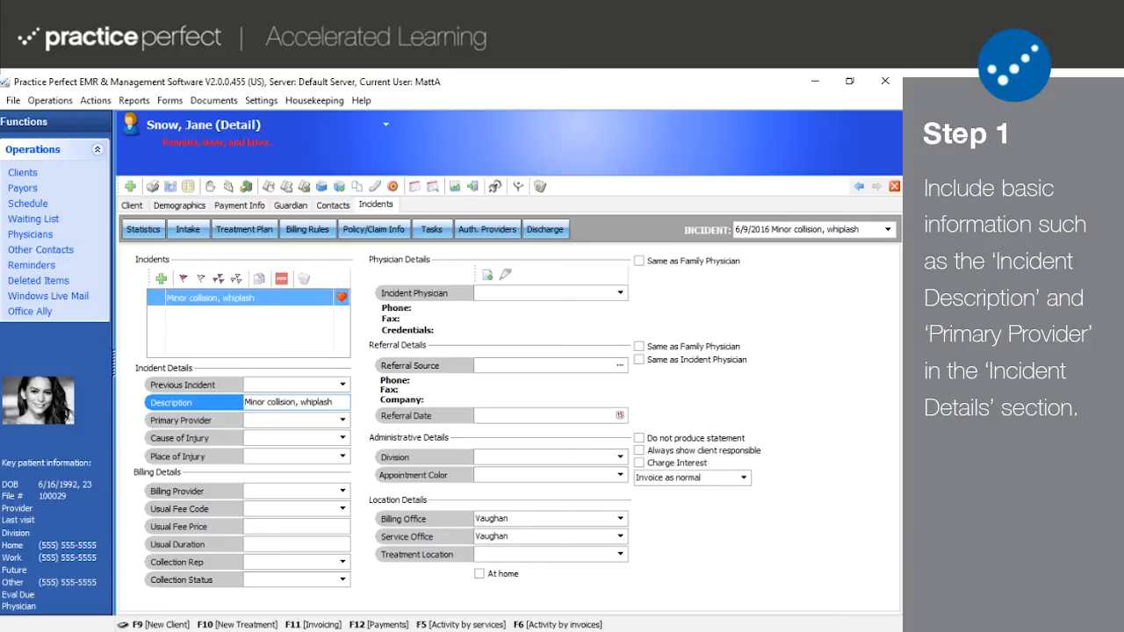
click(342, 420)
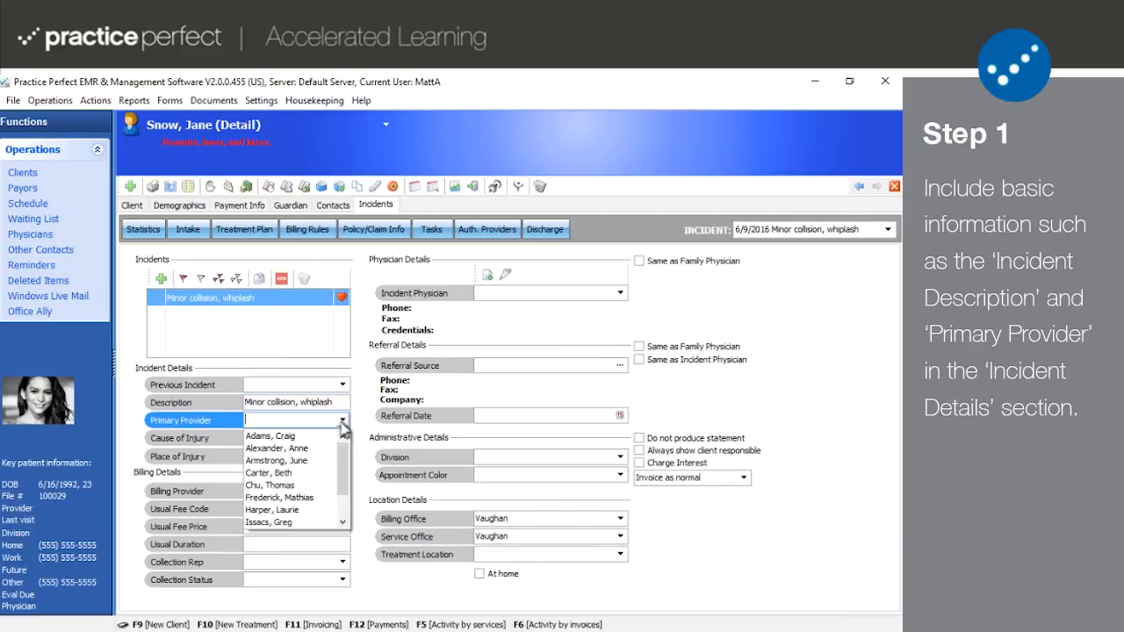
mouse_move(307, 460)
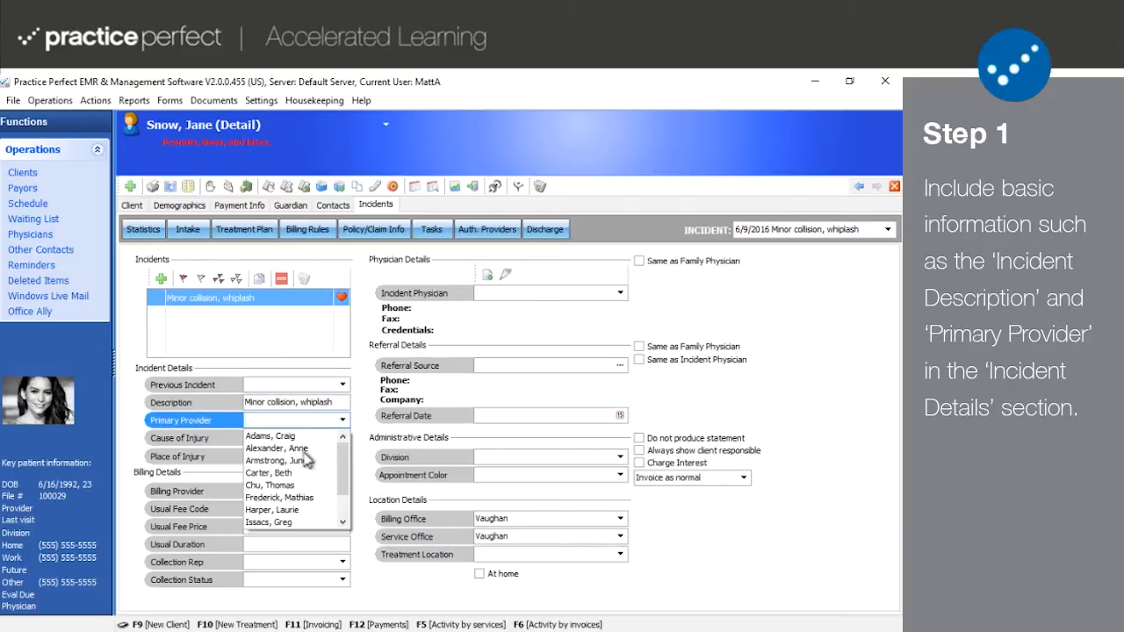
click(275, 449)
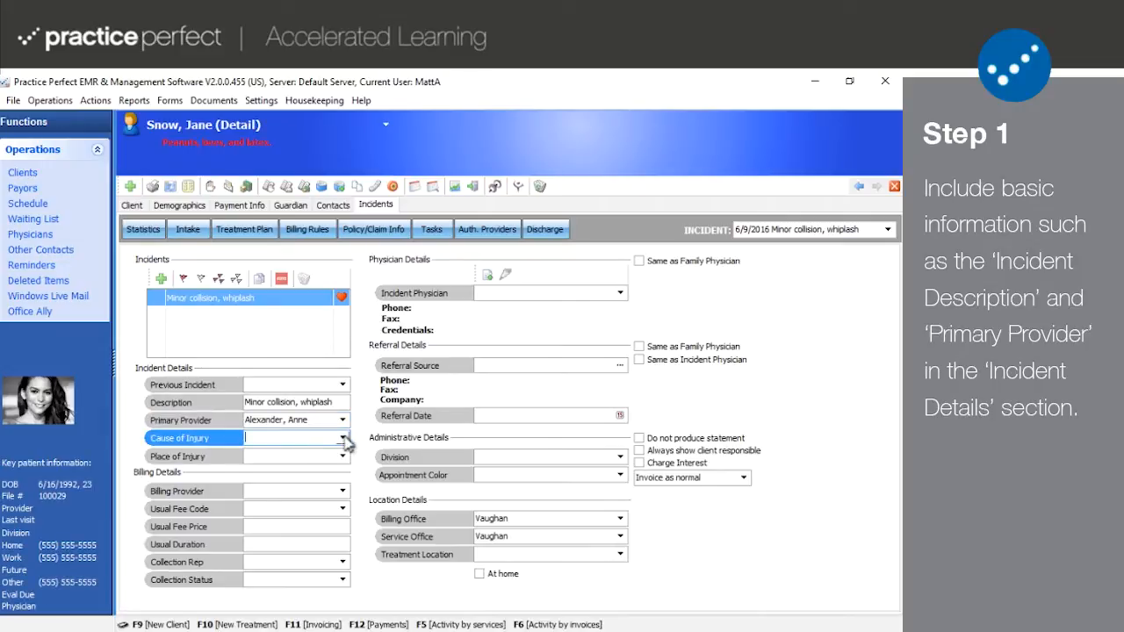
click(342, 439)
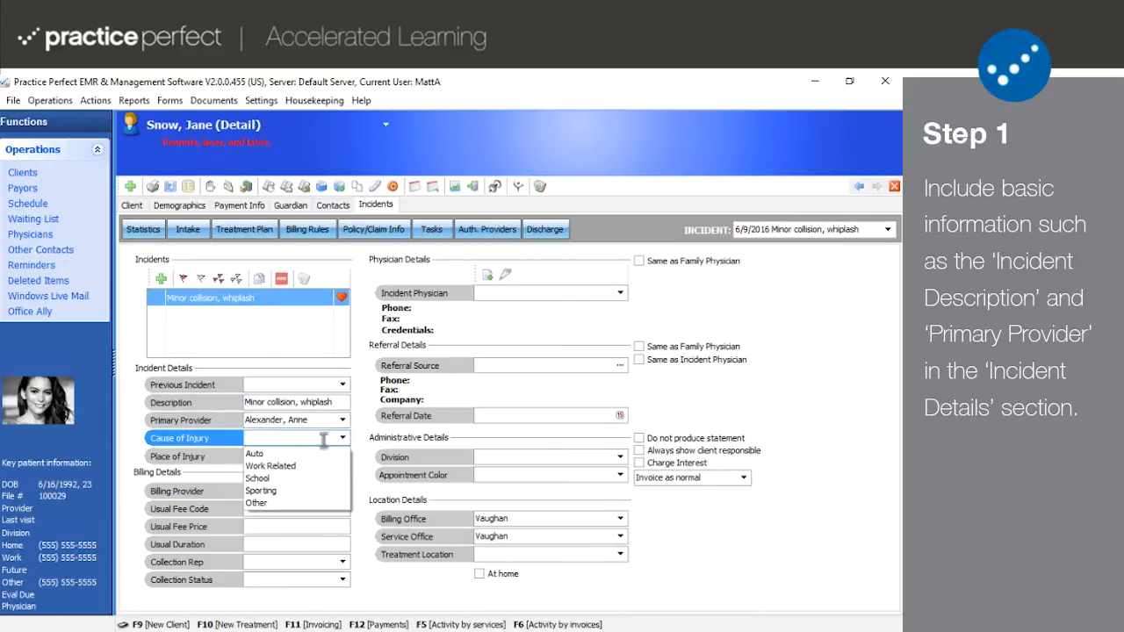
click(254, 453)
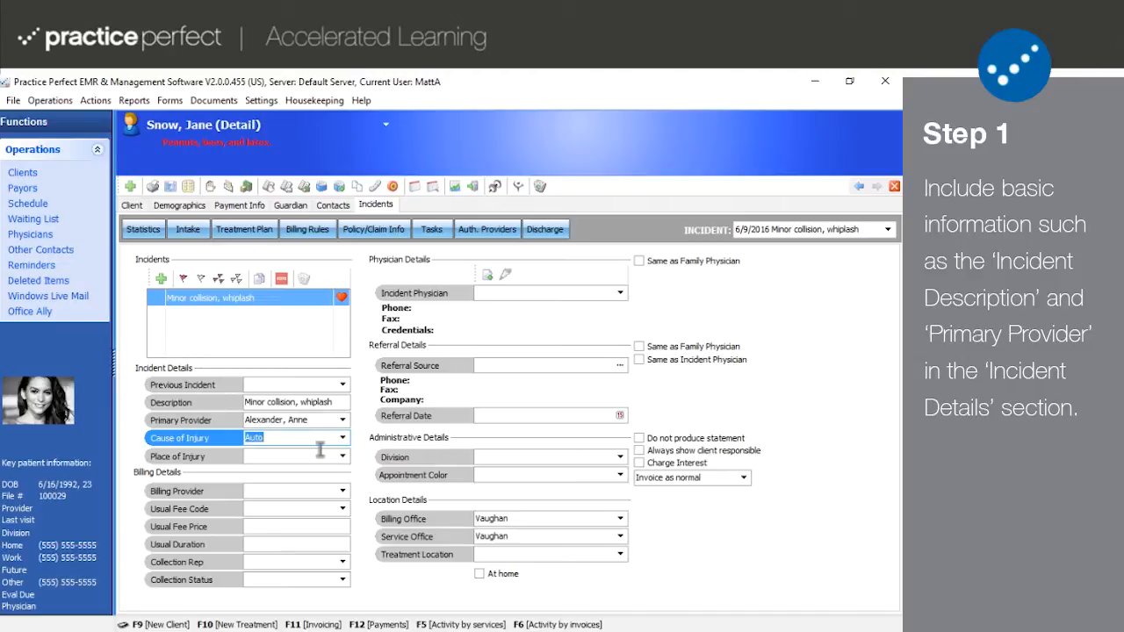
Set the place of injury state code from the dropdown
click(342, 457)
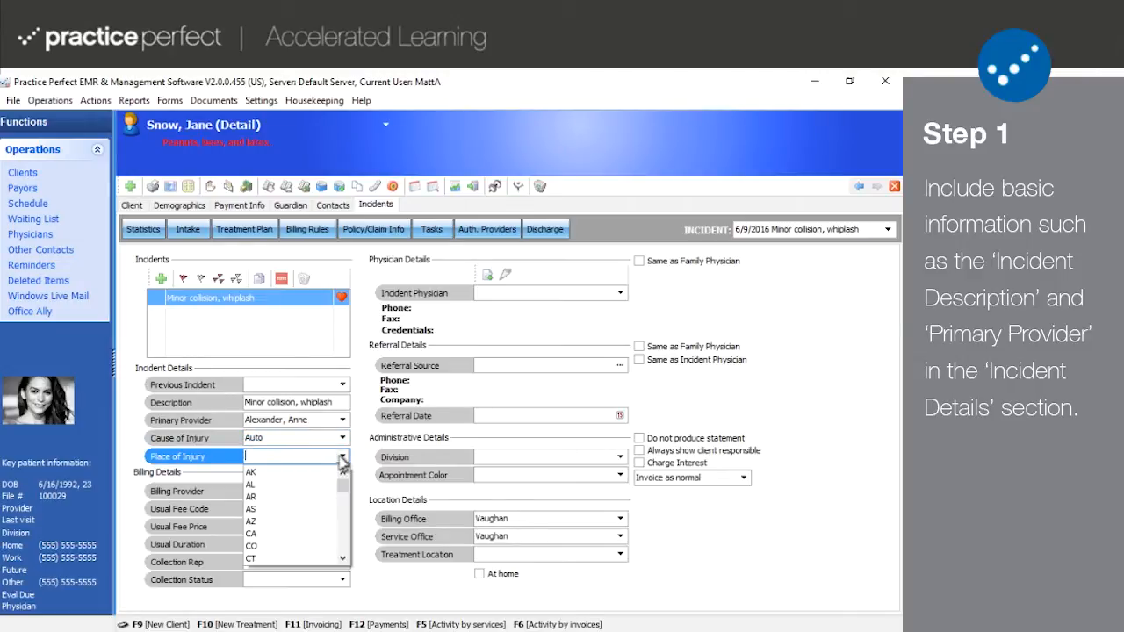
text(CA)
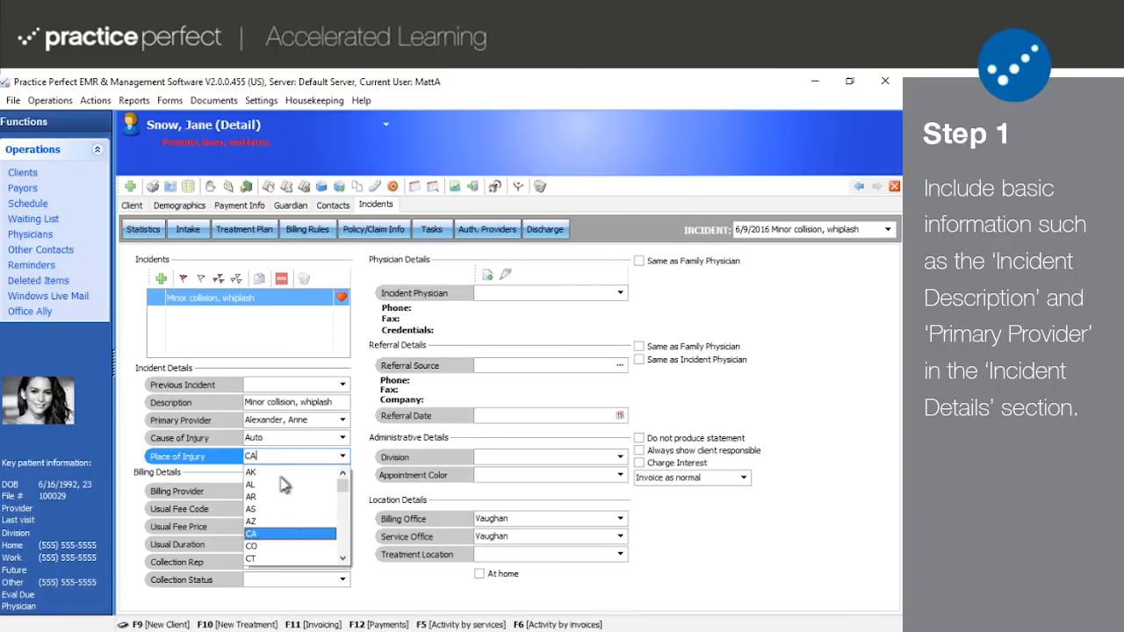
click(251, 471)
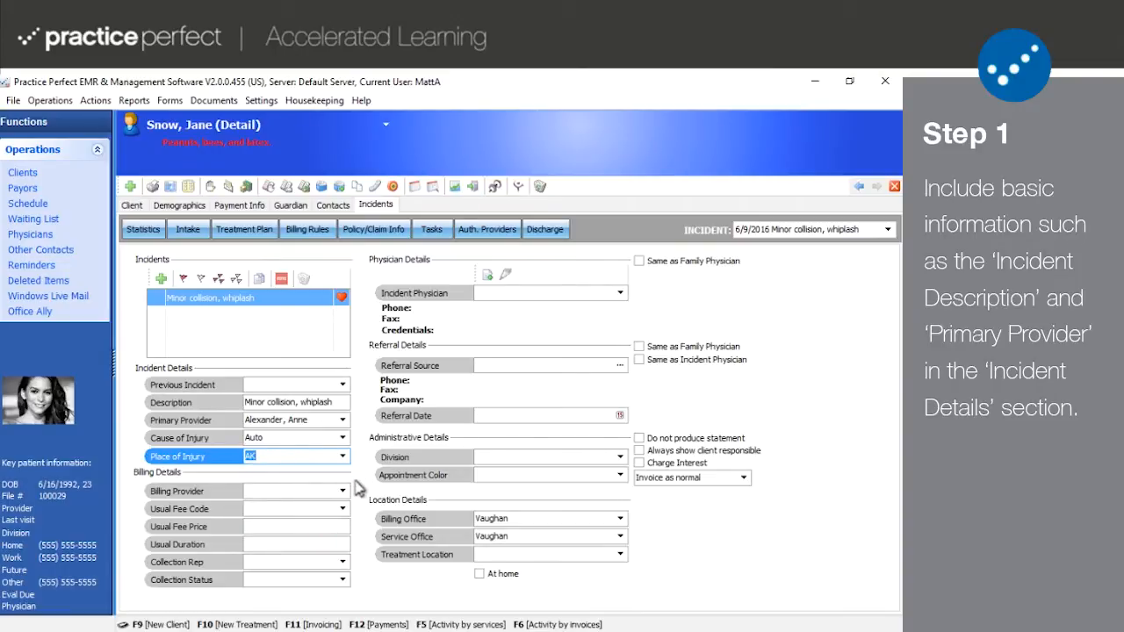
click(340, 491)
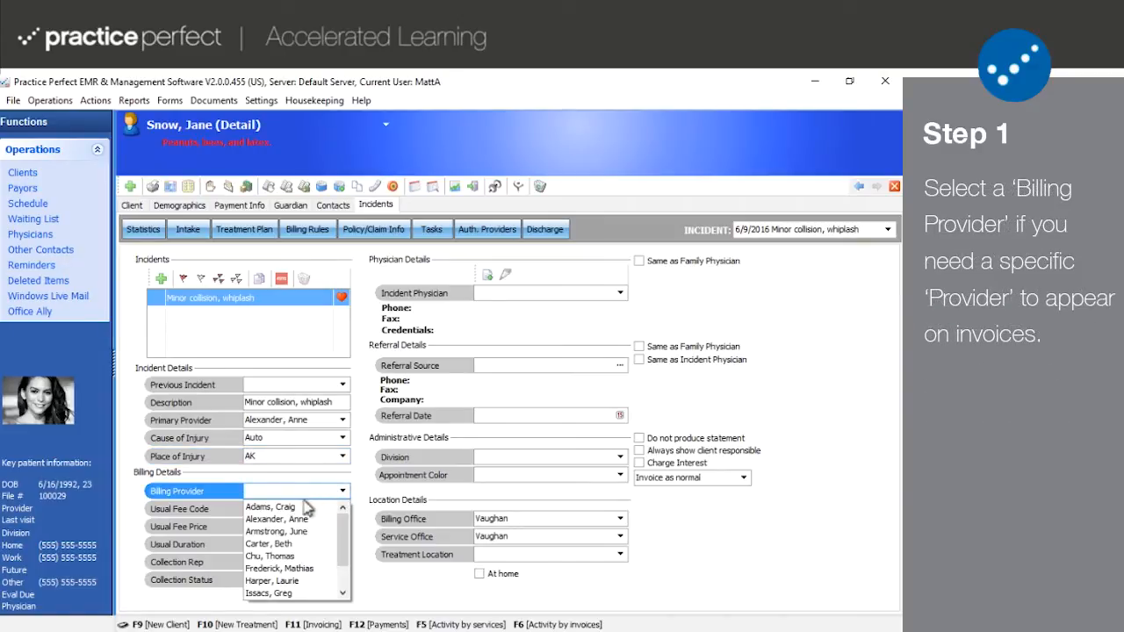
click(271, 506)
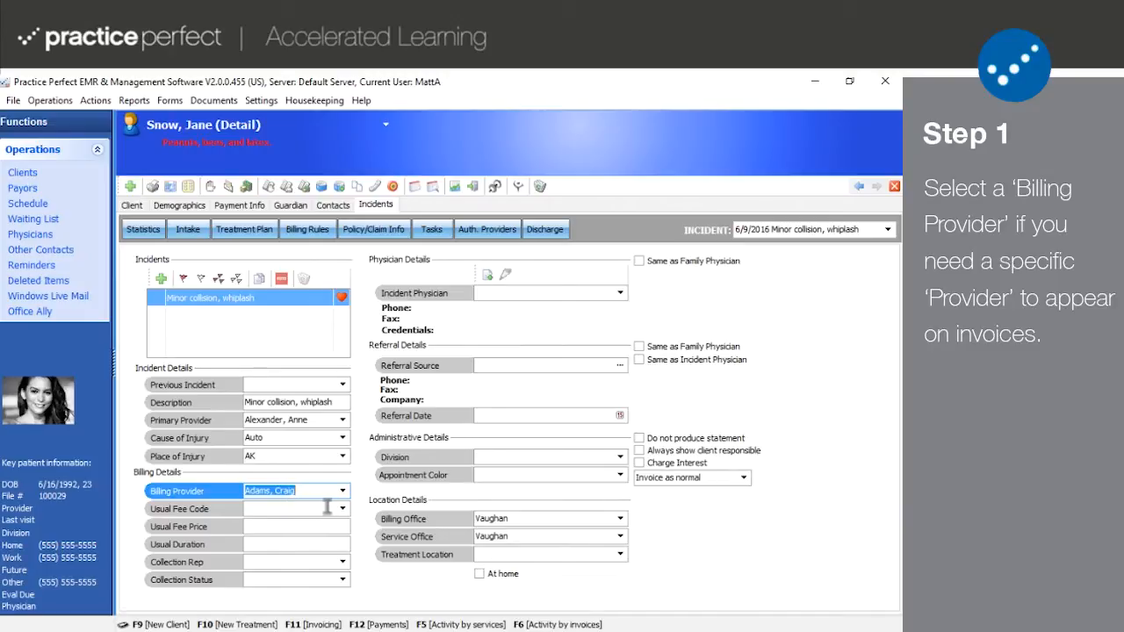
click(342, 509)
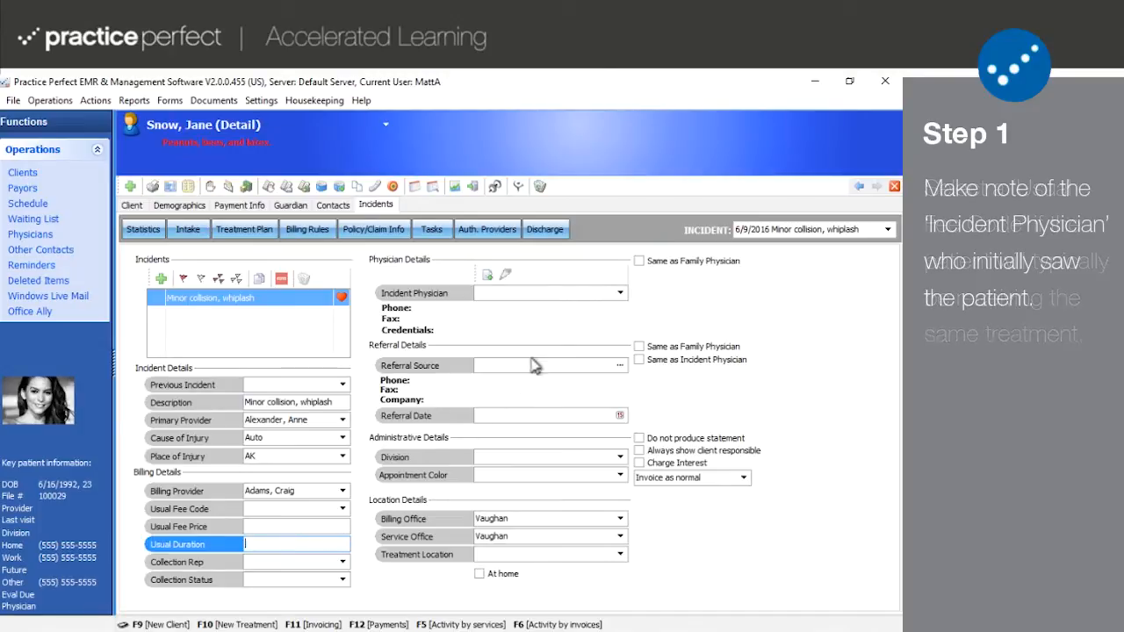
click(619, 292)
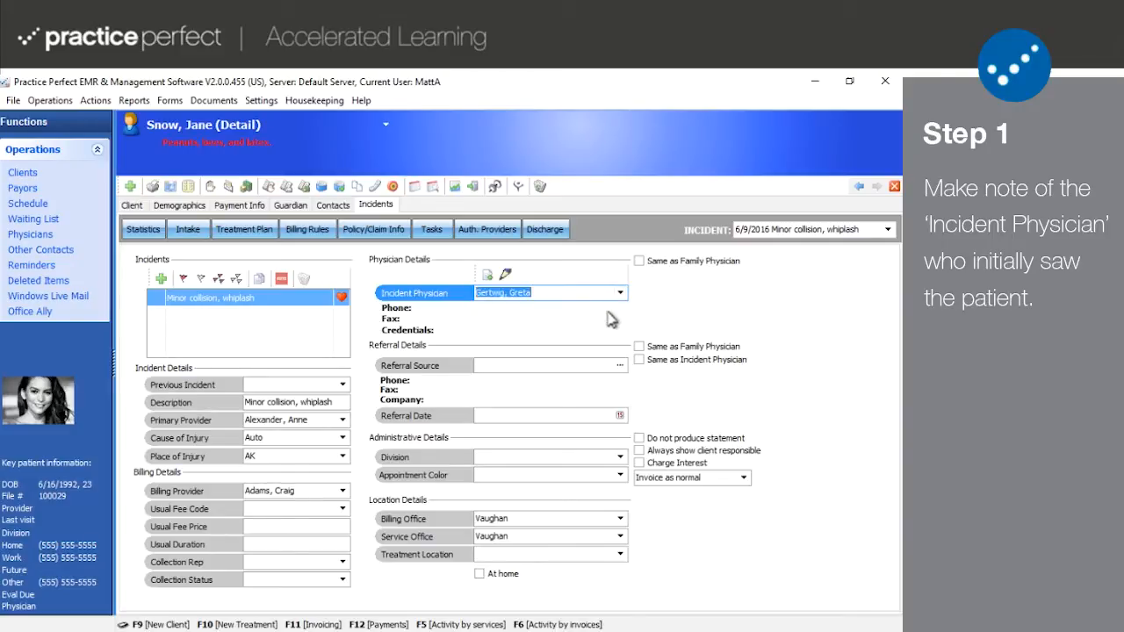
mouse_move(587, 332)
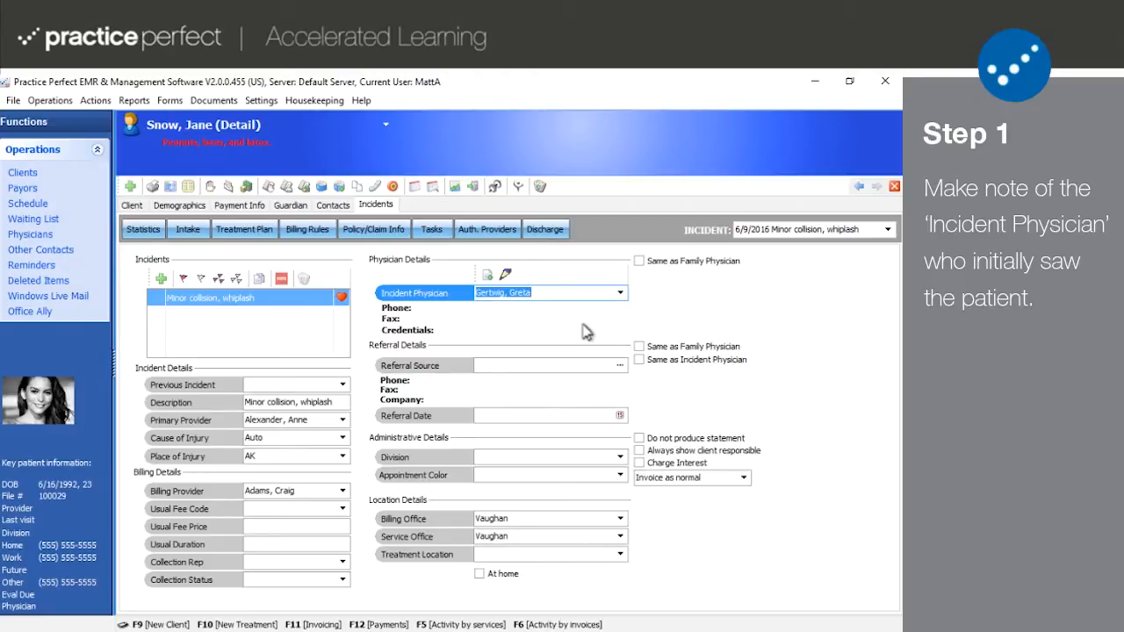
mouse_move(635, 267)
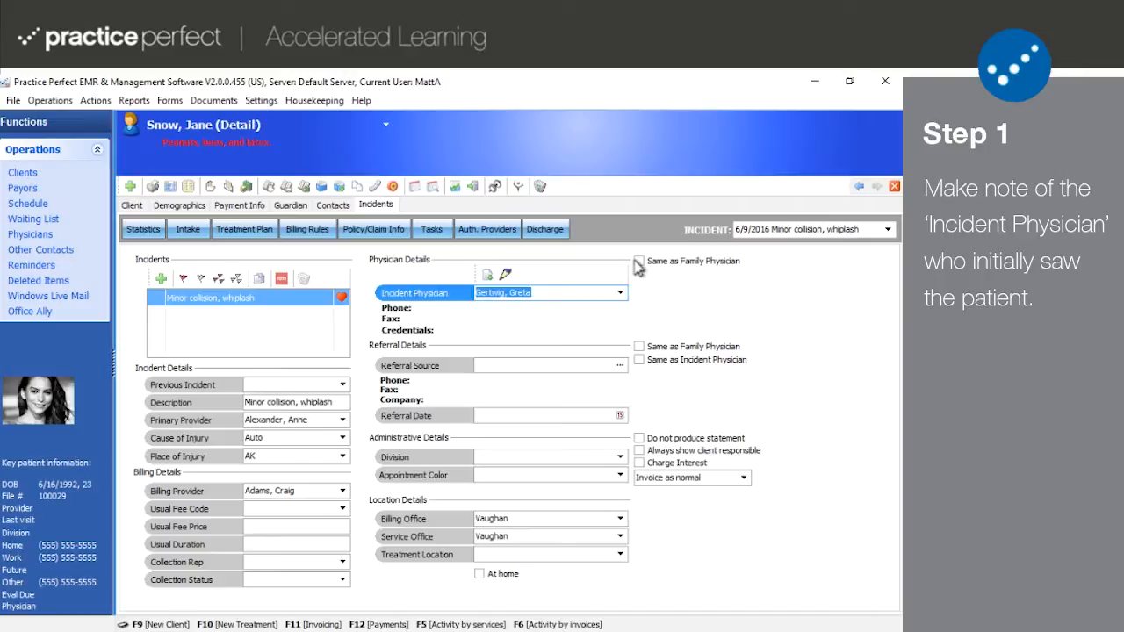
click(639, 259)
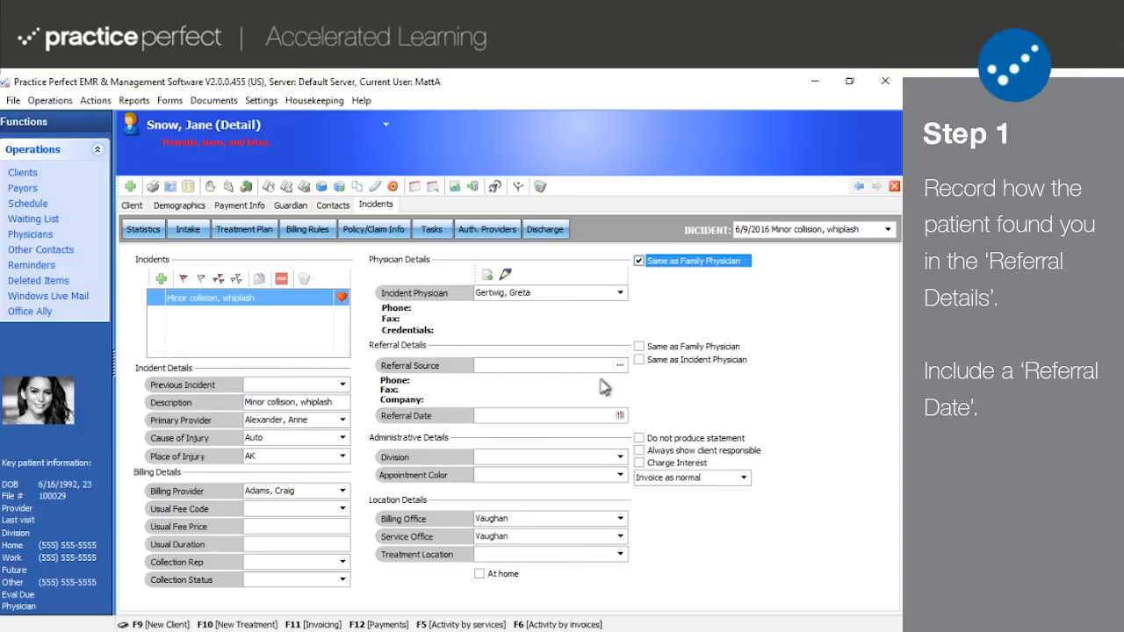
mouse_move(611, 388)
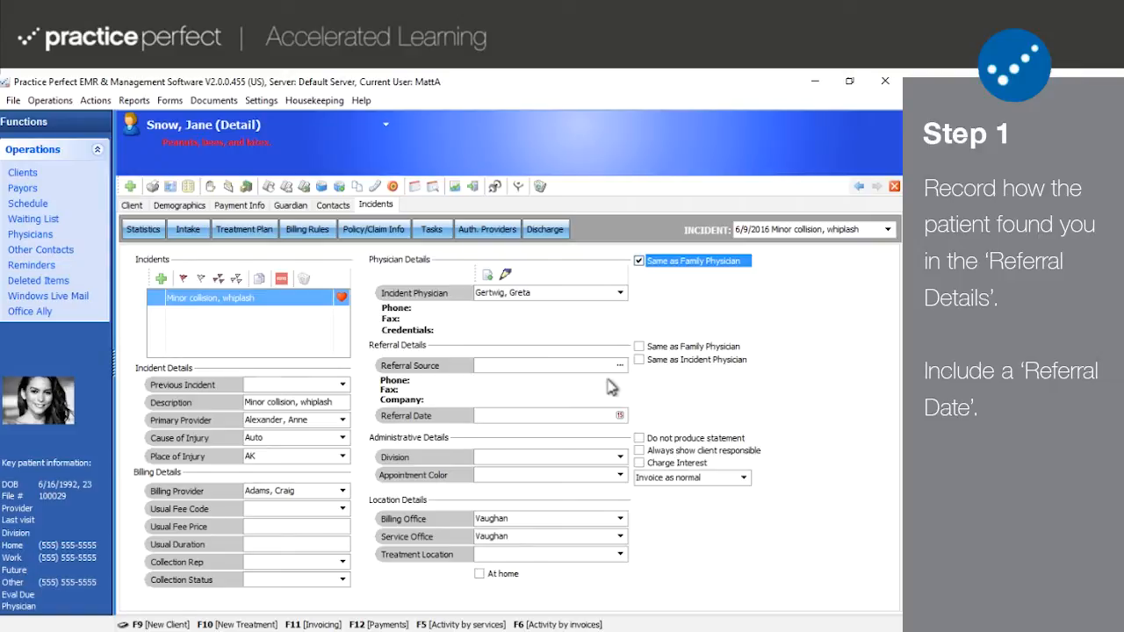
Browse referral sources by physicians, adjusters, providers and clients, then cancel without choosing
click(620, 365)
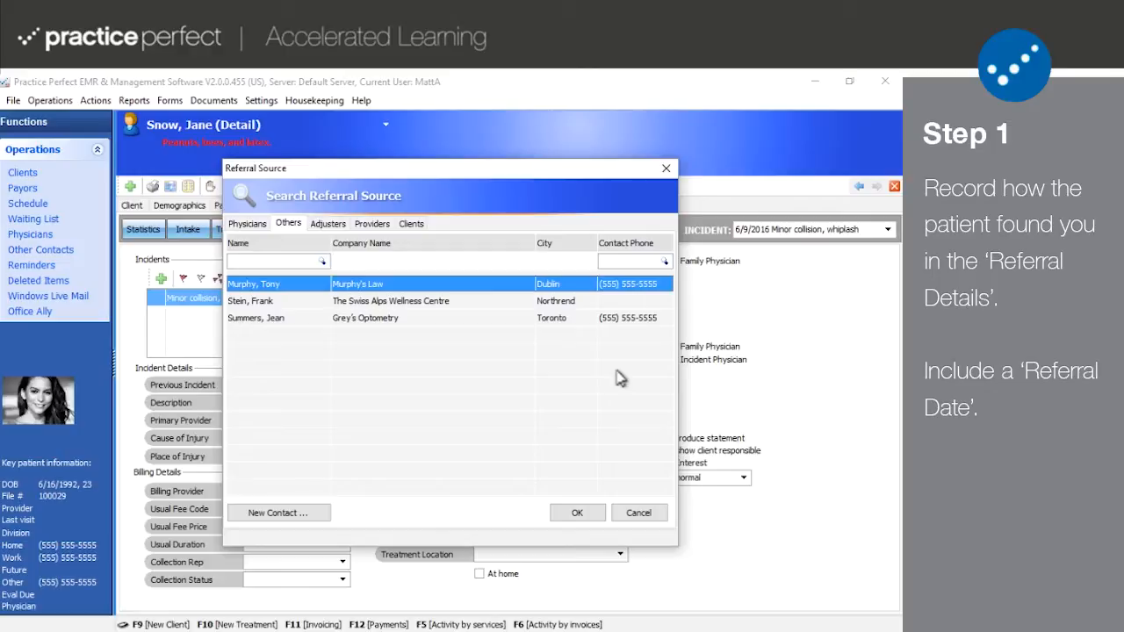
click(246, 223)
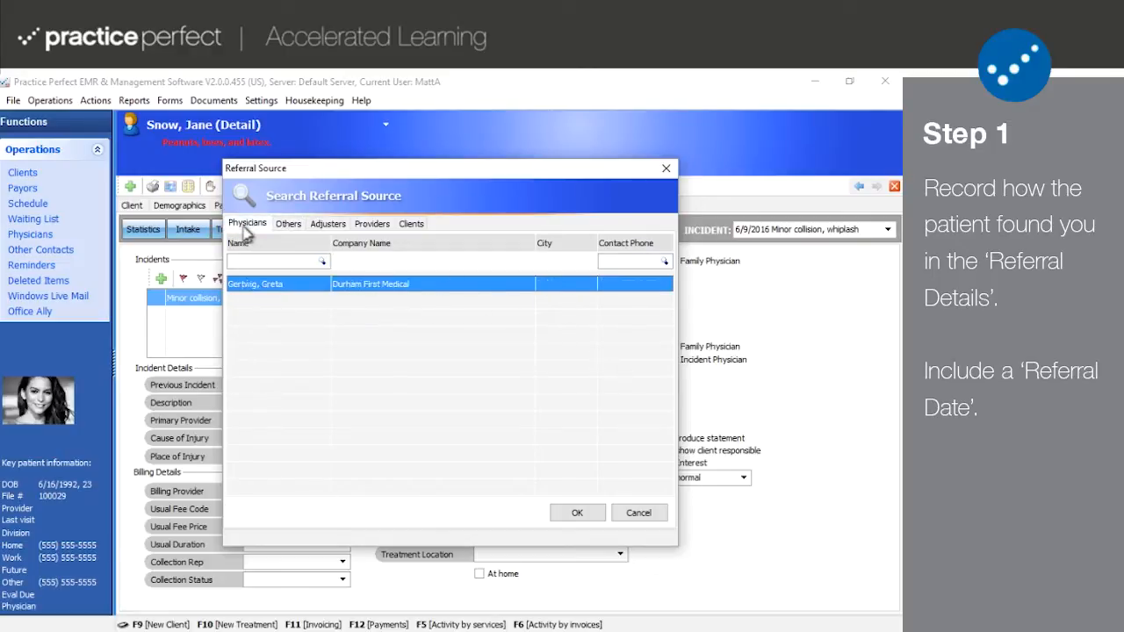
click(327, 223)
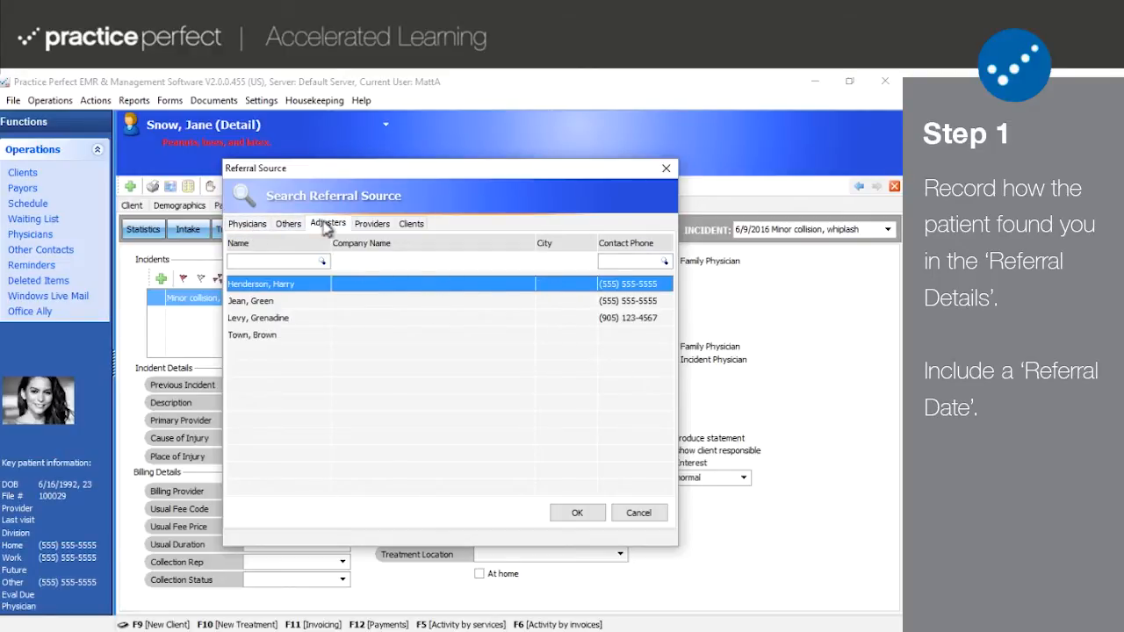
click(372, 223)
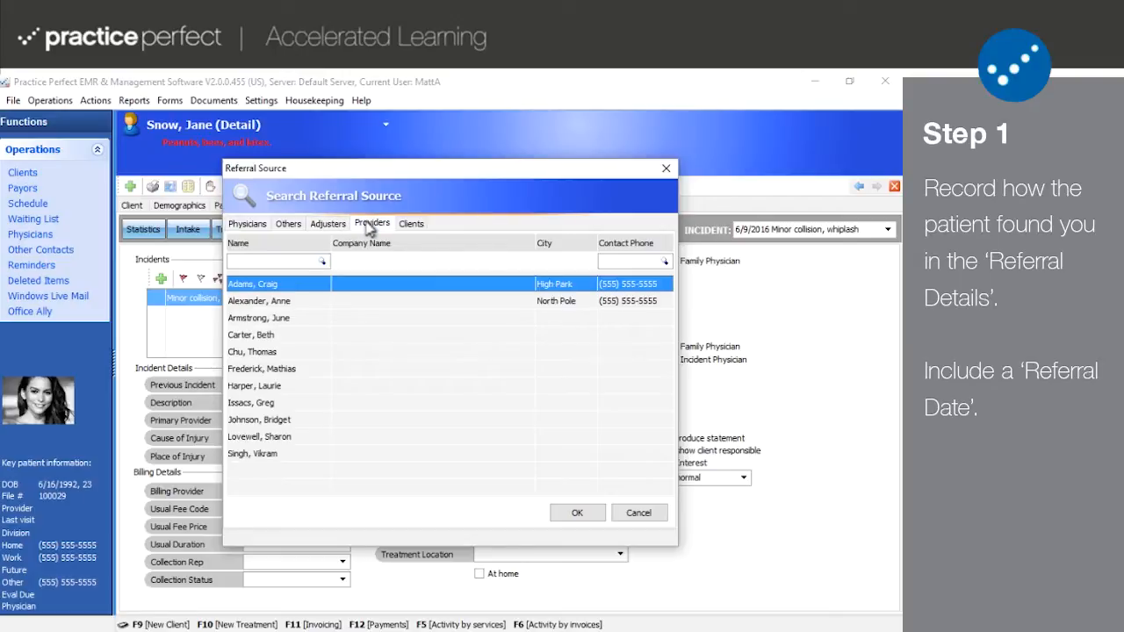
click(411, 223)
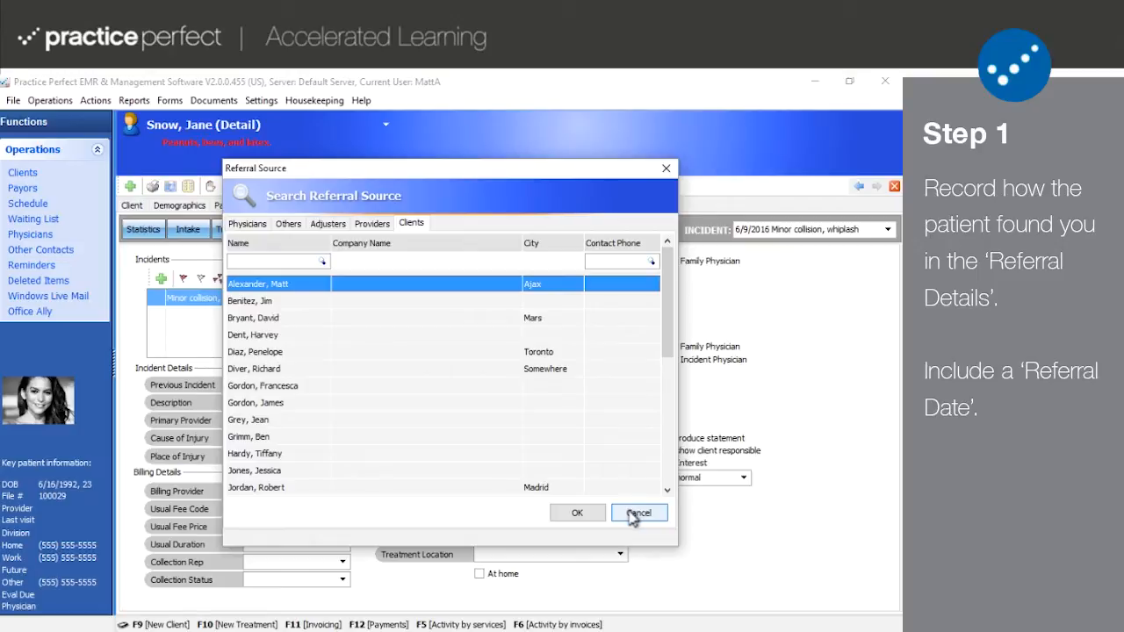
click(639, 513)
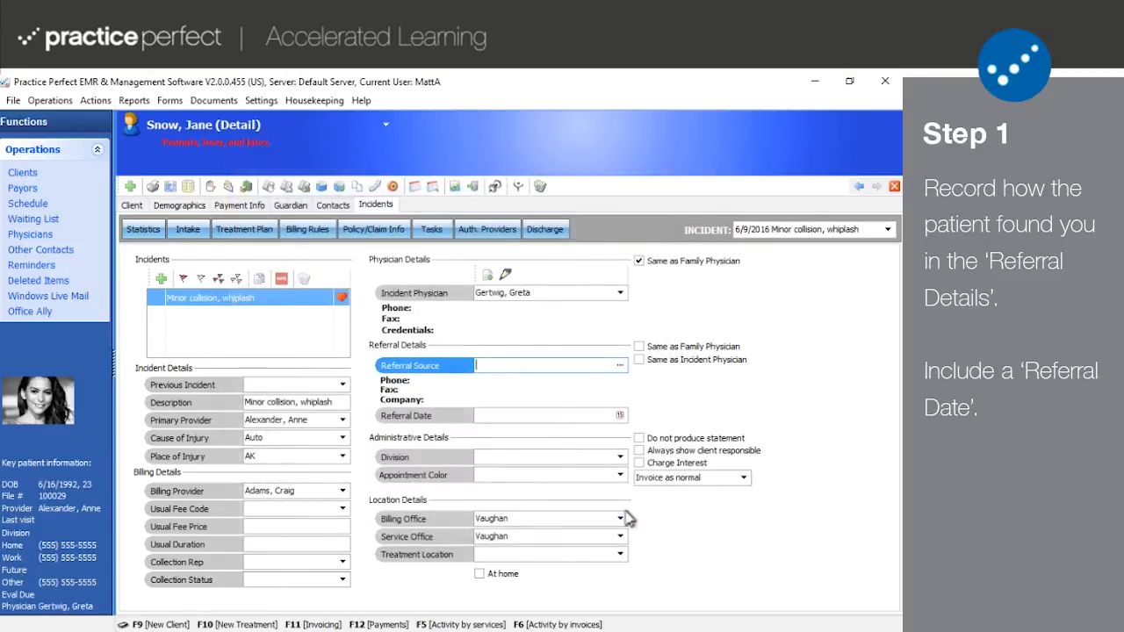
Make the family physician the referral source with a referral date of June 9, 2016
click(639, 346)
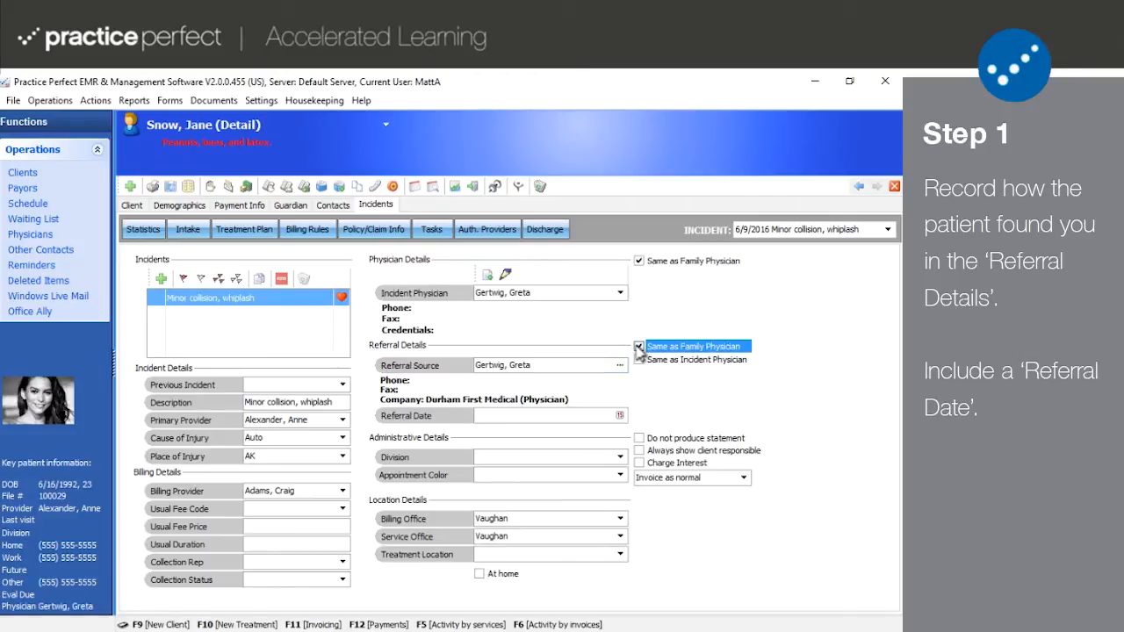
click(619, 414)
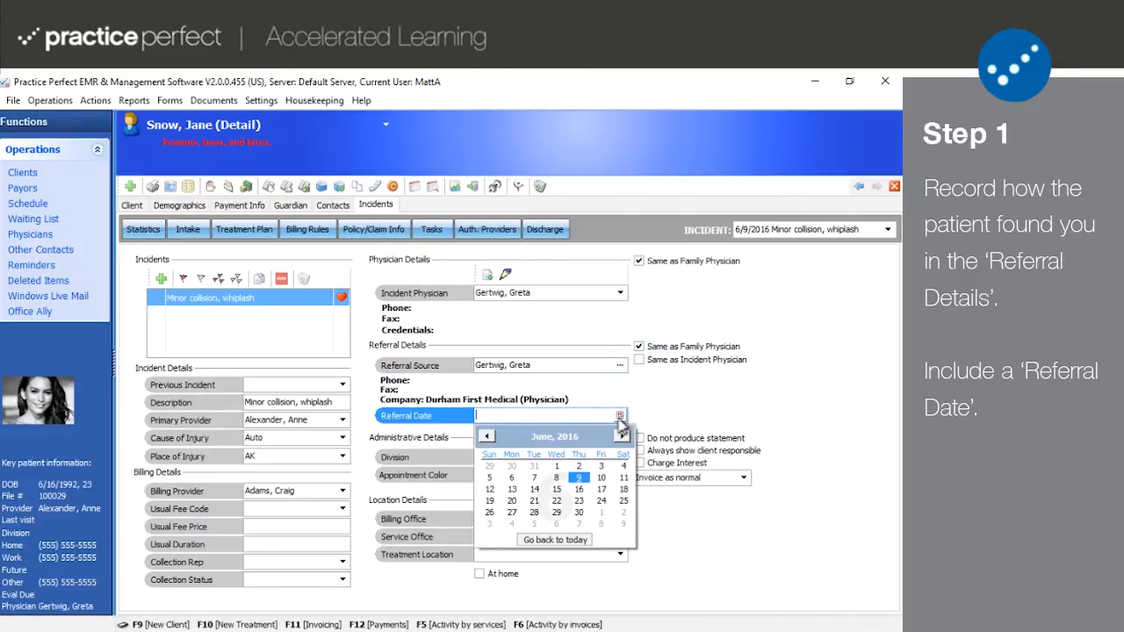
mouse_move(580, 488)
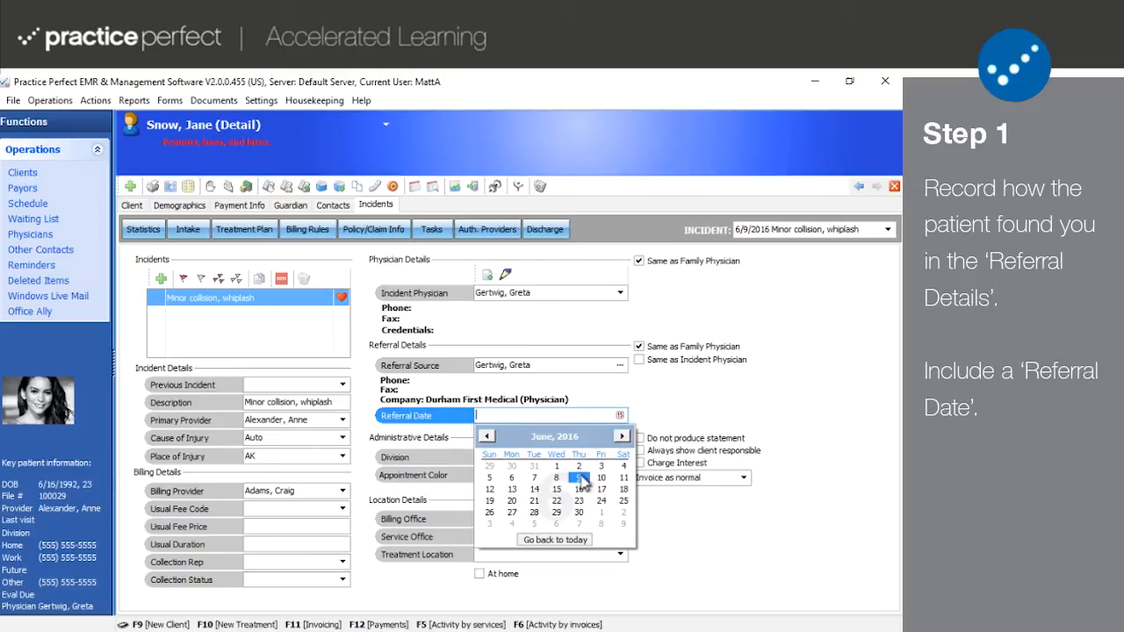
click(580, 465)
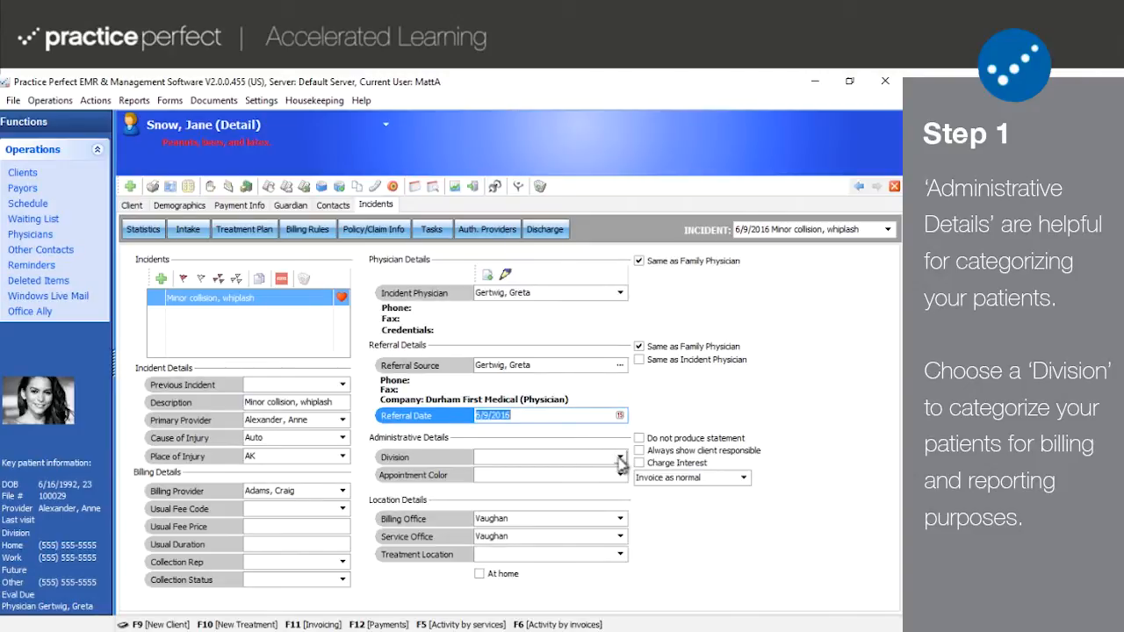
Set division Motor Vehicle Accident, appointment colour AUTO ACCIDENT, and invoice as normal
click(622, 456)
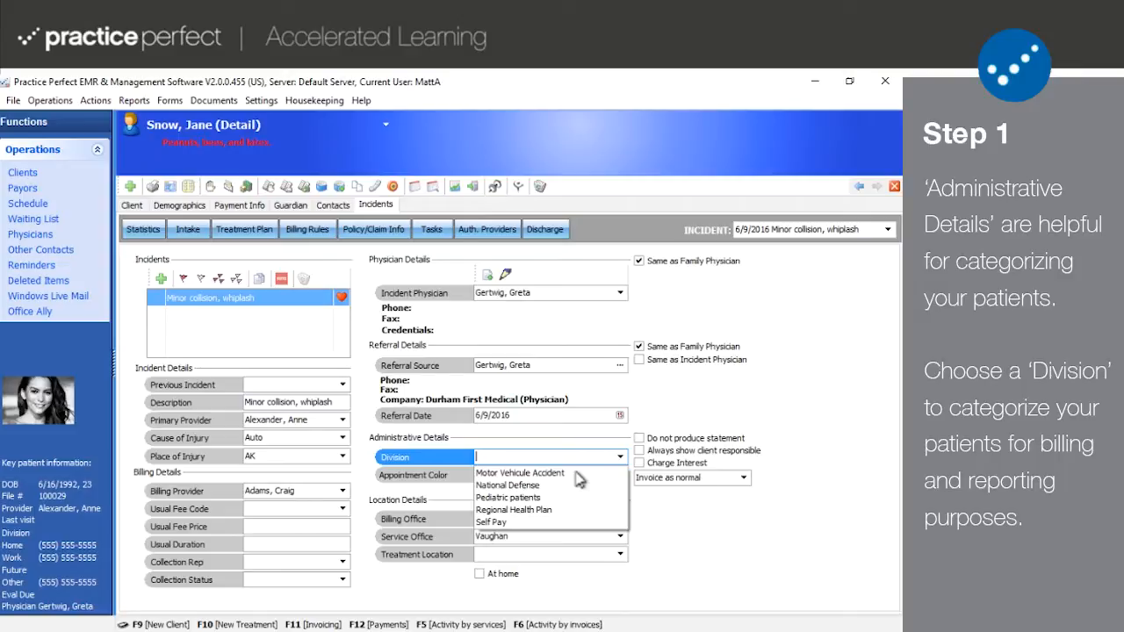
click(520, 472)
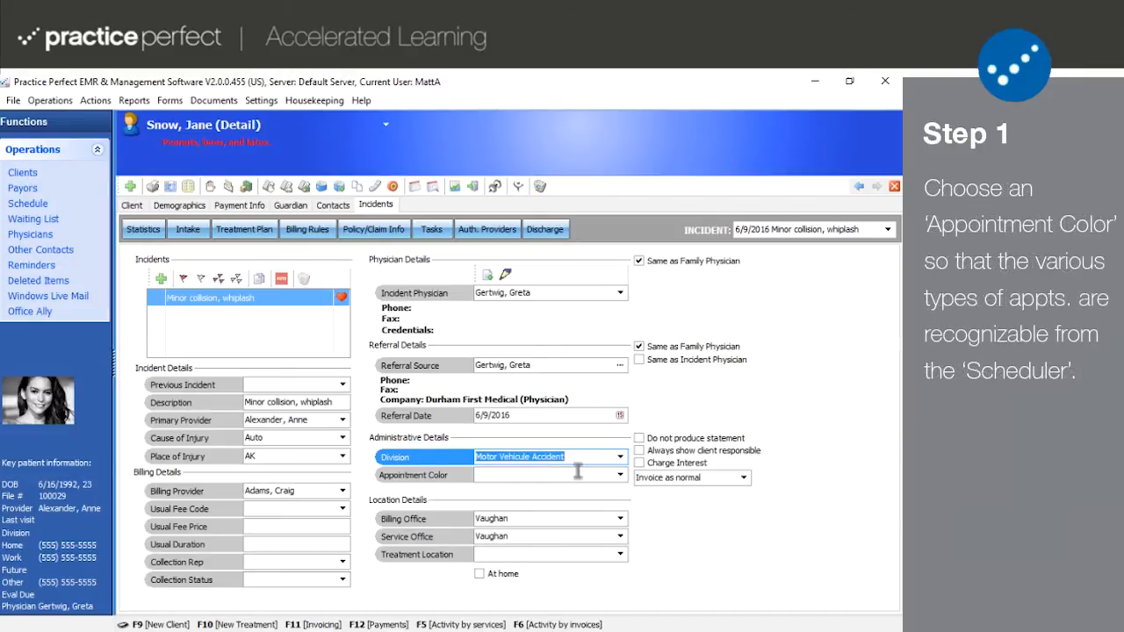
click(619, 474)
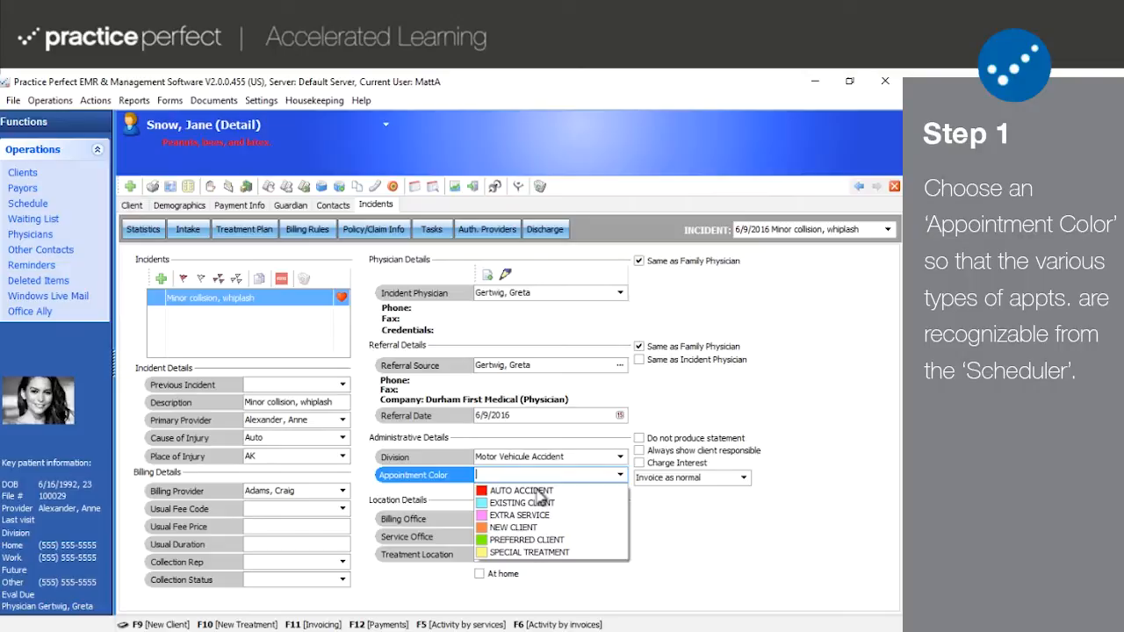
click(522, 490)
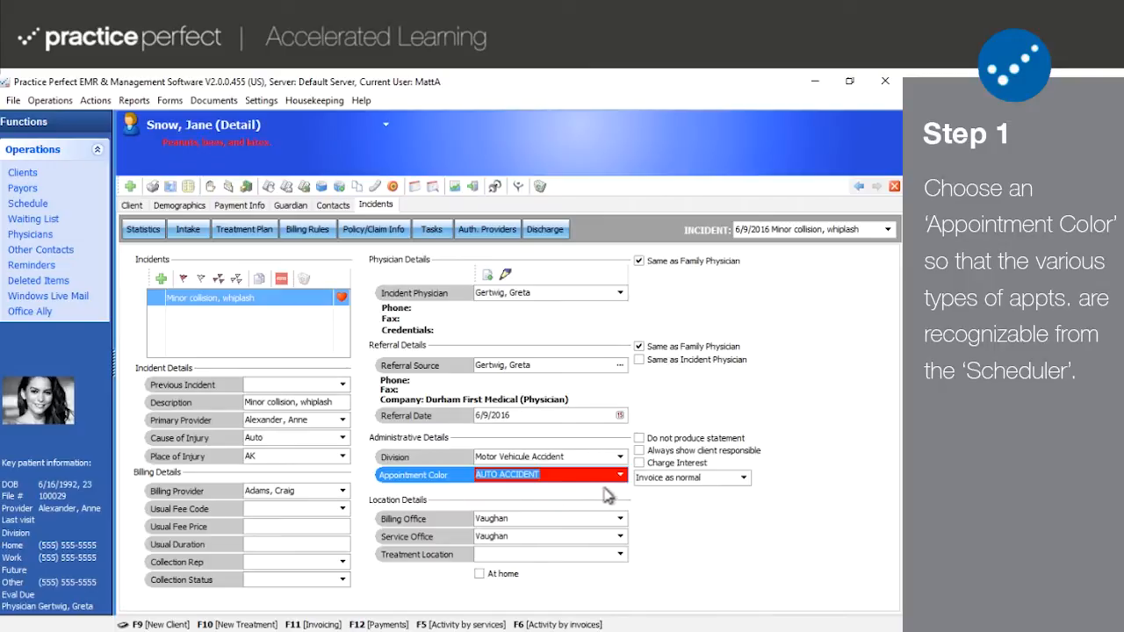
mouse_move(741, 488)
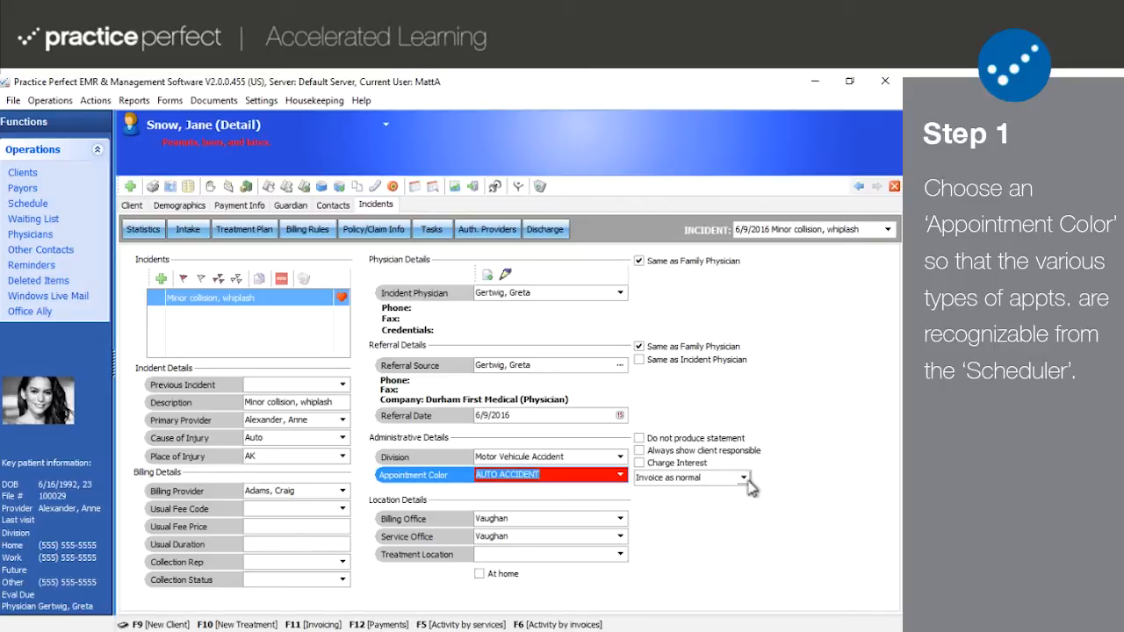
click(743, 478)
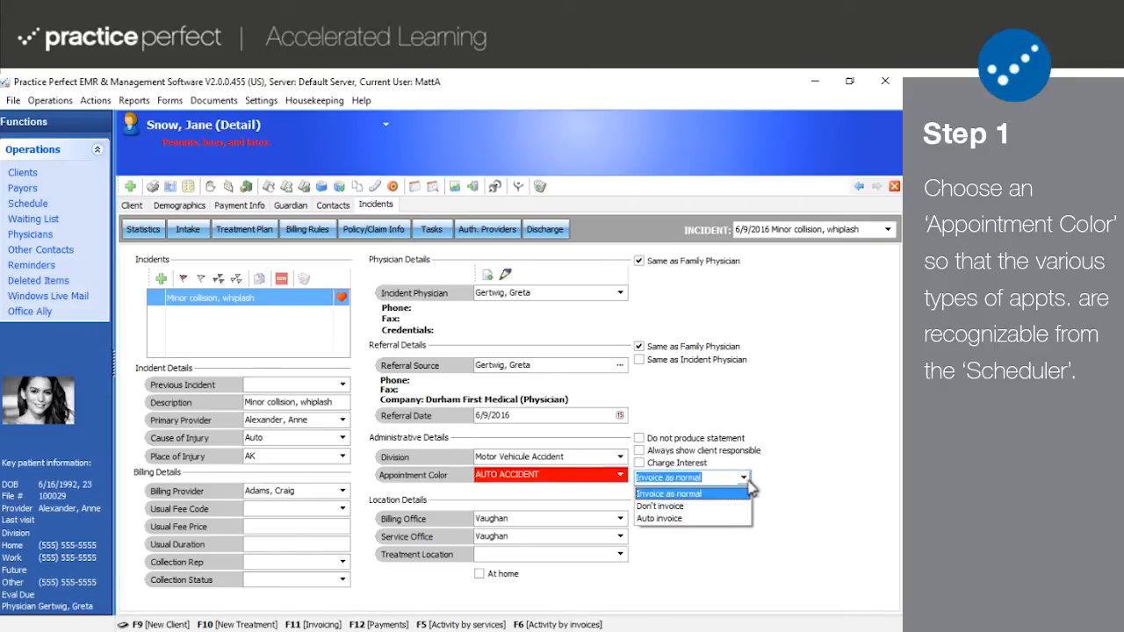
click(667, 491)
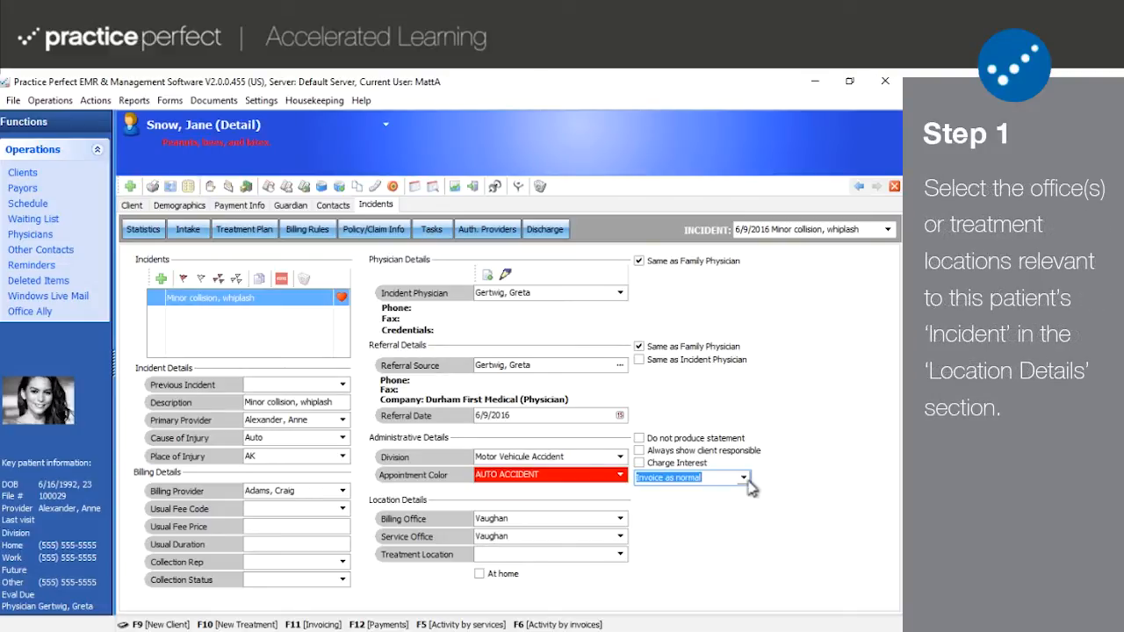
mouse_move(623, 524)
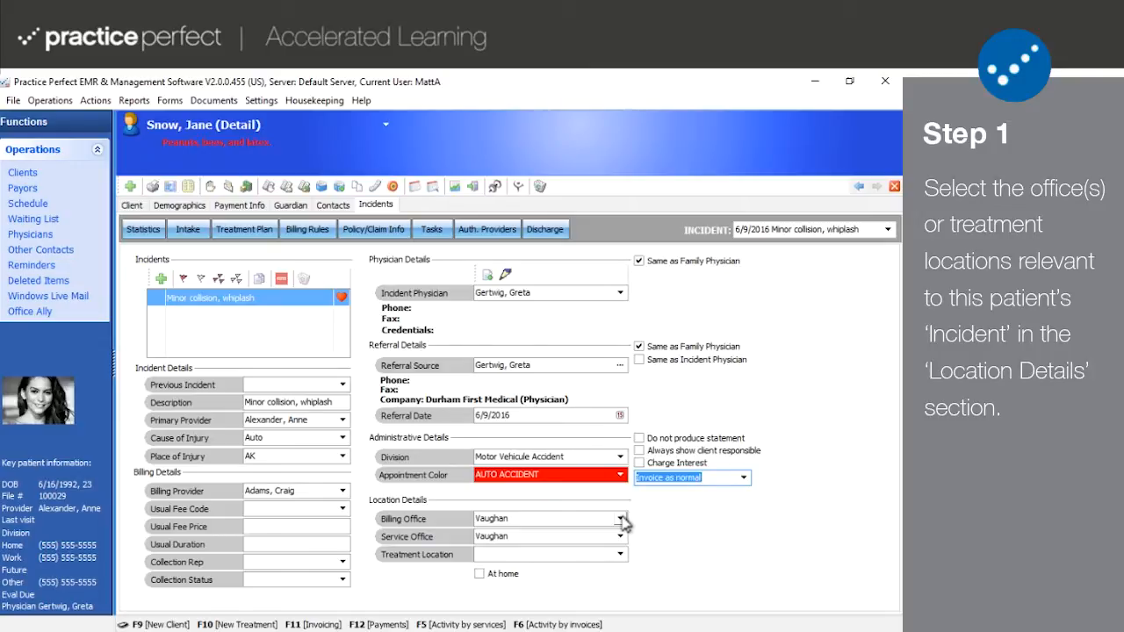
Keep Vaughan as billing office and Yorkville as service office for the incident
click(621, 518)
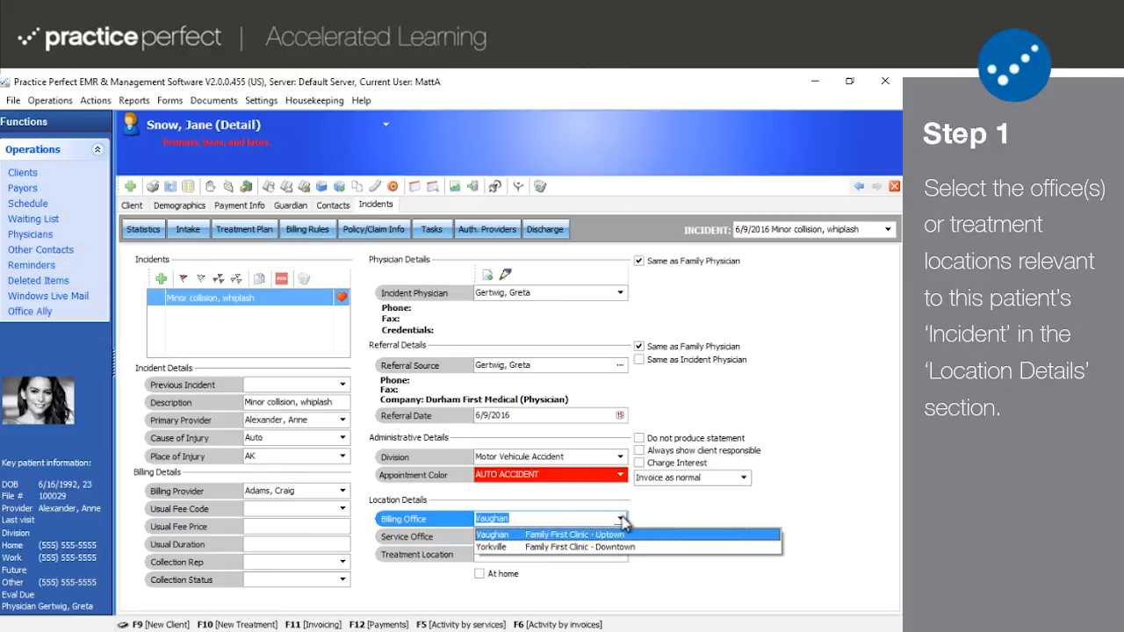
mouse_move(606, 547)
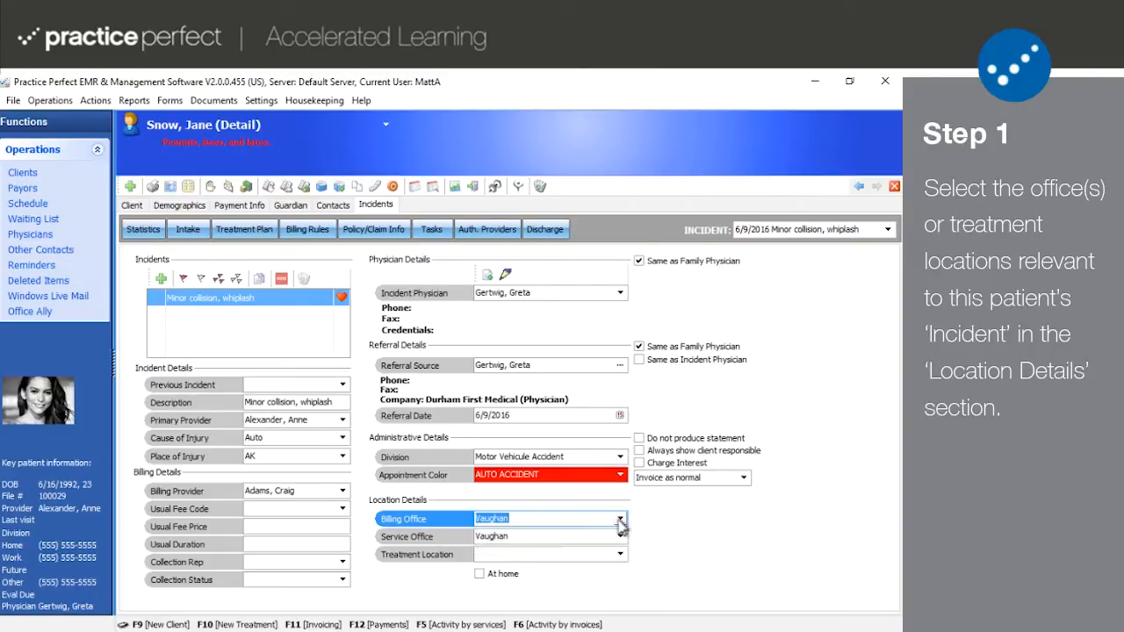
click(622, 538)
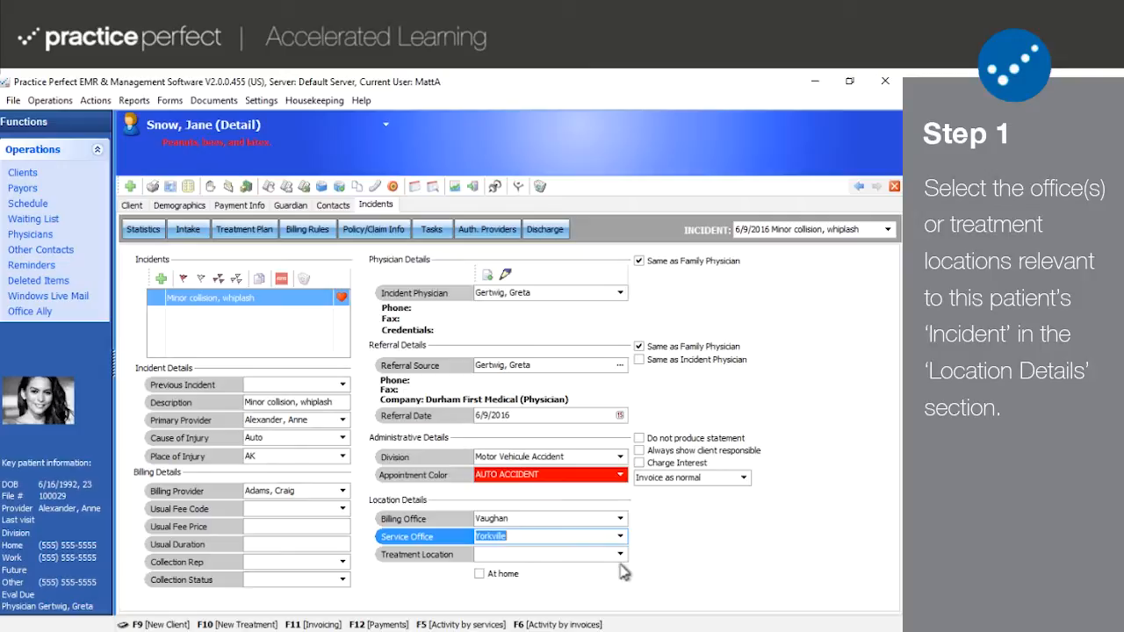
mouse_move(702, 565)
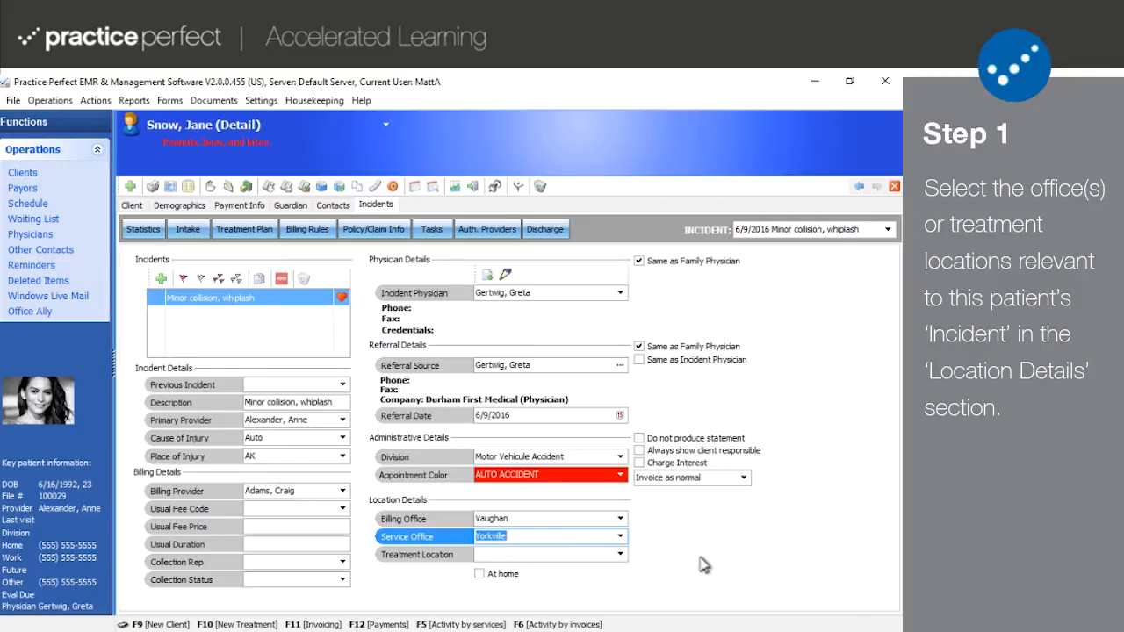
mouse_move(641, 560)
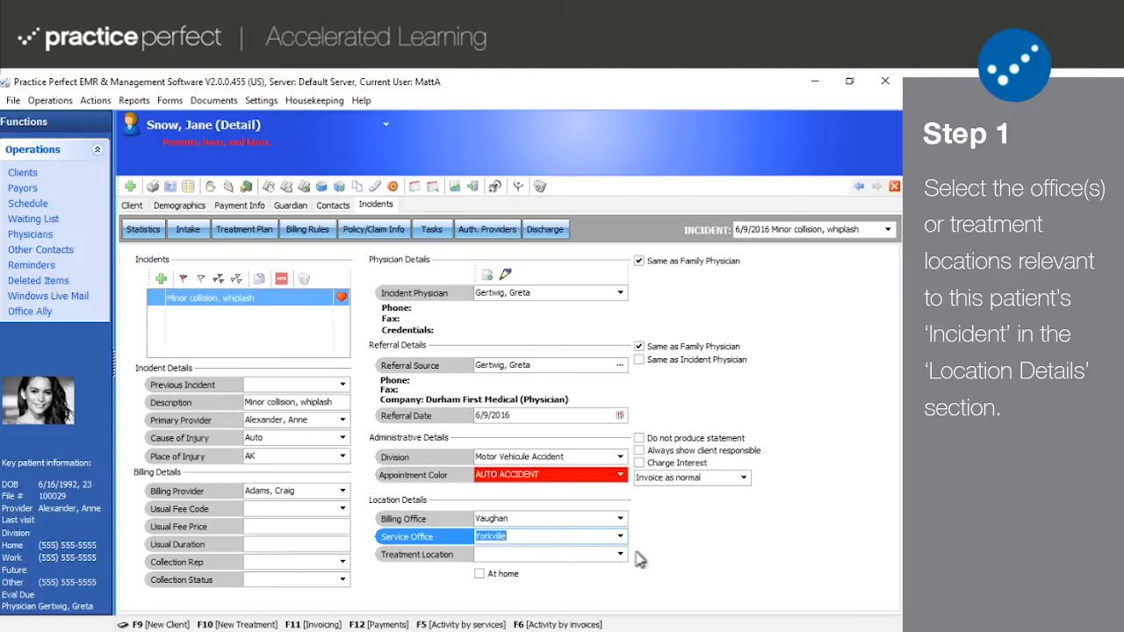
click(622, 555)
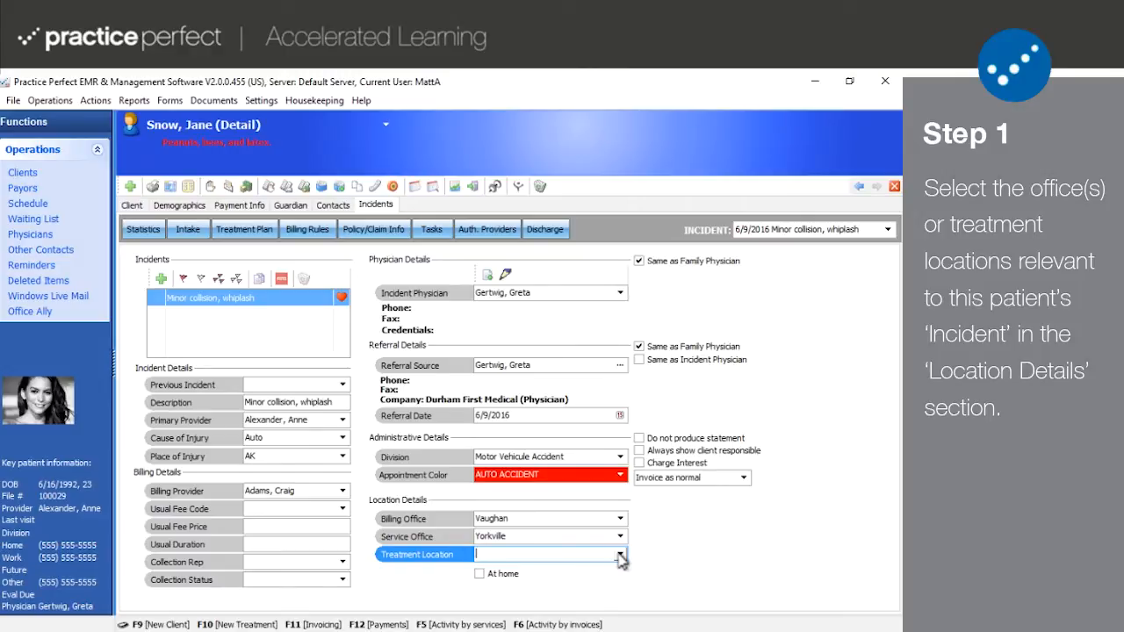
mouse_move(890, 285)
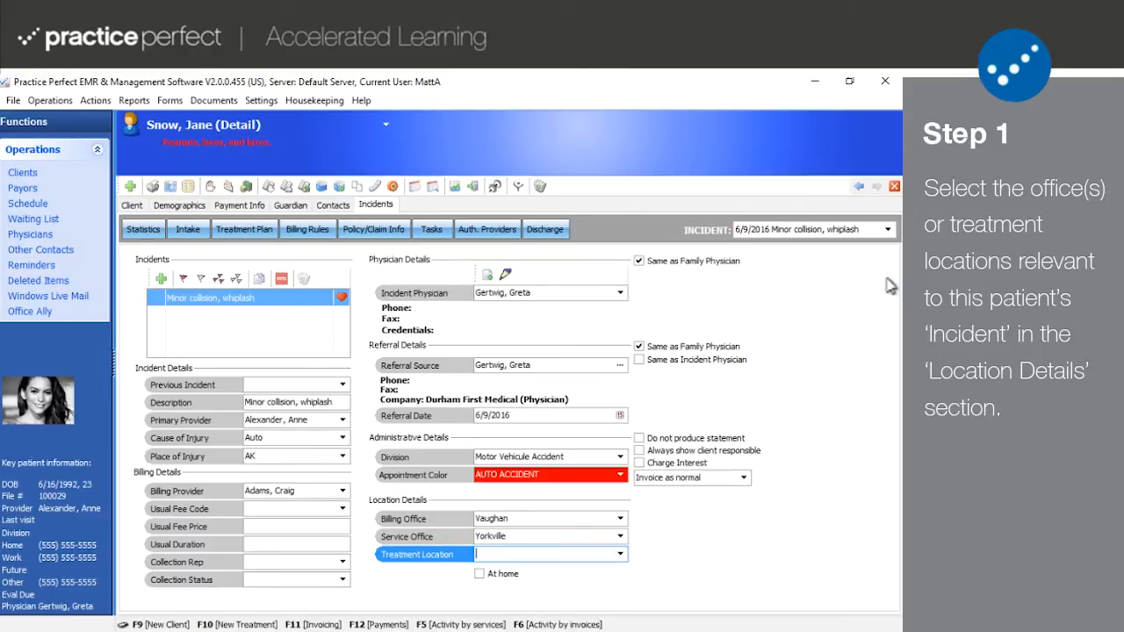
click(885, 228)
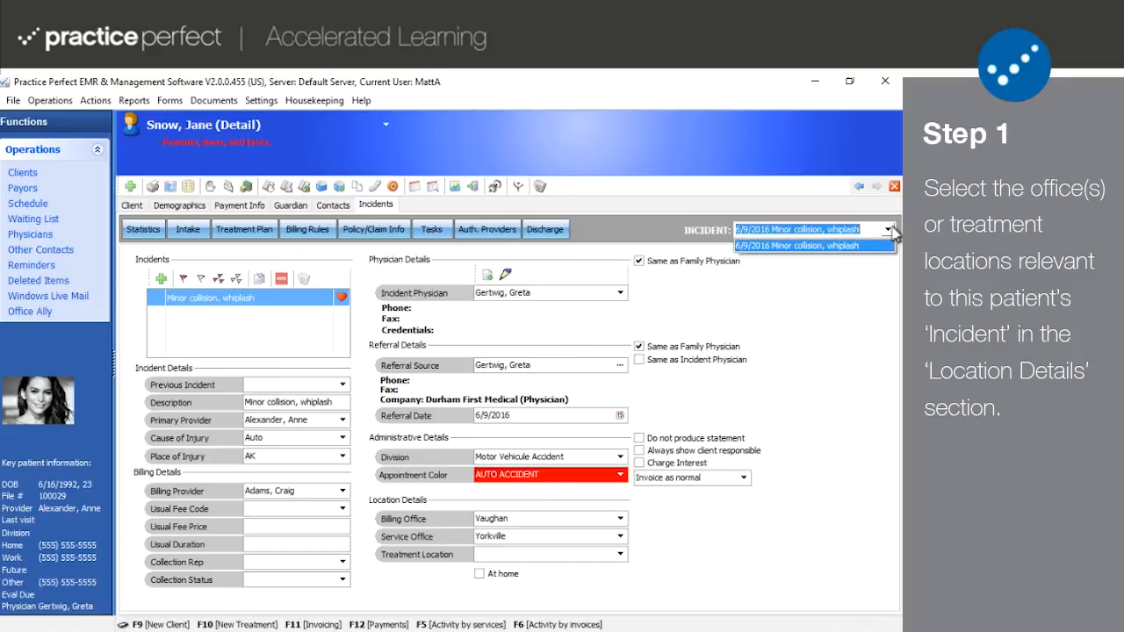
click(811, 246)
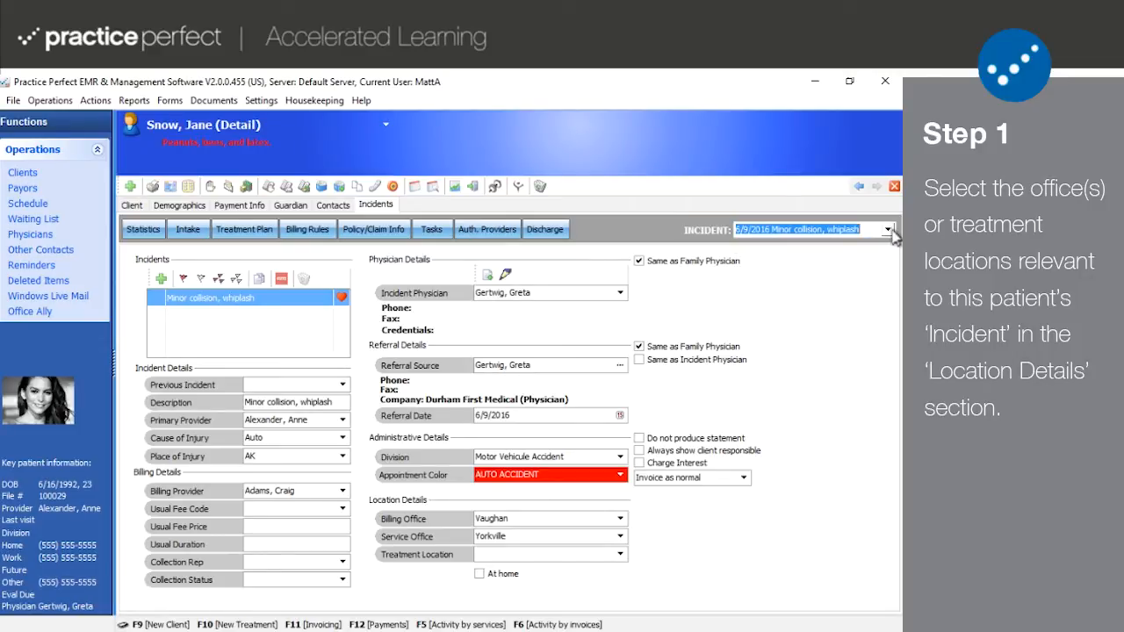
mouse_move(811, 474)
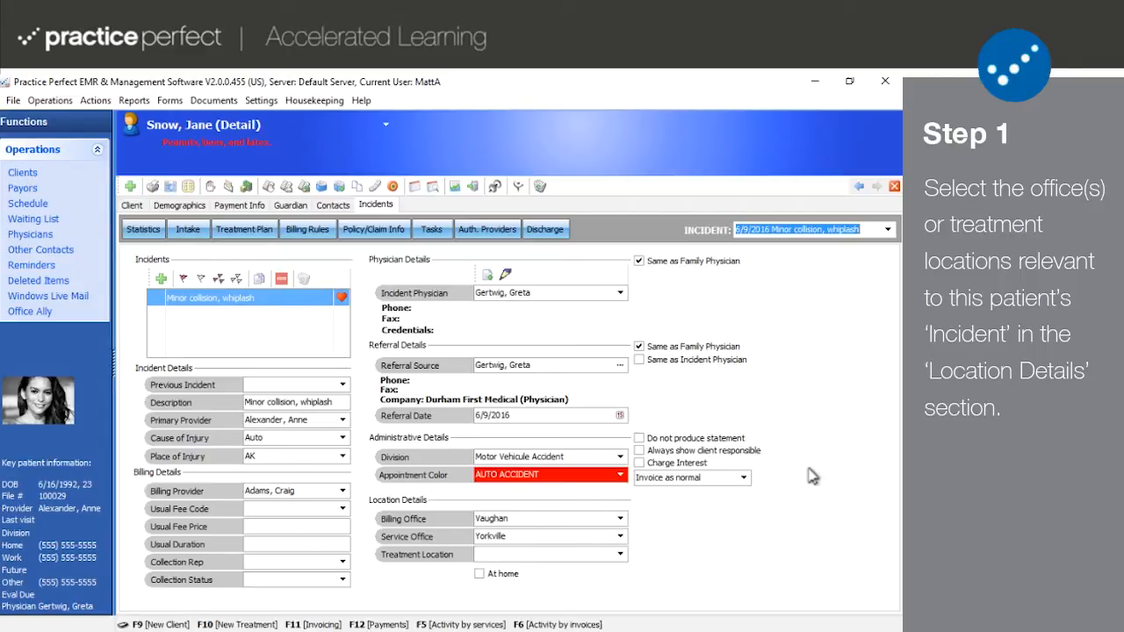
mouse_move(825, 506)
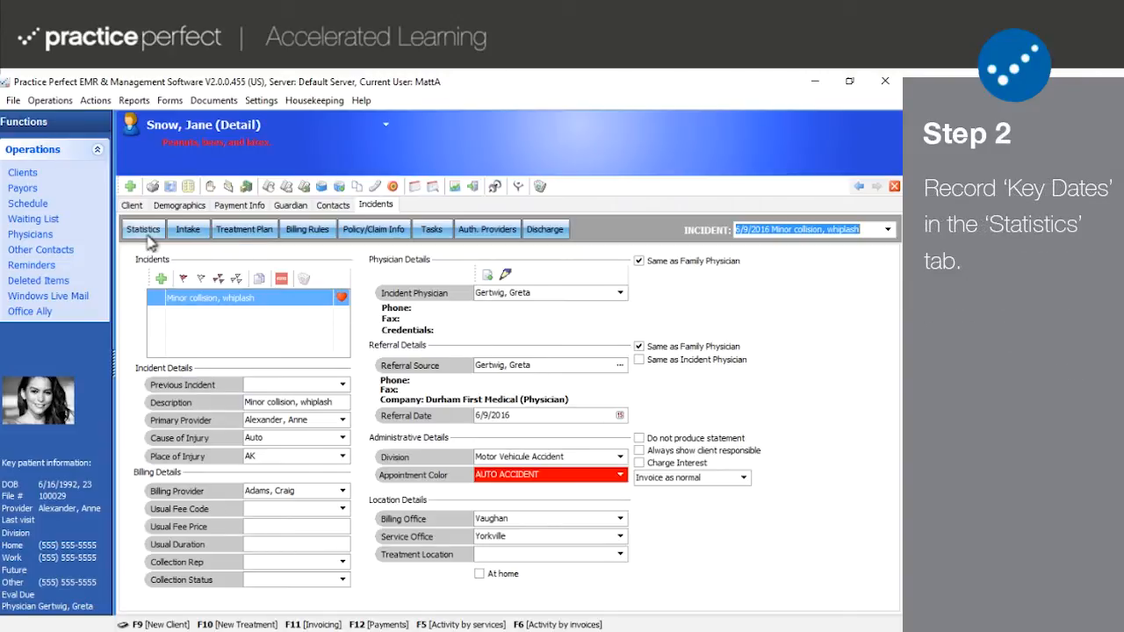
On the Statistics tab, set the injury date to 6/1/2016 alongside the 6/9/2016 contact date
click(142, 228)
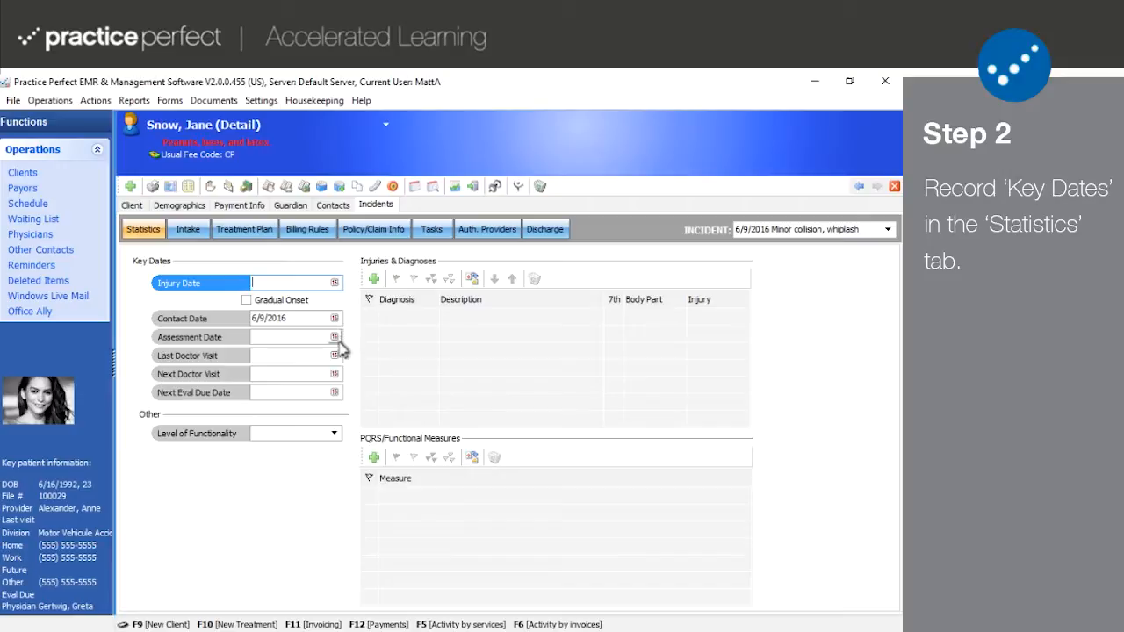
click(333, 337)
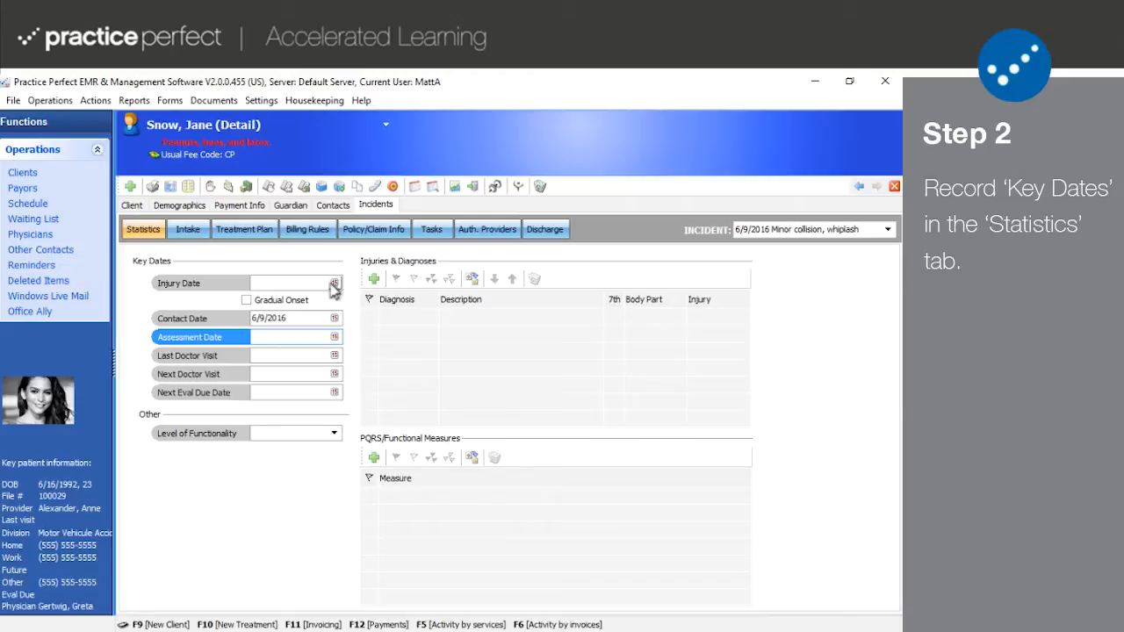
click(334, 283)
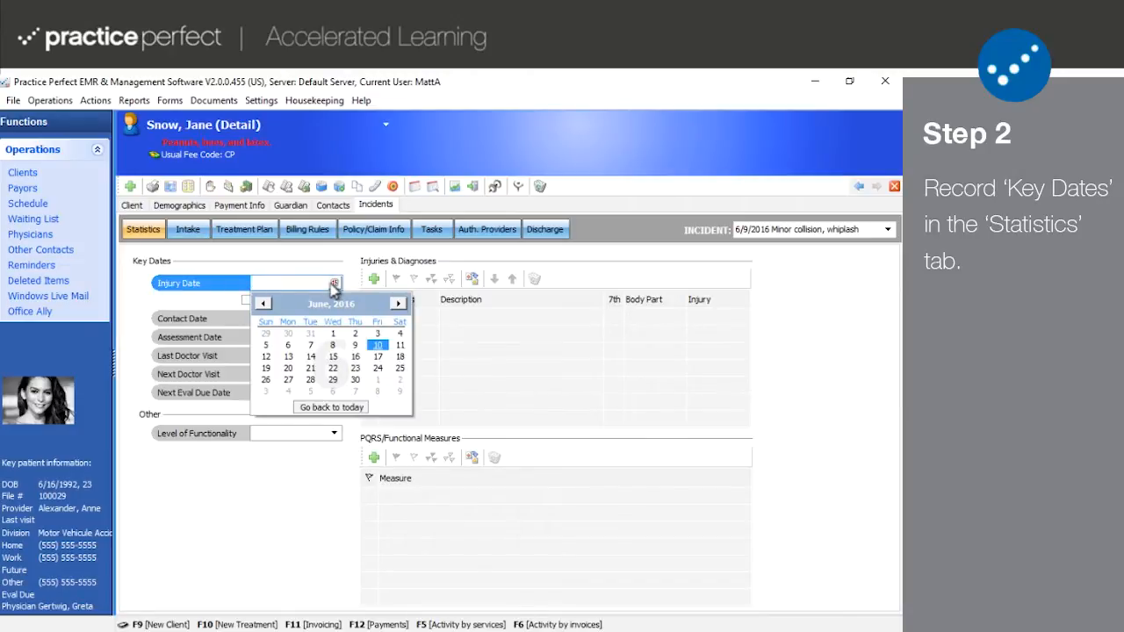
click(334, 333)
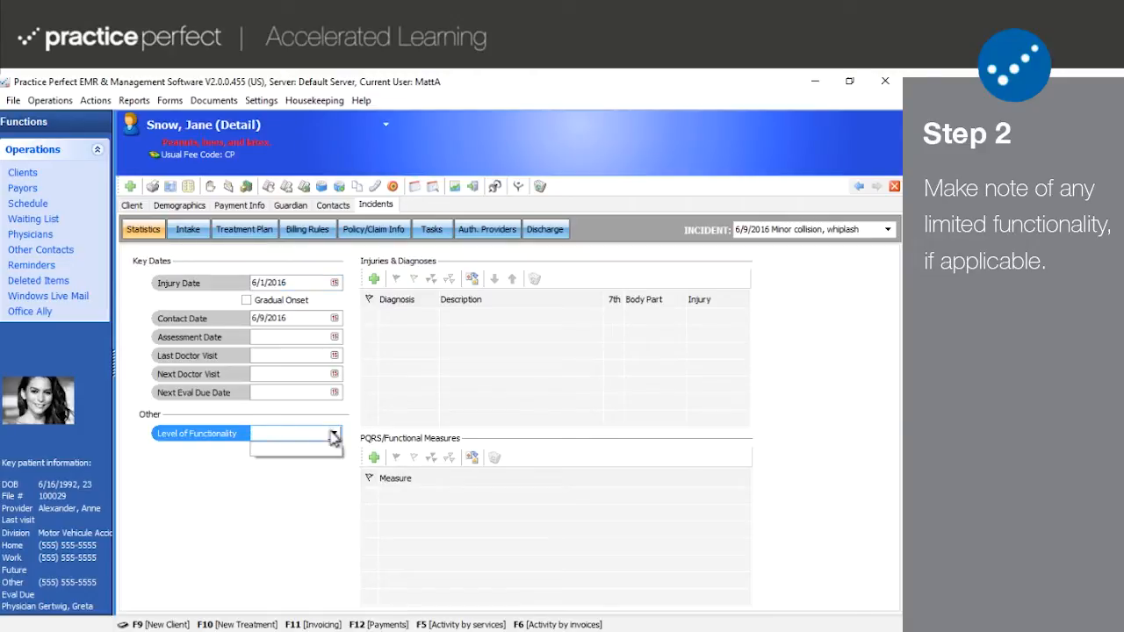
Start entering the level of functionality after finding its dropdown empty
click(333, 432)
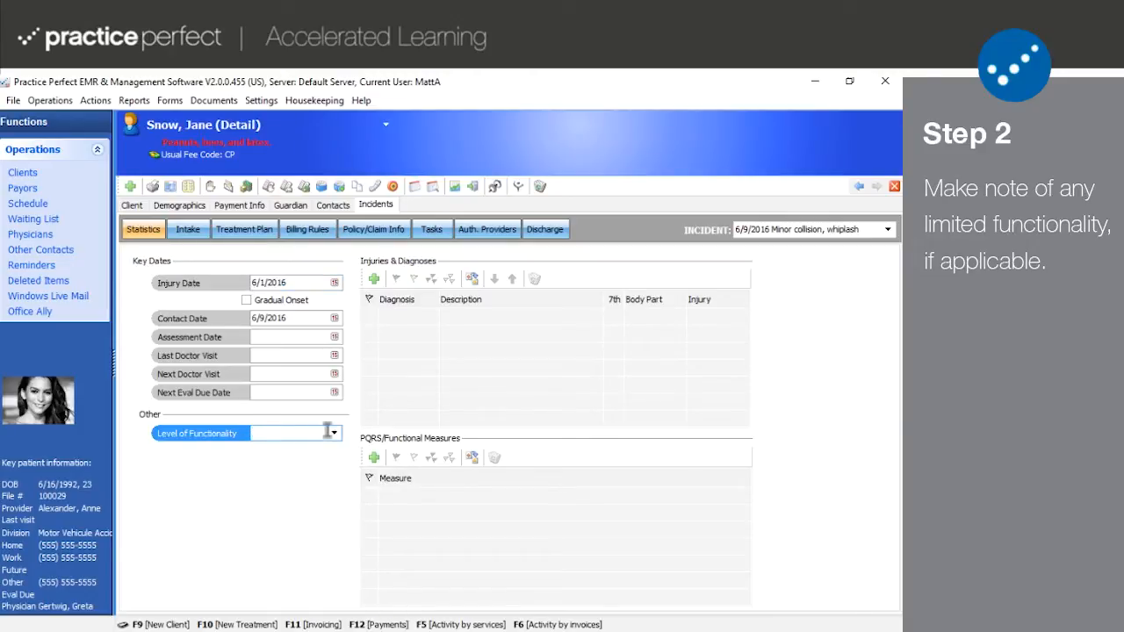
click(315, 101)
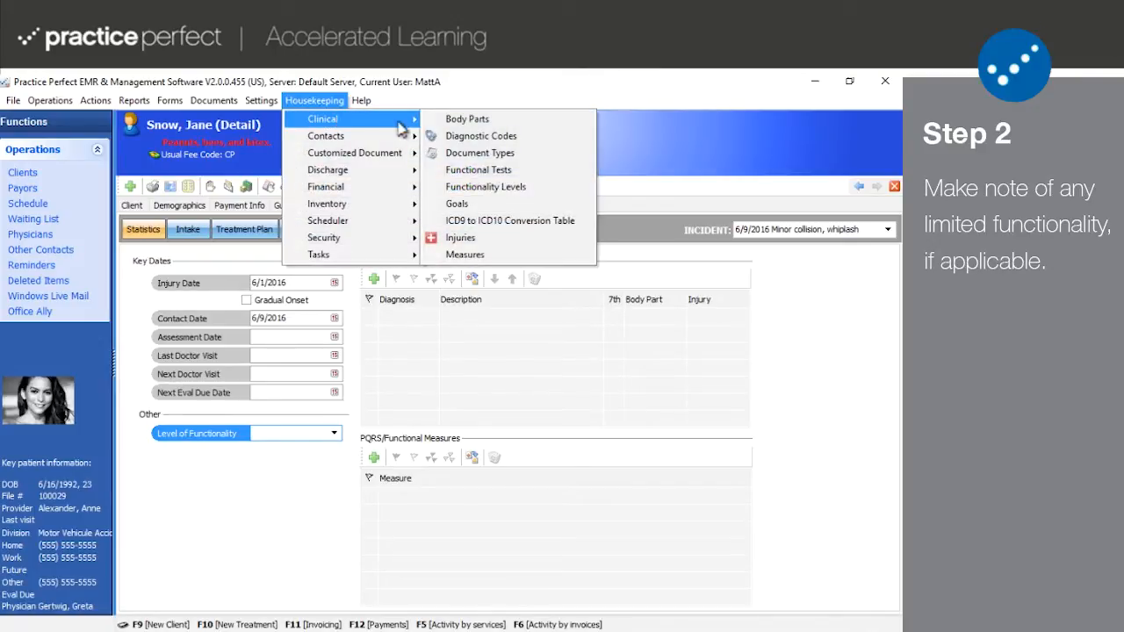
mouse_move(484, 186)
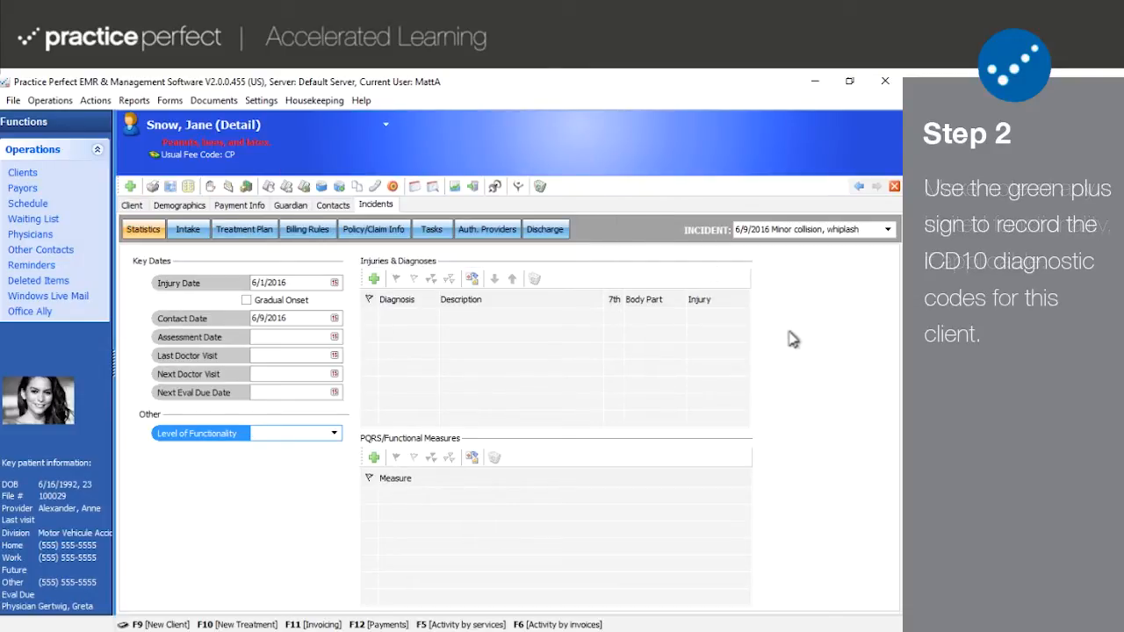
click(290, 432)
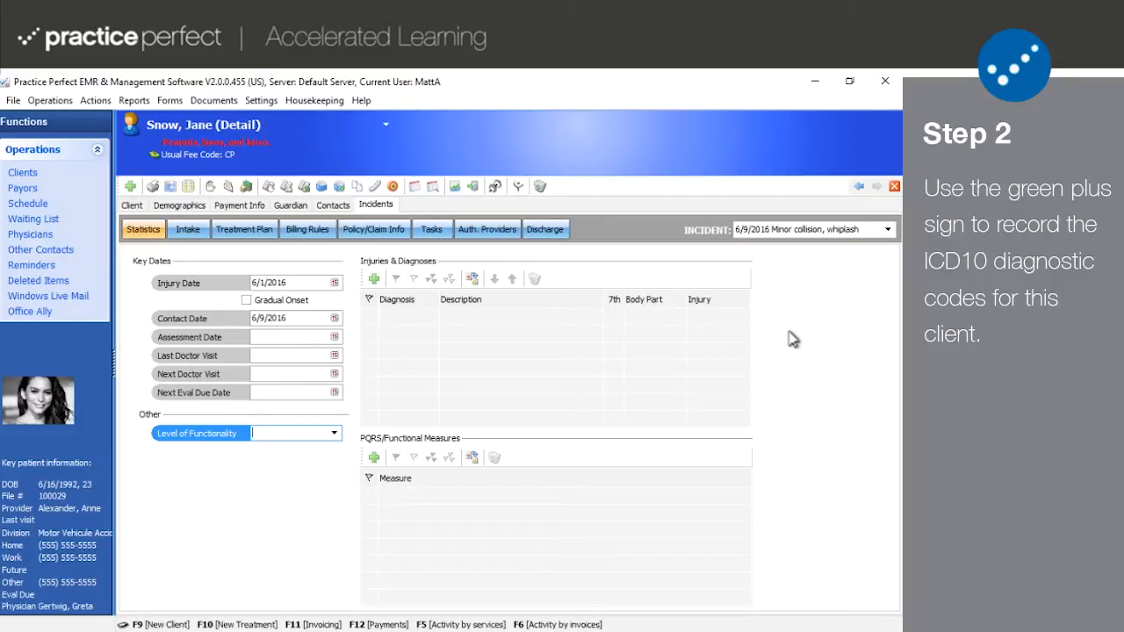
mouse_move(400, 302)
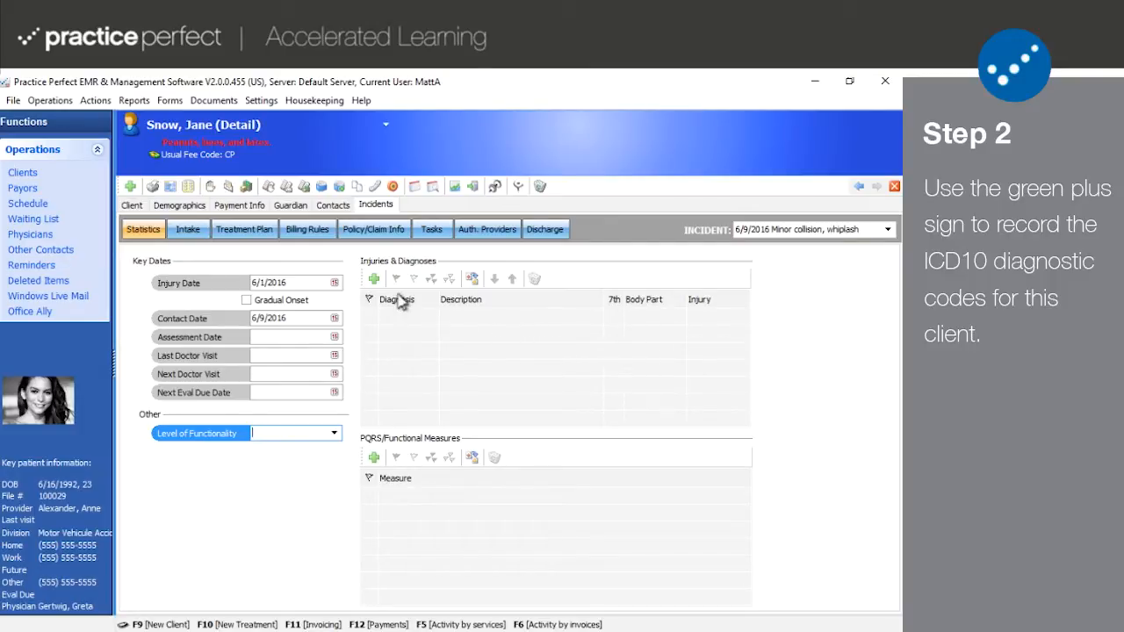
Add the cervical spine ligament sprain diagnosis with 7th character A and its body part, then go to Housekeeping > Clinical
click(373, 278)
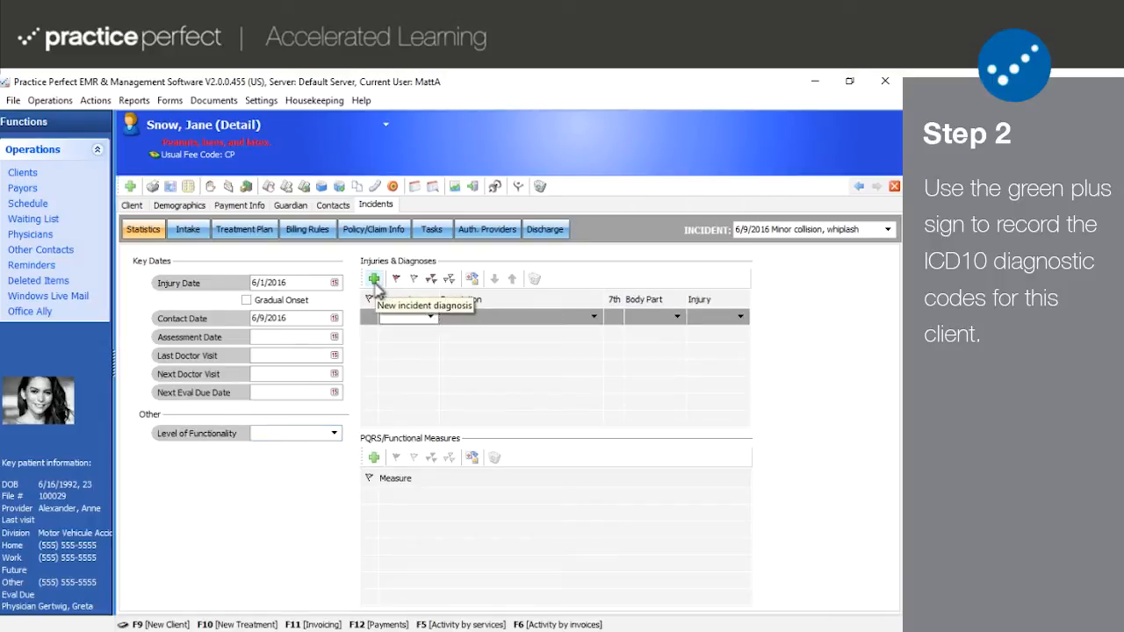
click(376, 277)
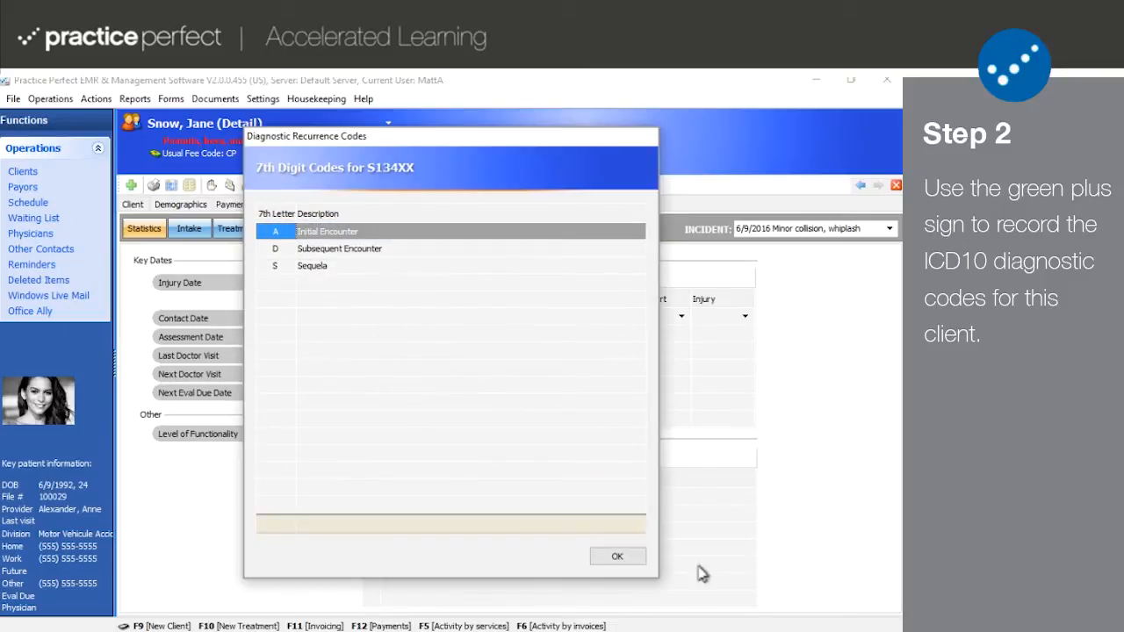
click(617, 555)
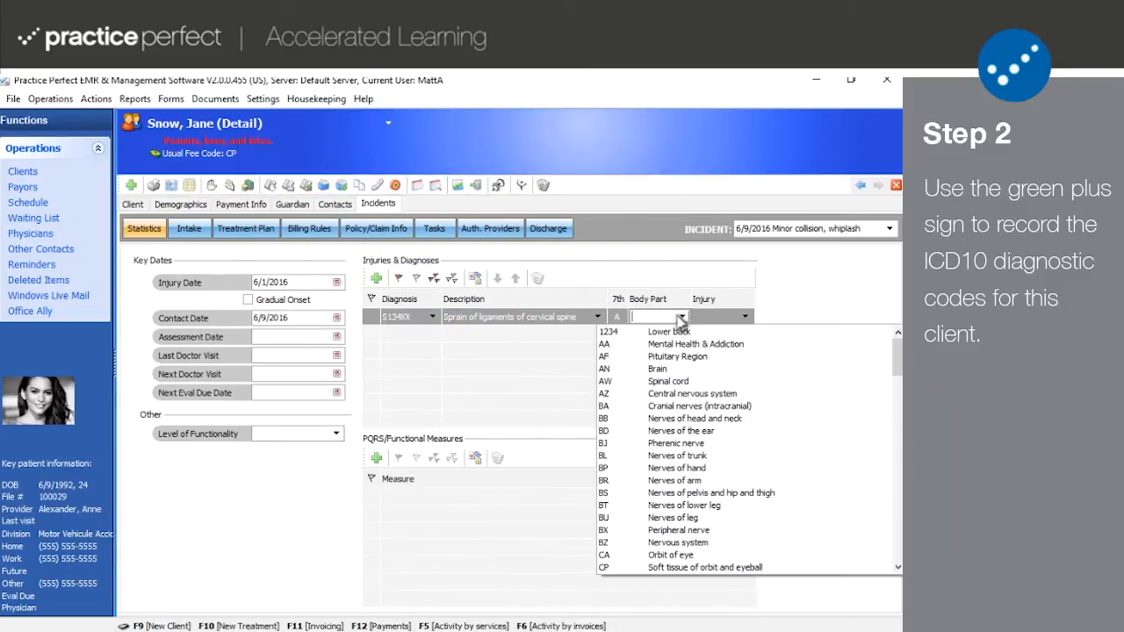
click(632, 332)
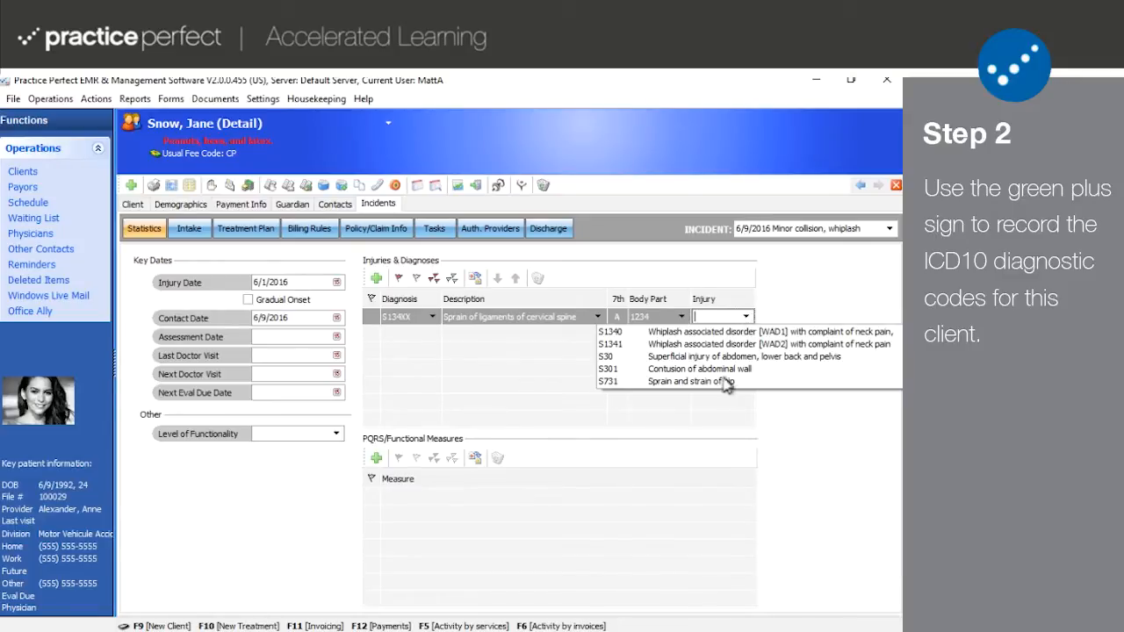
mouse_move(729, 341)
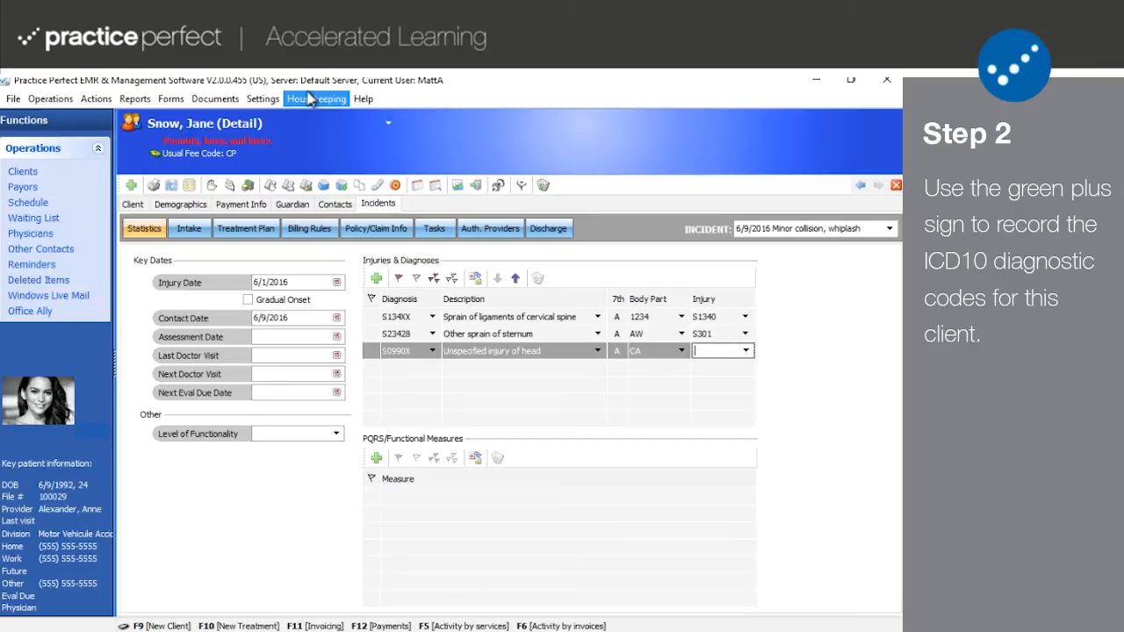
click(316, 98)
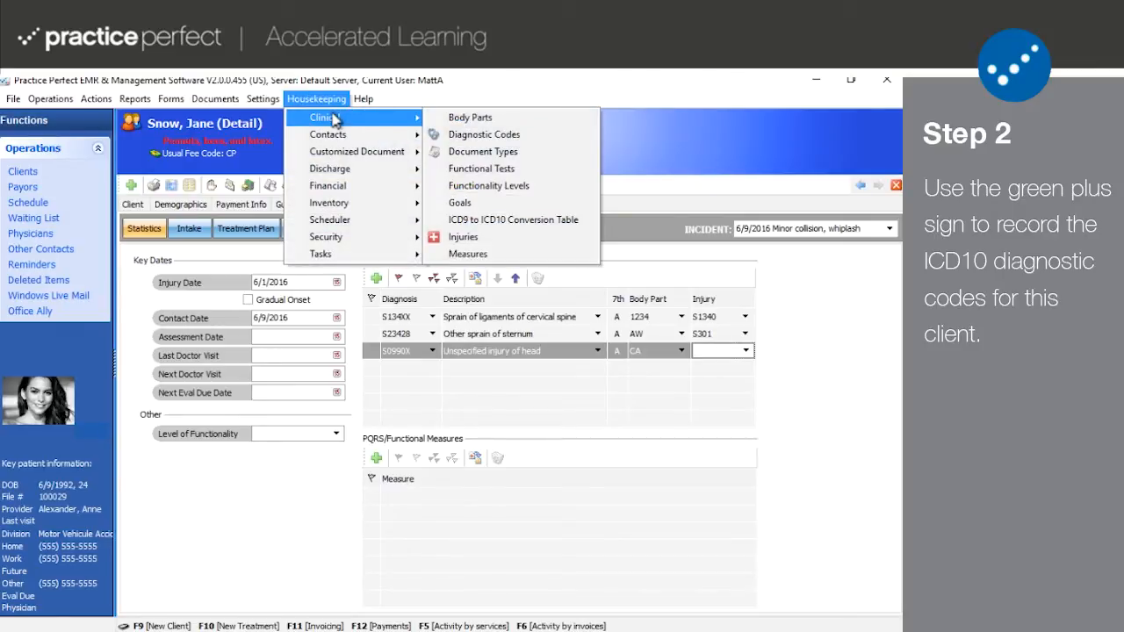
mouse_move(470, 116)
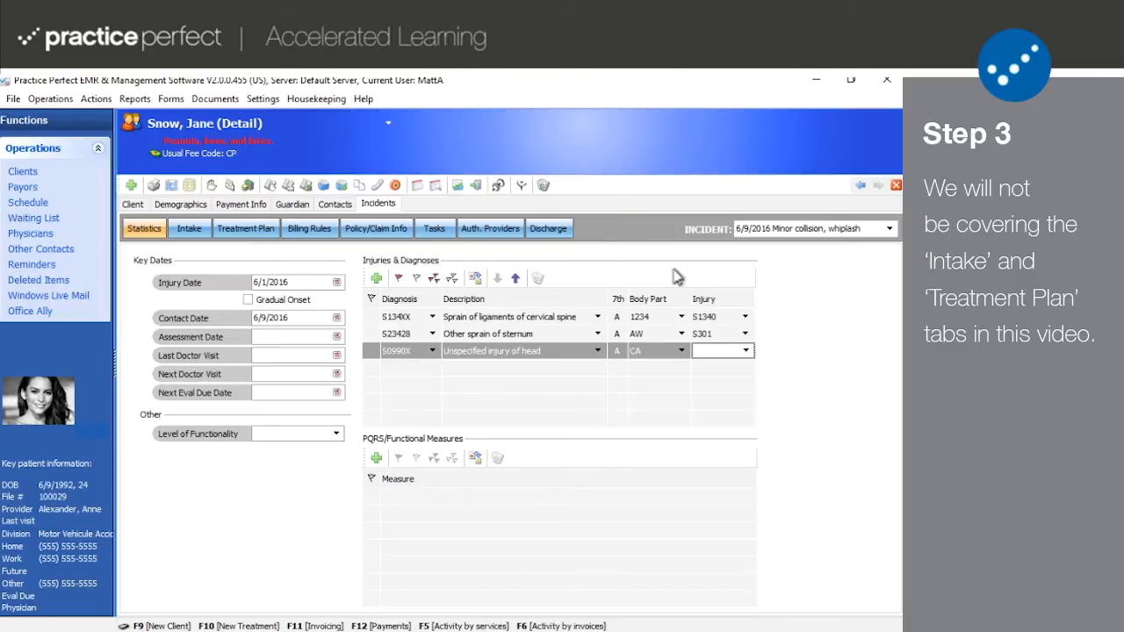
mouse_move(525, 277)
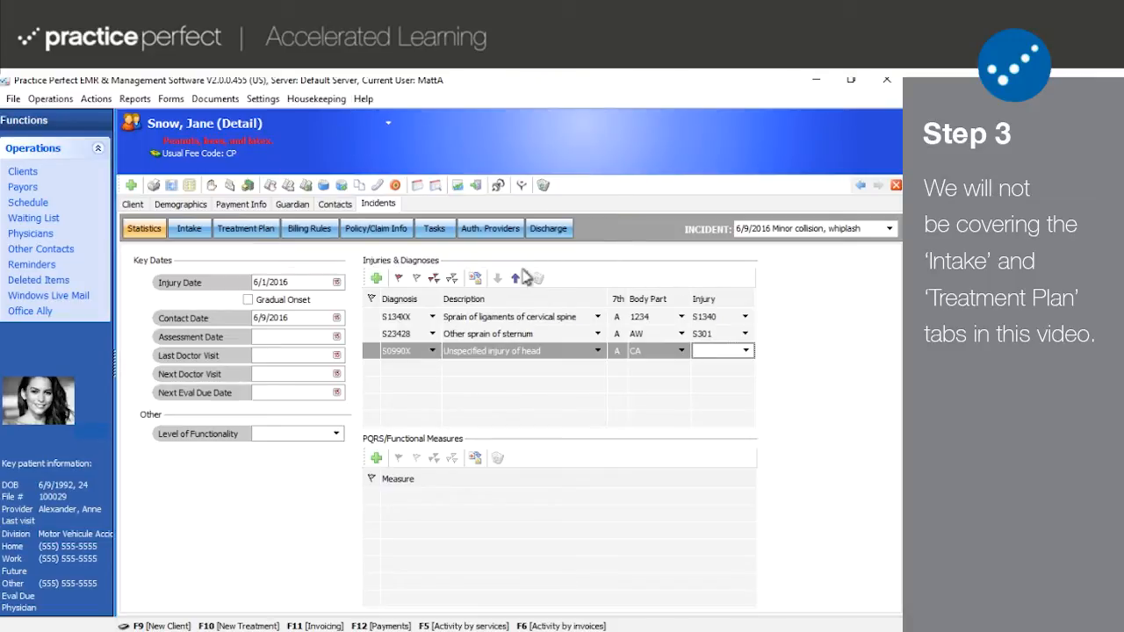
View the incident's Intake questionnaire, then its Treatment Plan authorizations
click(189, 228)
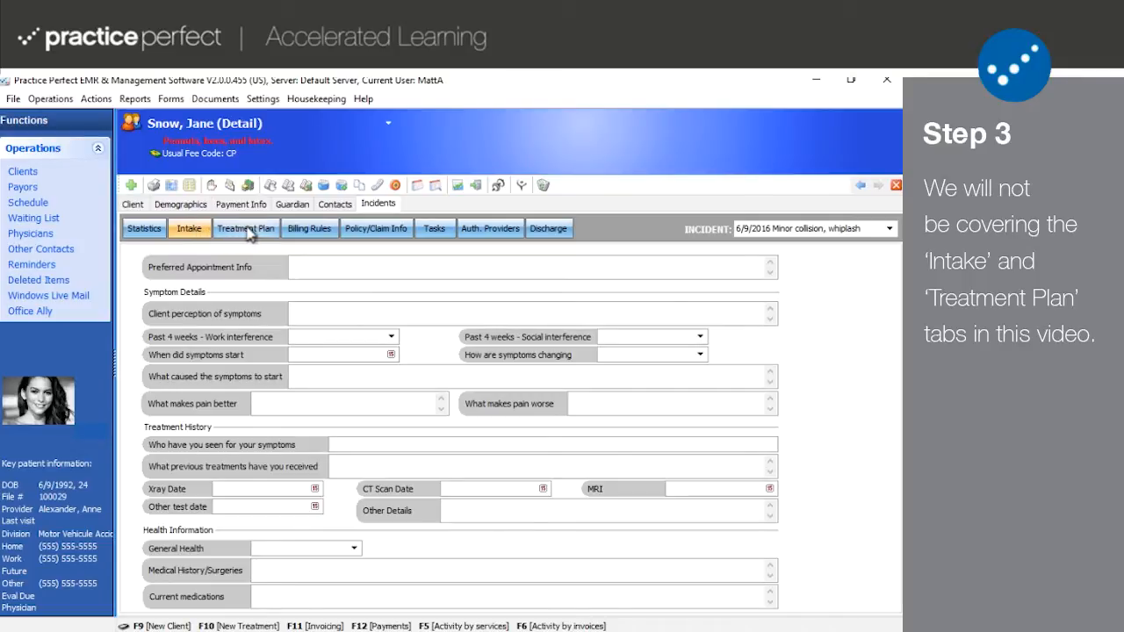
click(246, 229)
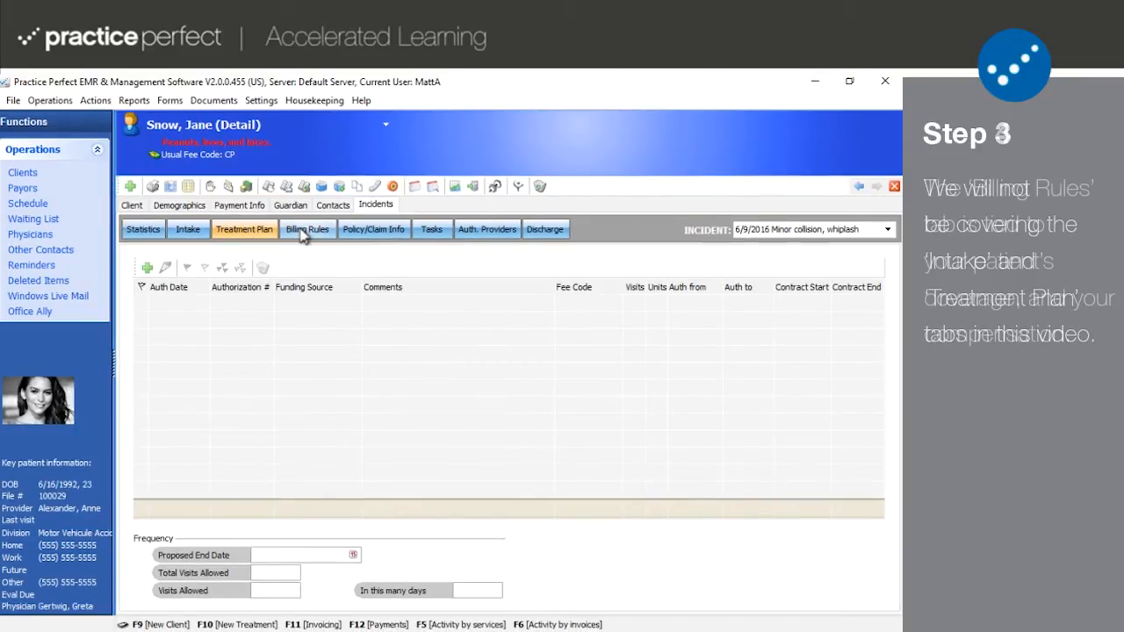
In Billing Rules, add payors Blue Shield of California Group (10001) and Allstate
click(307, 228)
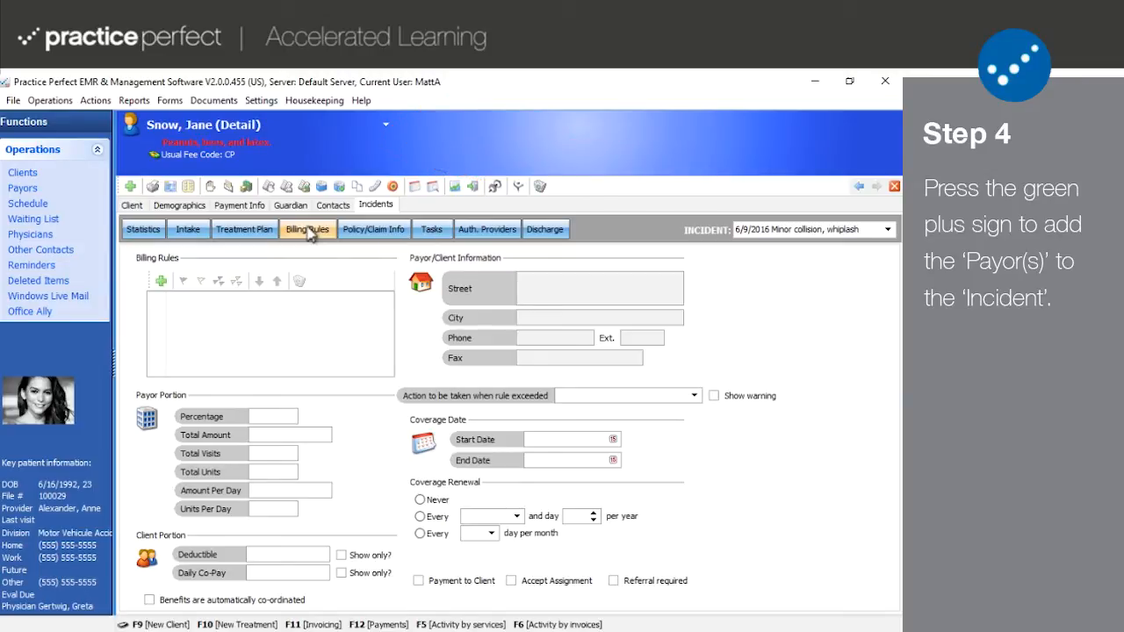
click(162, 281)
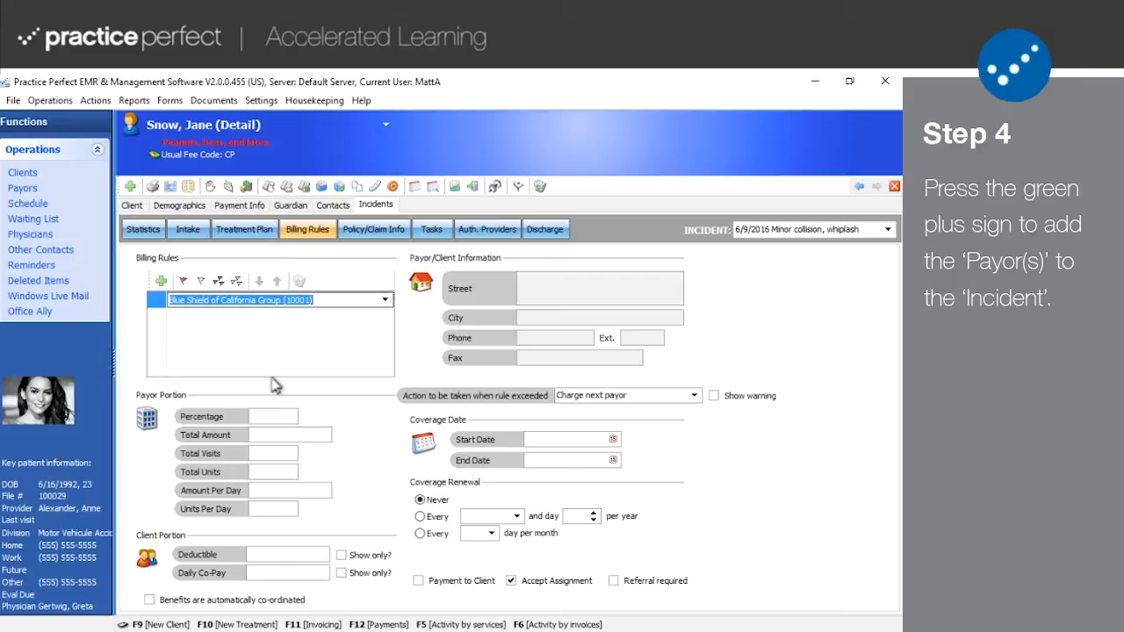
click(161, 281)
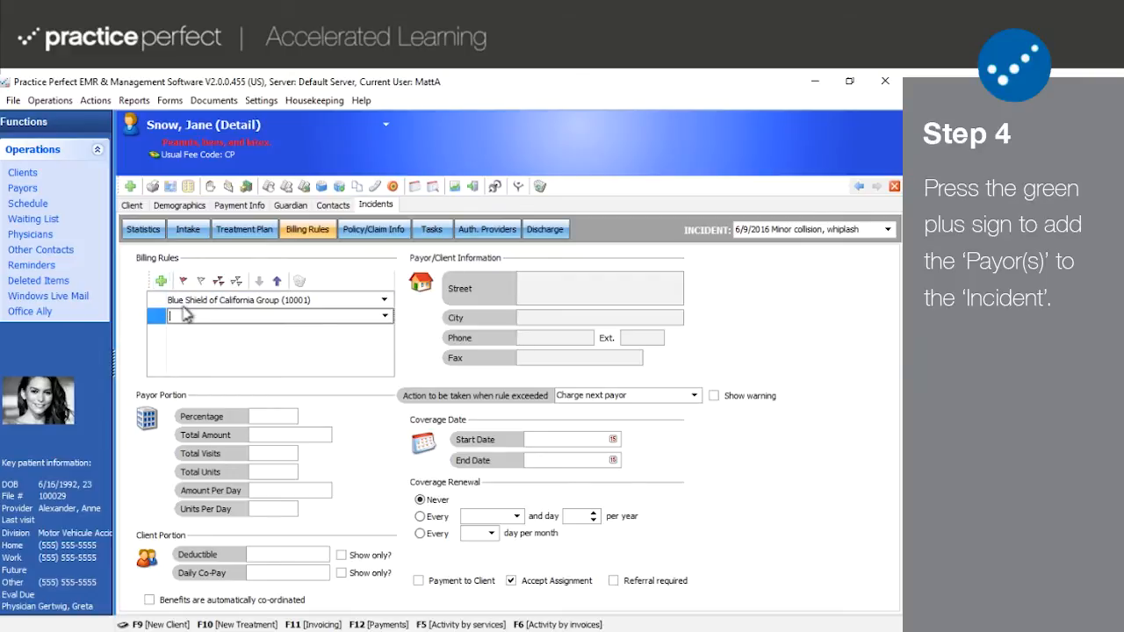
click(383, 316)
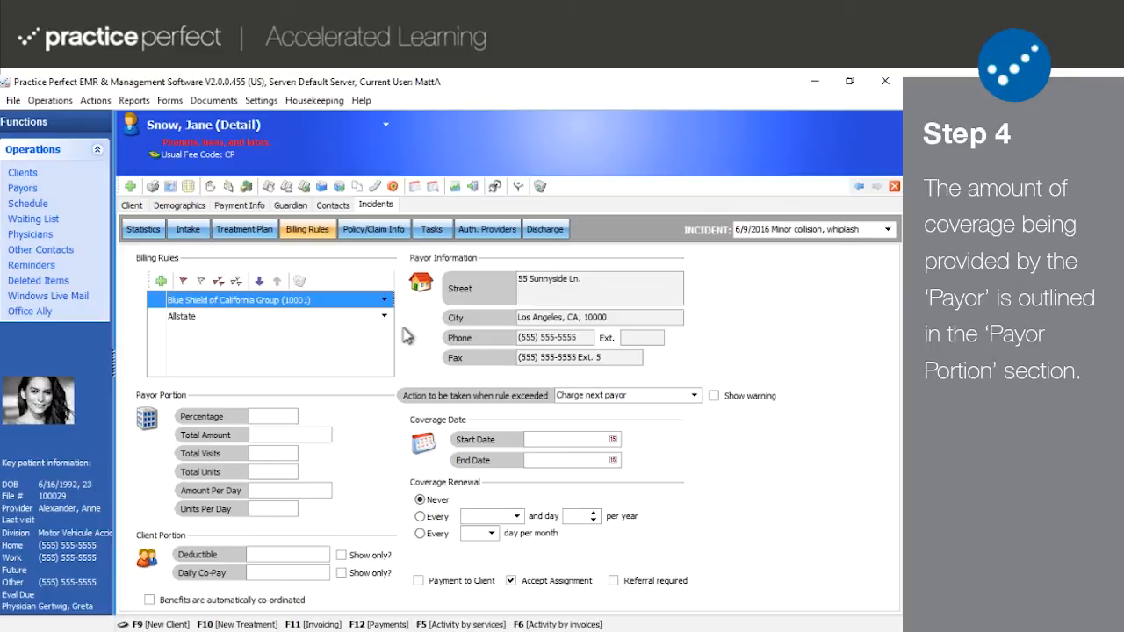
mouse_move(297, 397)
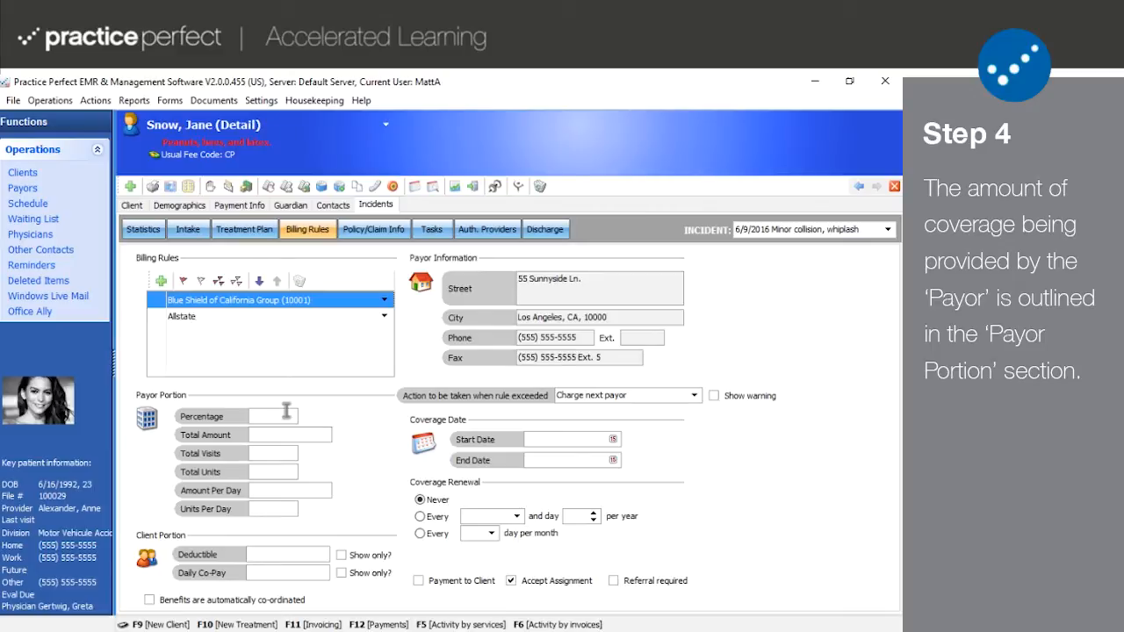
Set Blue Shield's payor portion to 50% with a $1,500.00 total amount
click(210, 415)
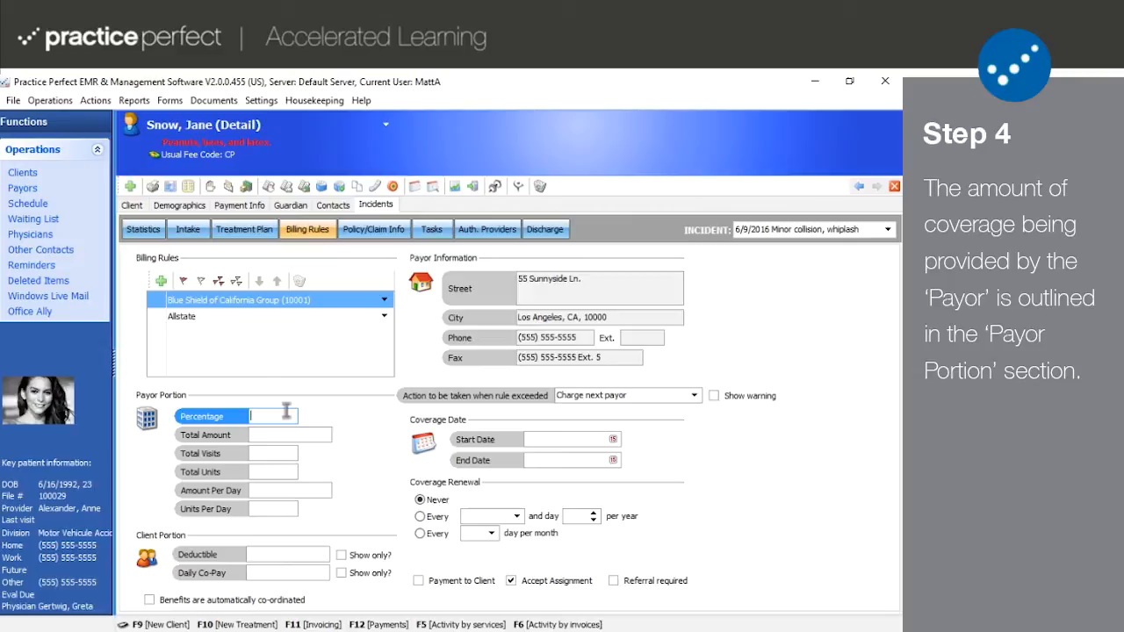
text(50.00 %)
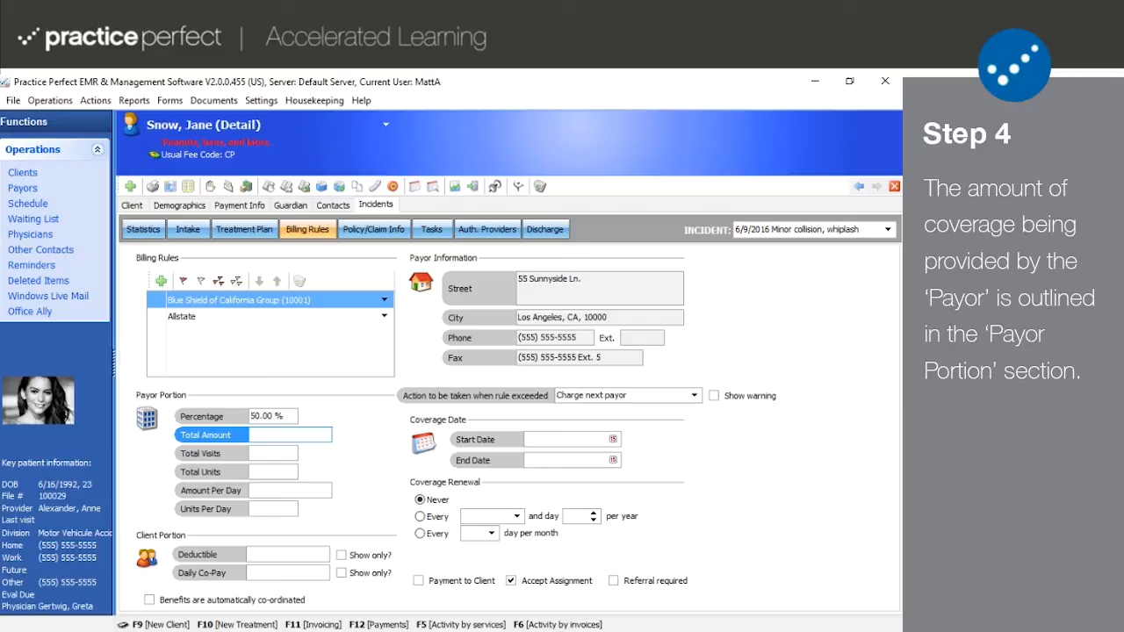
text(1,500.00)
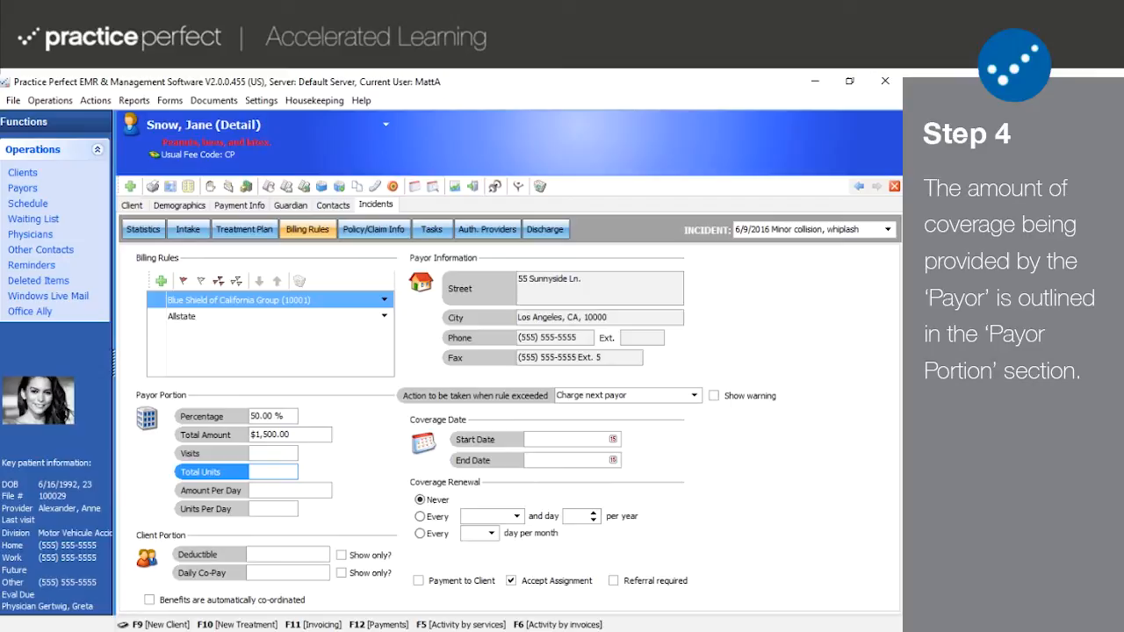
click(272, 471)
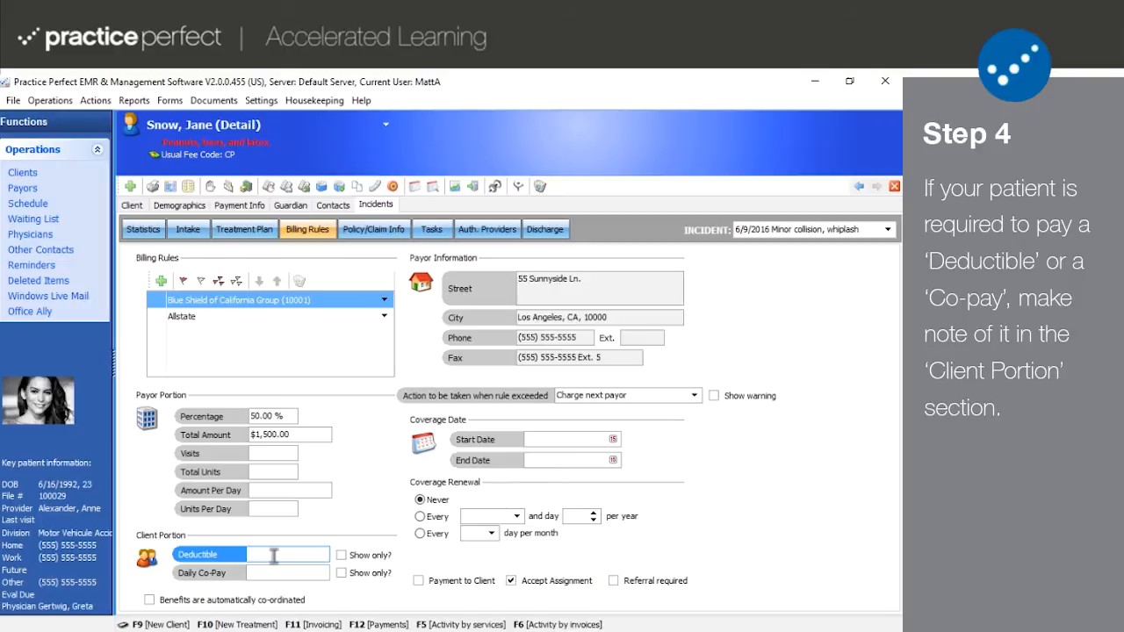
Enter a $500.00 client deductible for the Blue Shield rule
text(500.00)
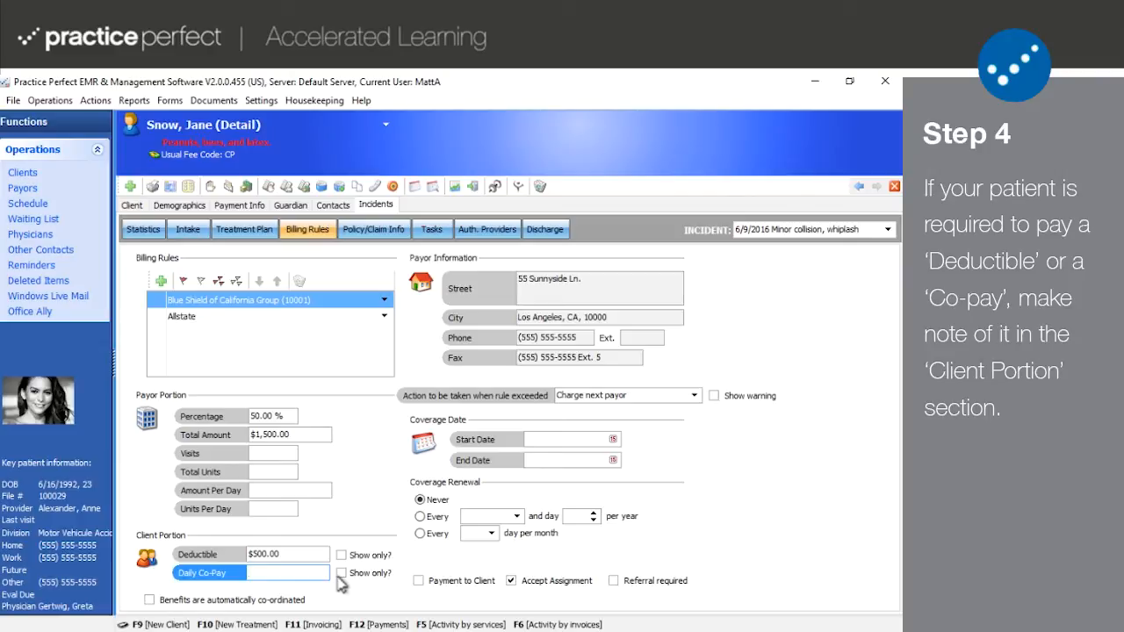
click(281, 572)
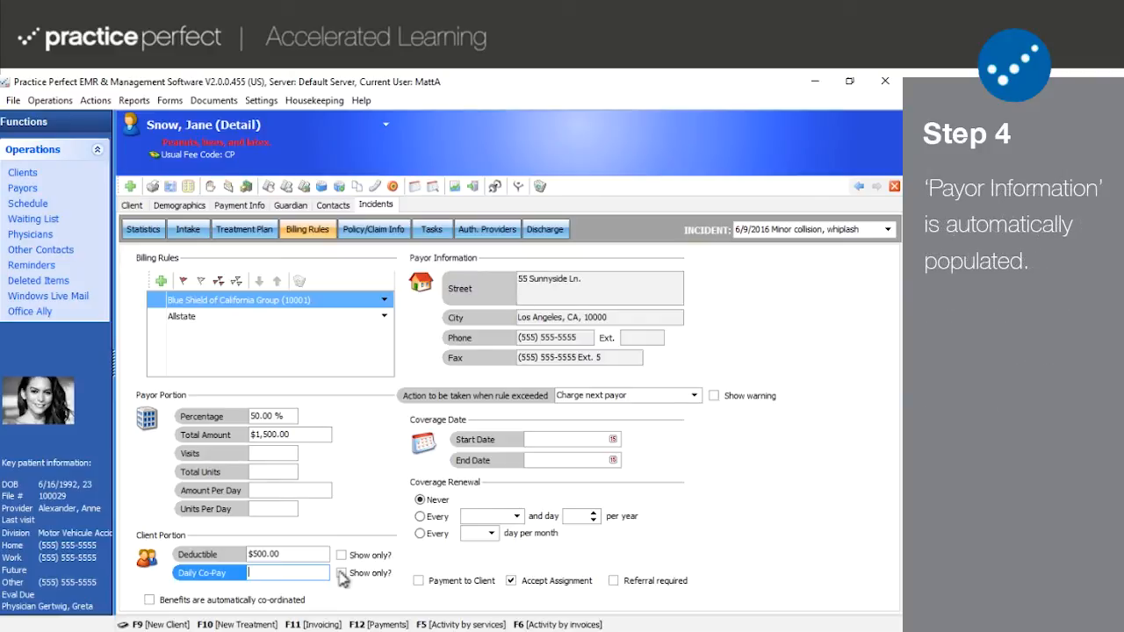
mouse_move(683, 346)
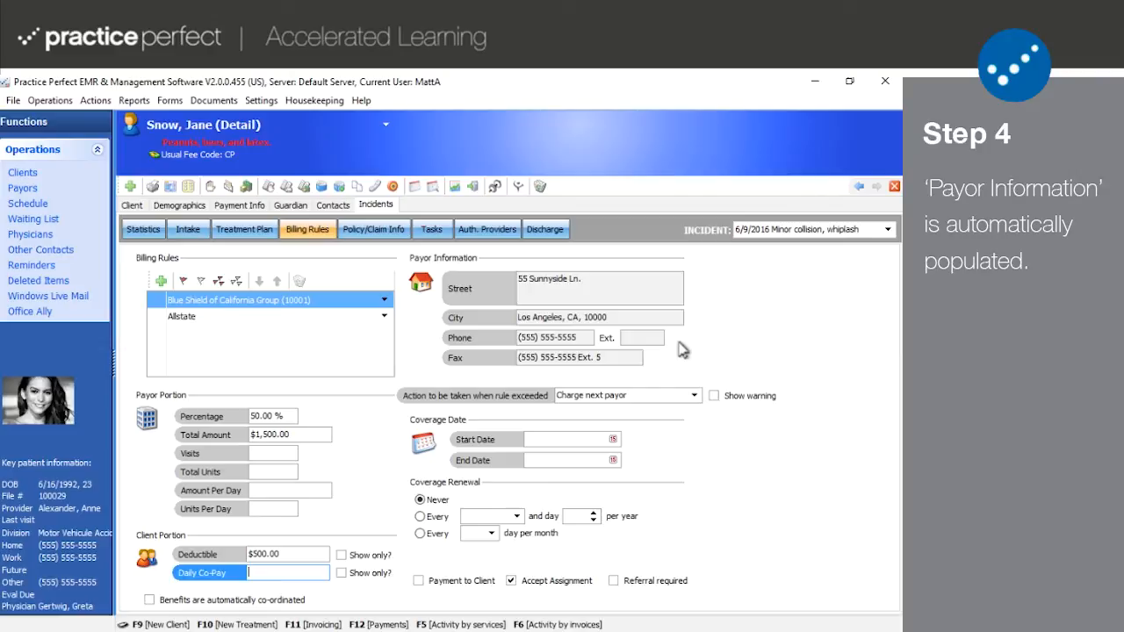
mouse_move(693, 400)
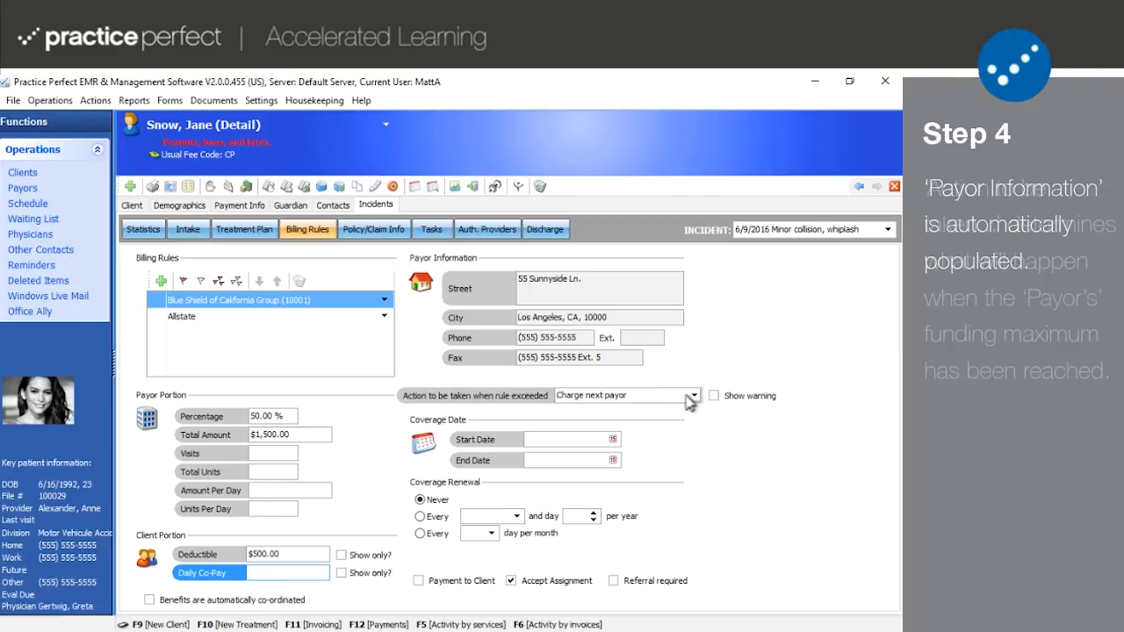
Set the rule to continue charging this payor when exceeded, with Show warning ticked
click(692, 395)
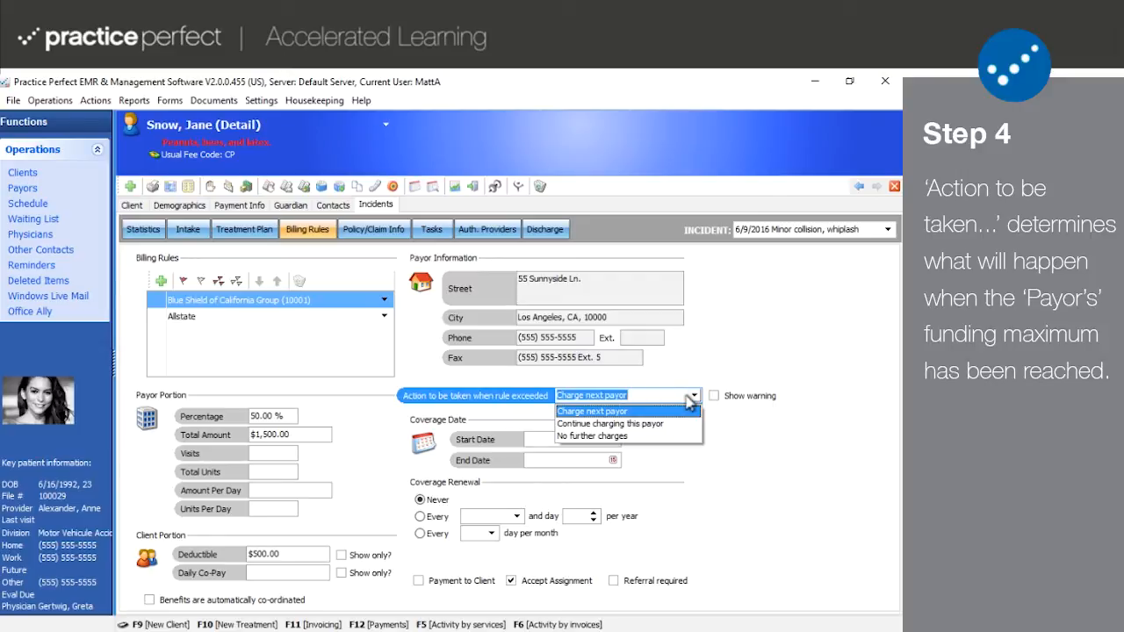
mouse_move(673, 421)
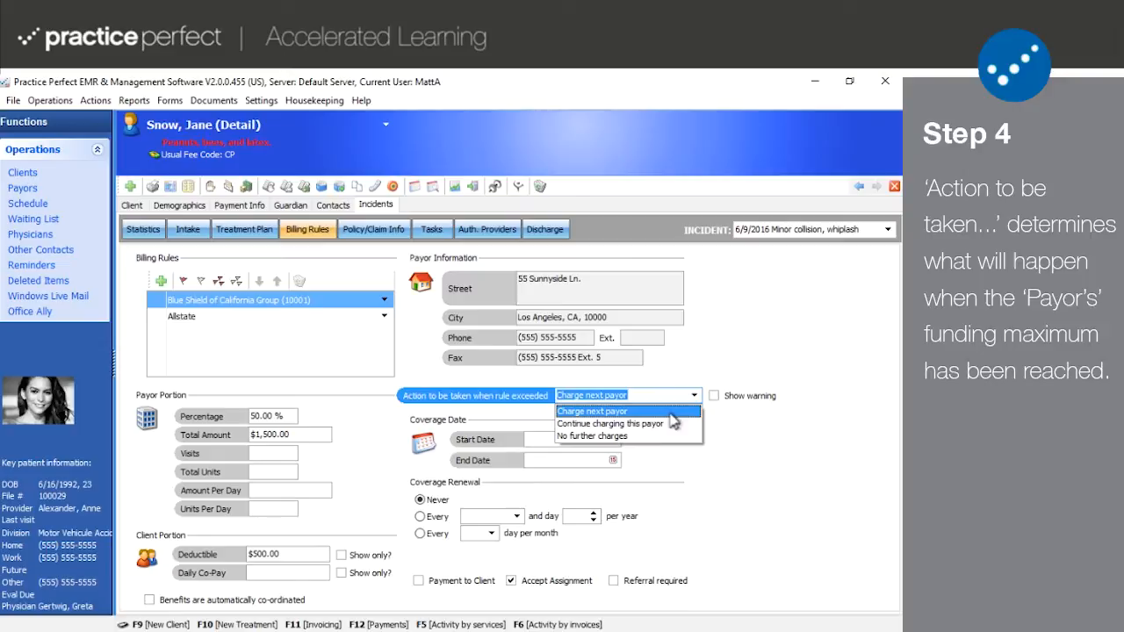
click(609, 424)
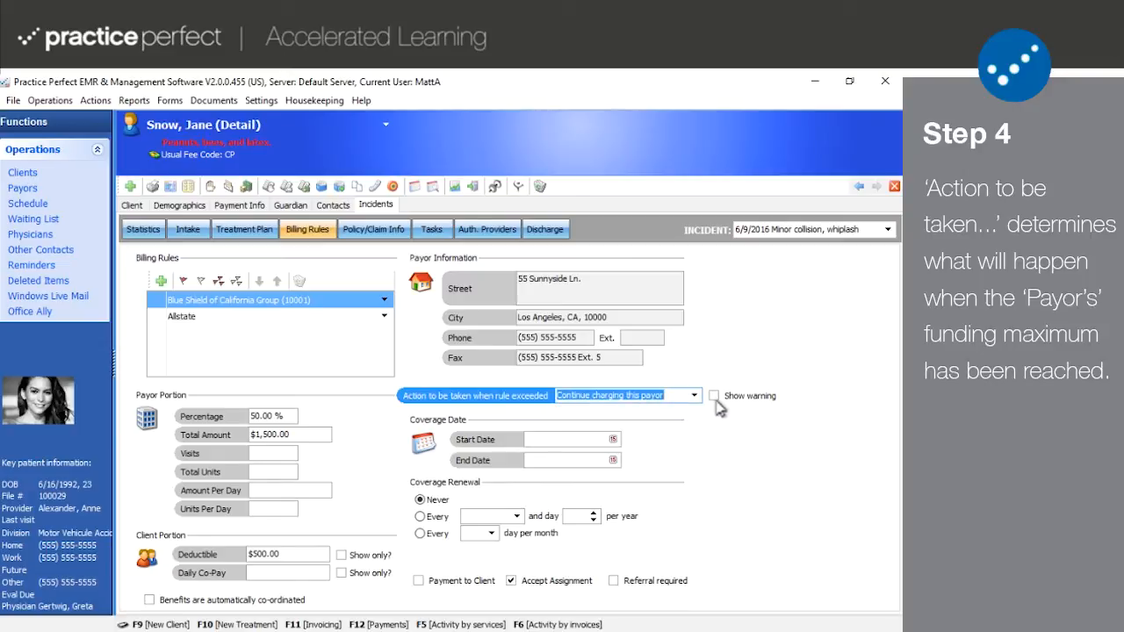
click(713, 396)
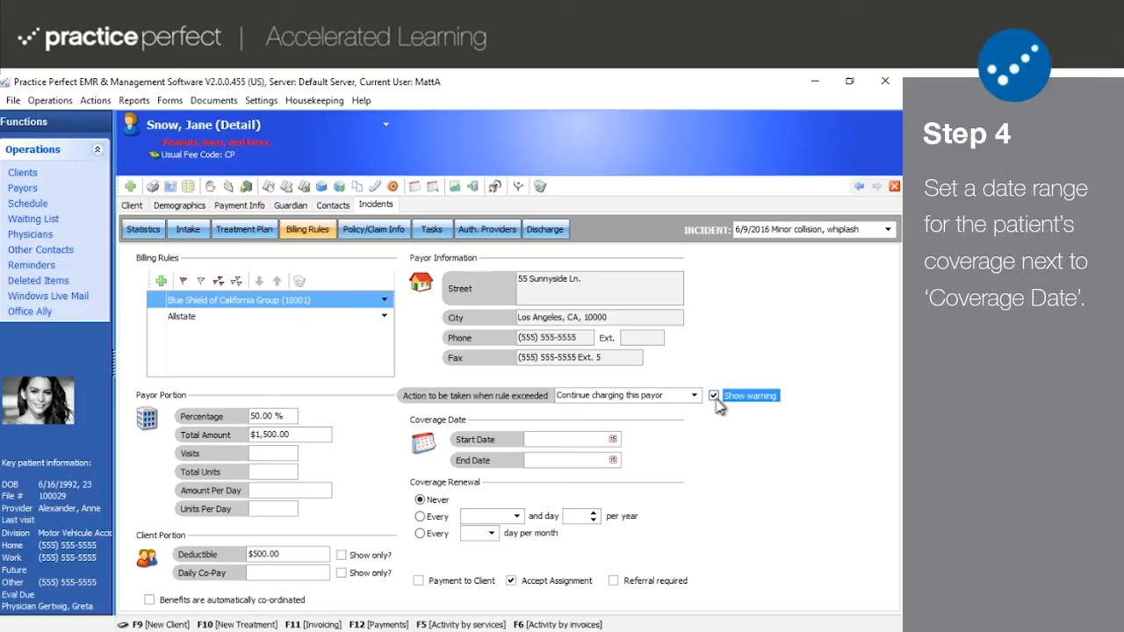
mouse_move(628, 441)
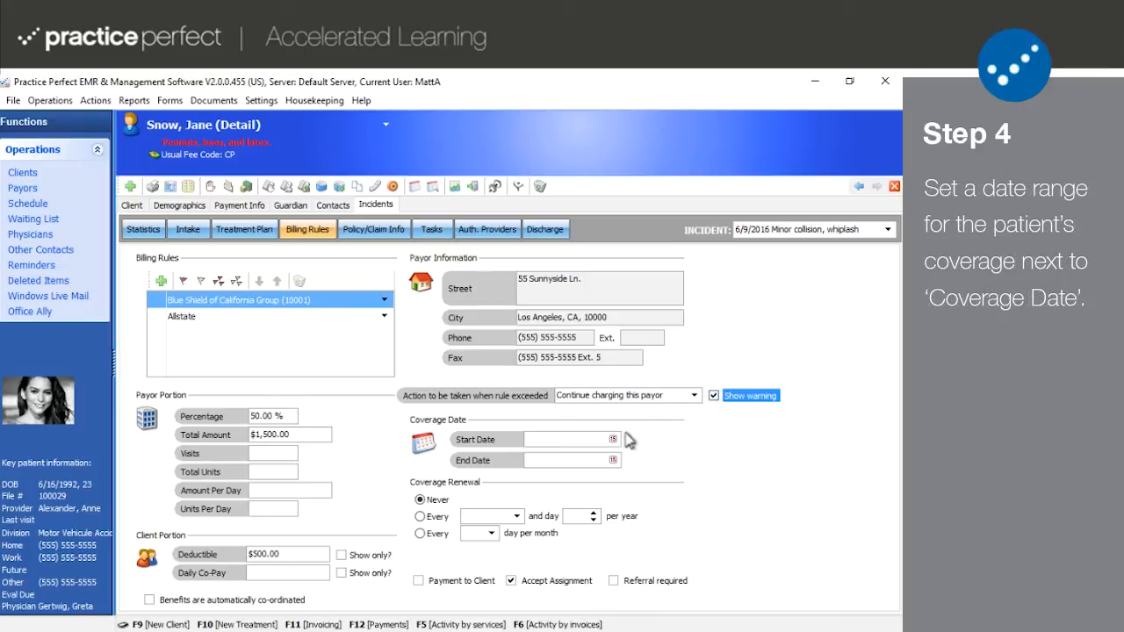
Set coverage from 6/11/2016 to 12/31/2016, renewing every year
click(612, 439)
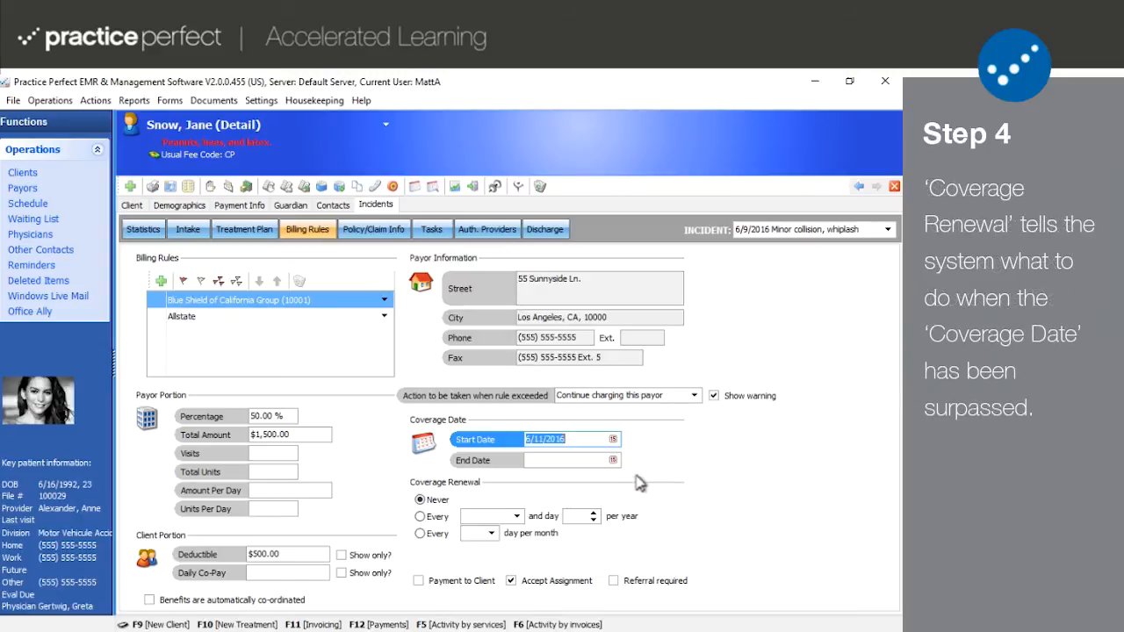
click(613, 460)
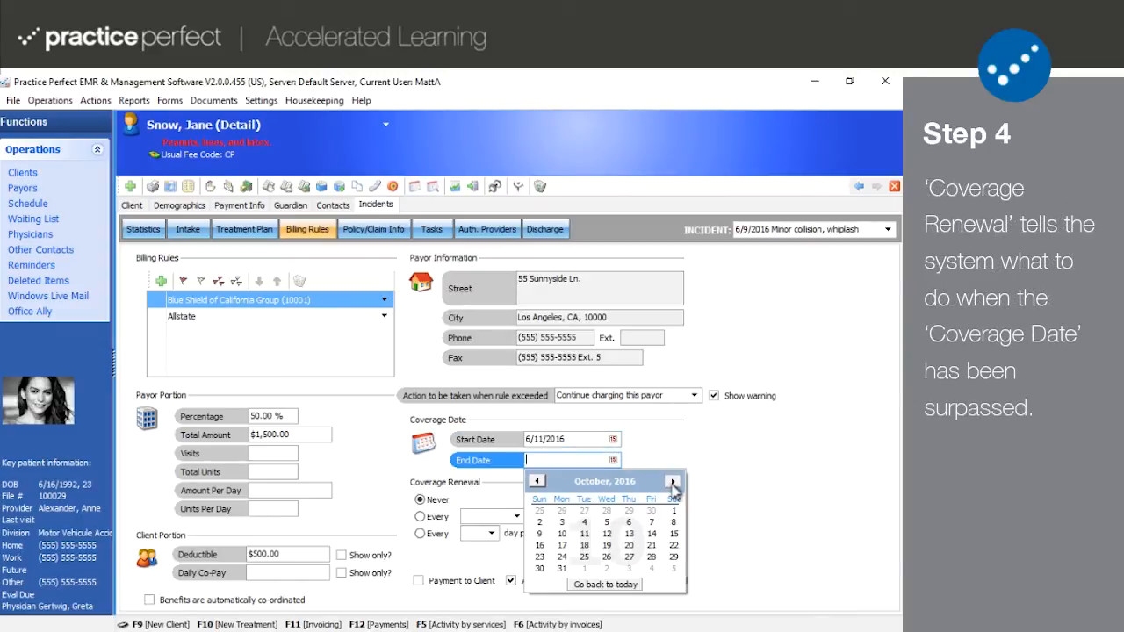
click(671, 481)
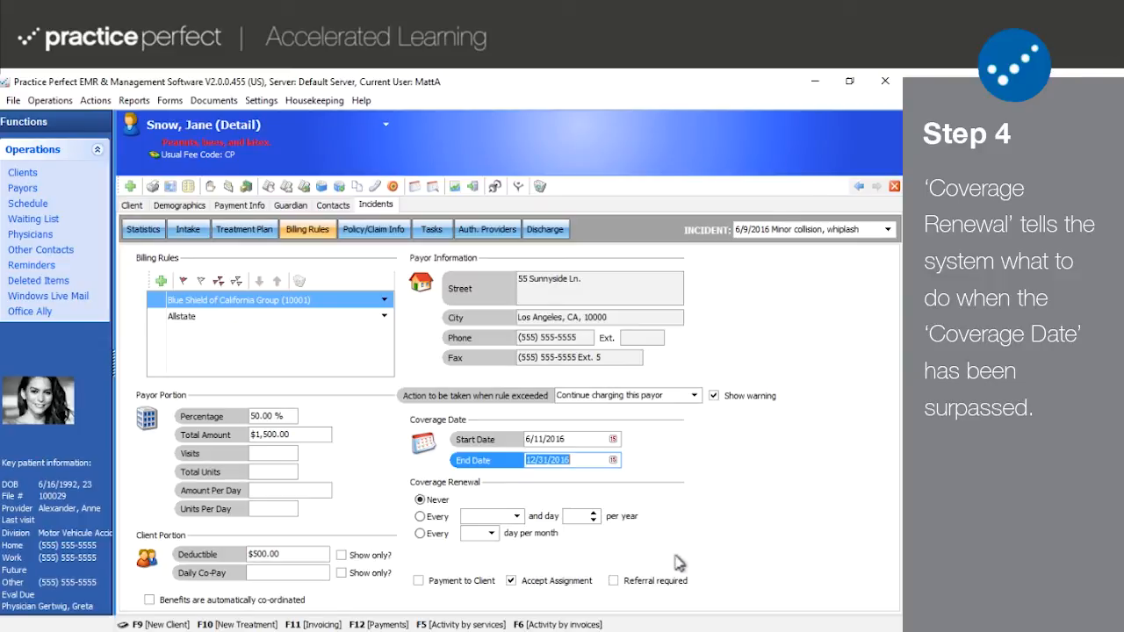
mouse_move(448, 525)
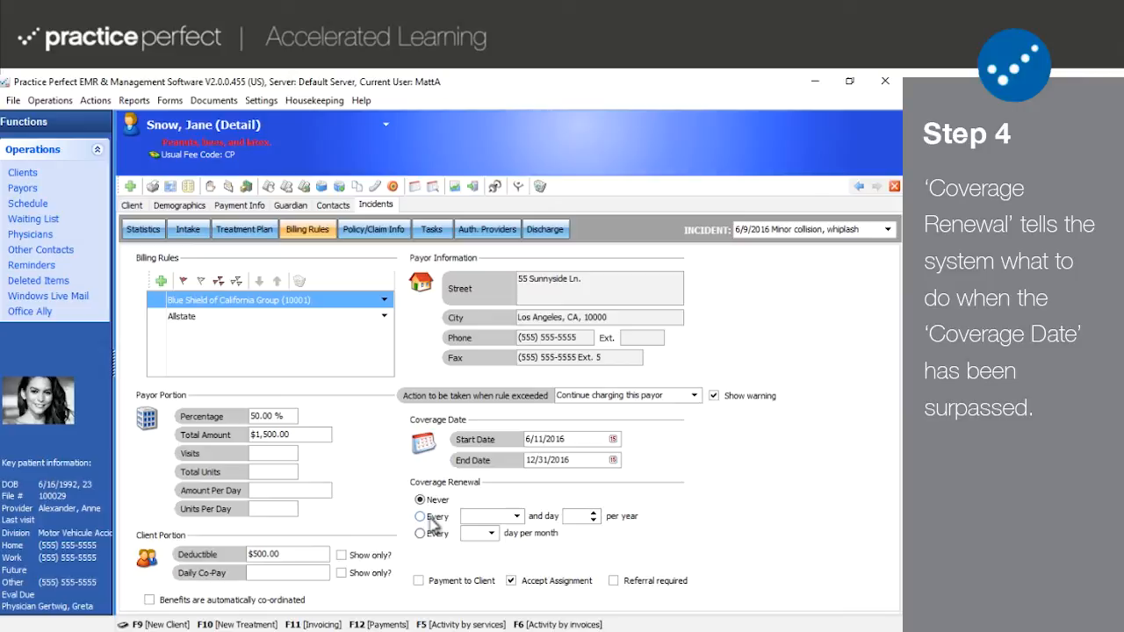
click(420, 516)
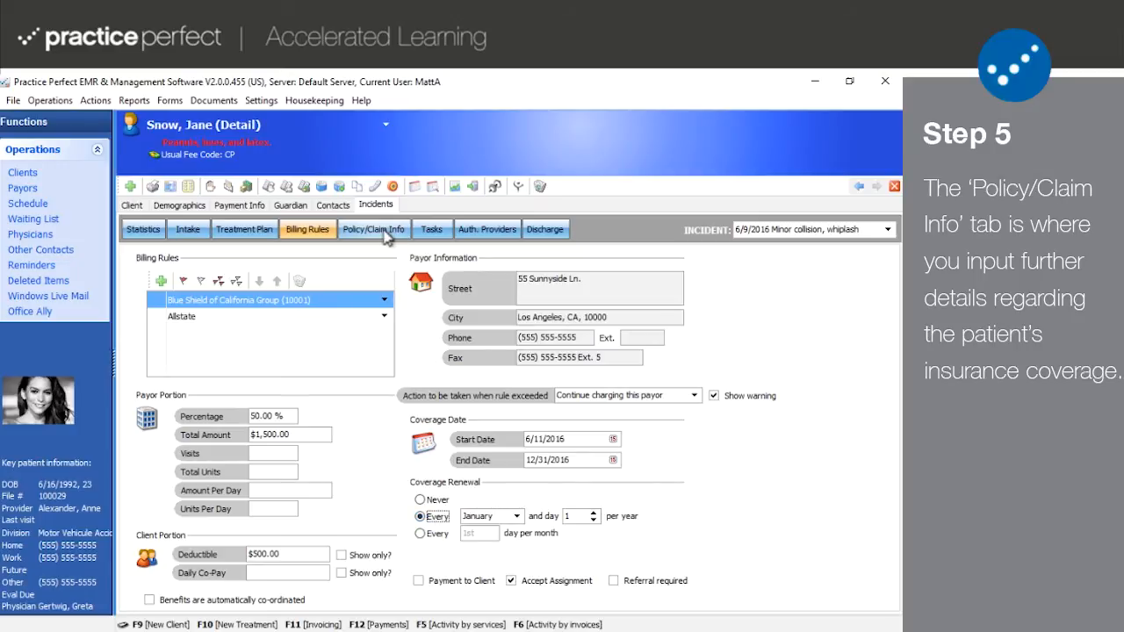
In Policy/Claim Info for Blue Shield, enter 00000 as policy and claim/auth numbers with preapproval Pending
click(372, 229)
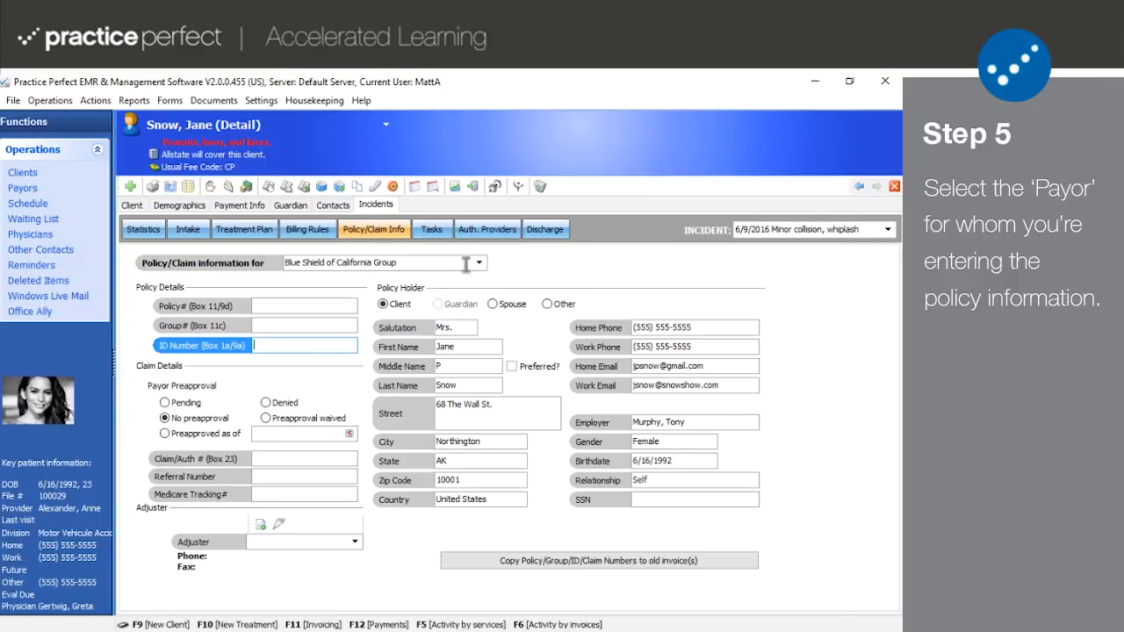
click(477, 264)
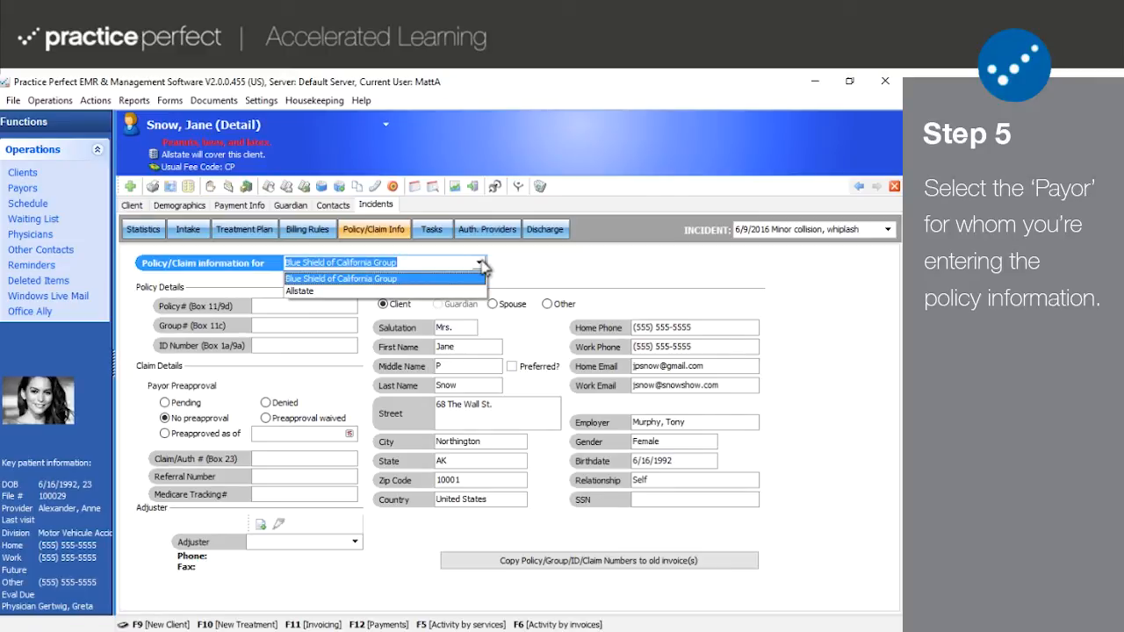
click(341, 277)
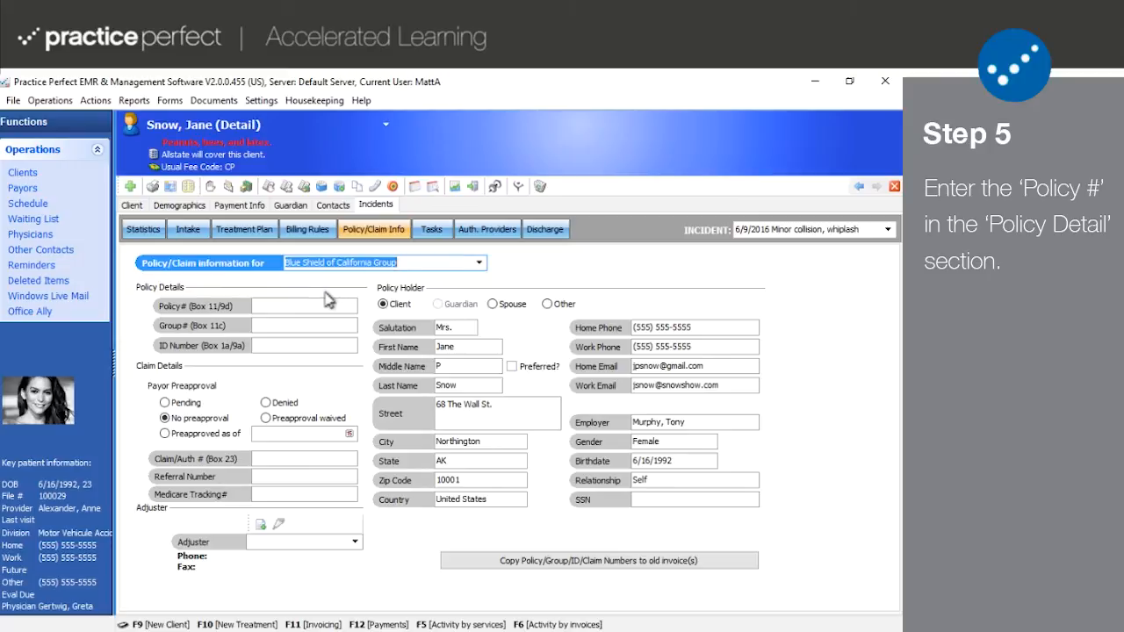
click(302, 306)
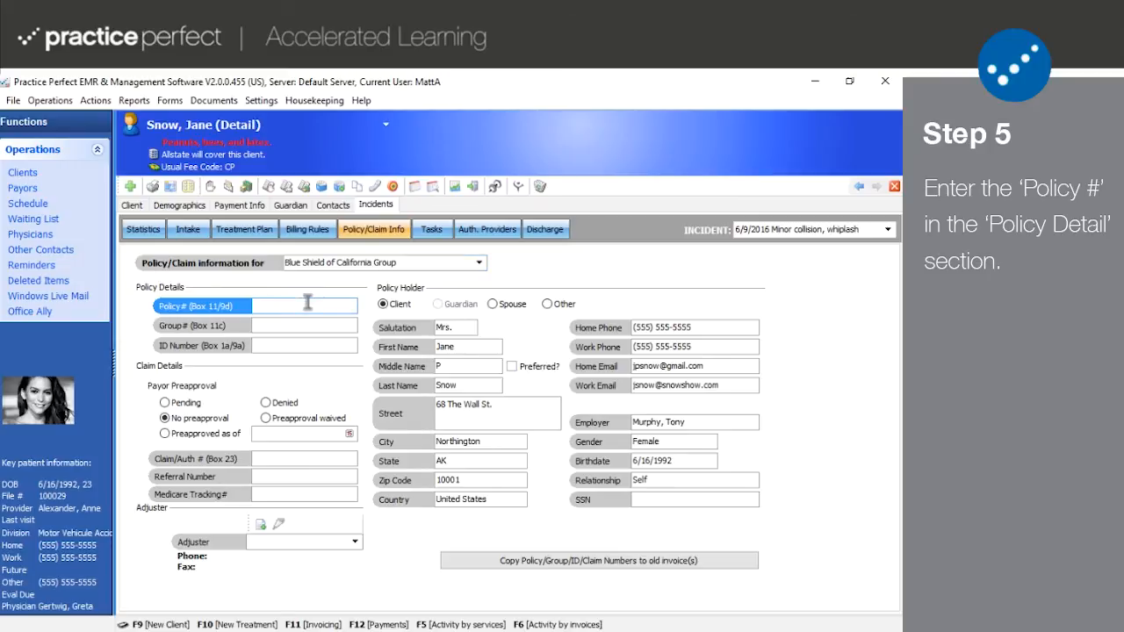
text(00000)
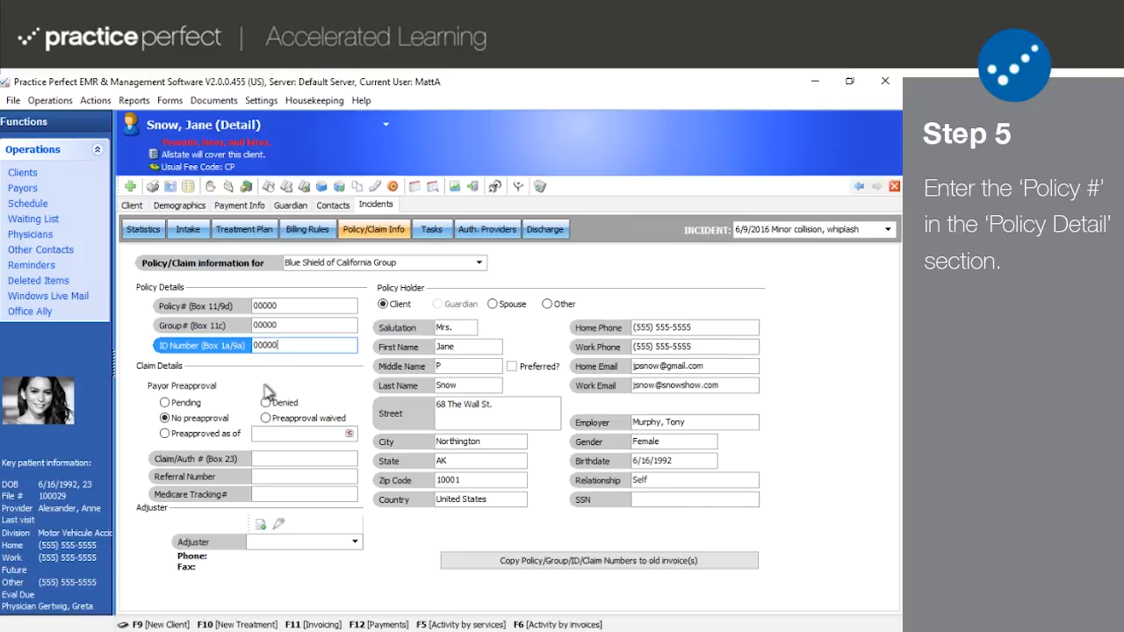
mouse_move(242, 411)
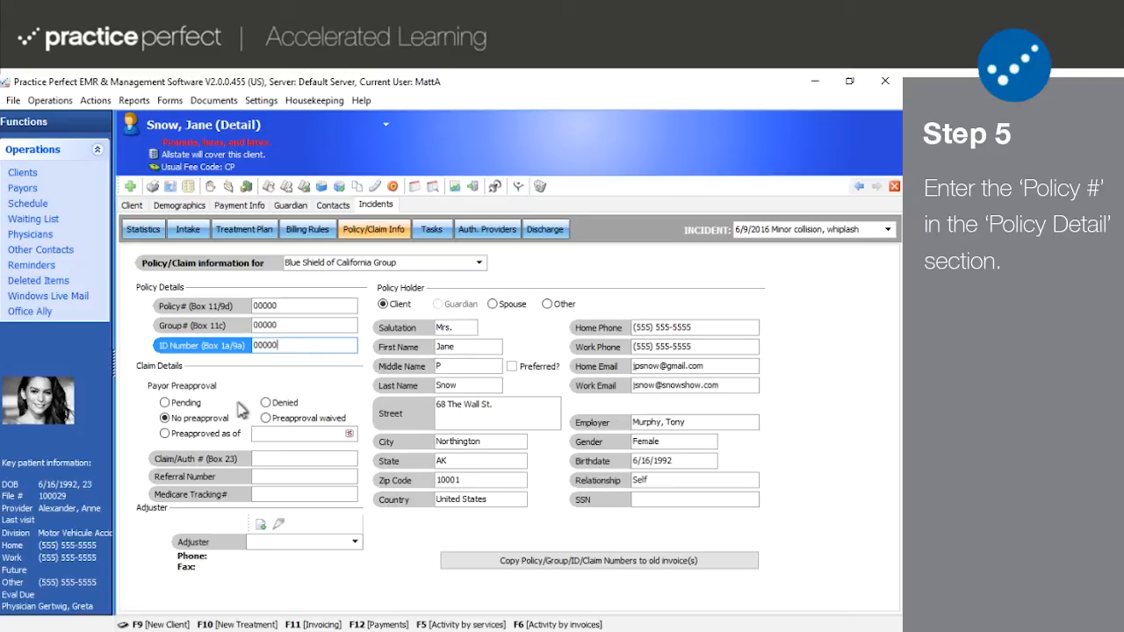
click(165, 402)
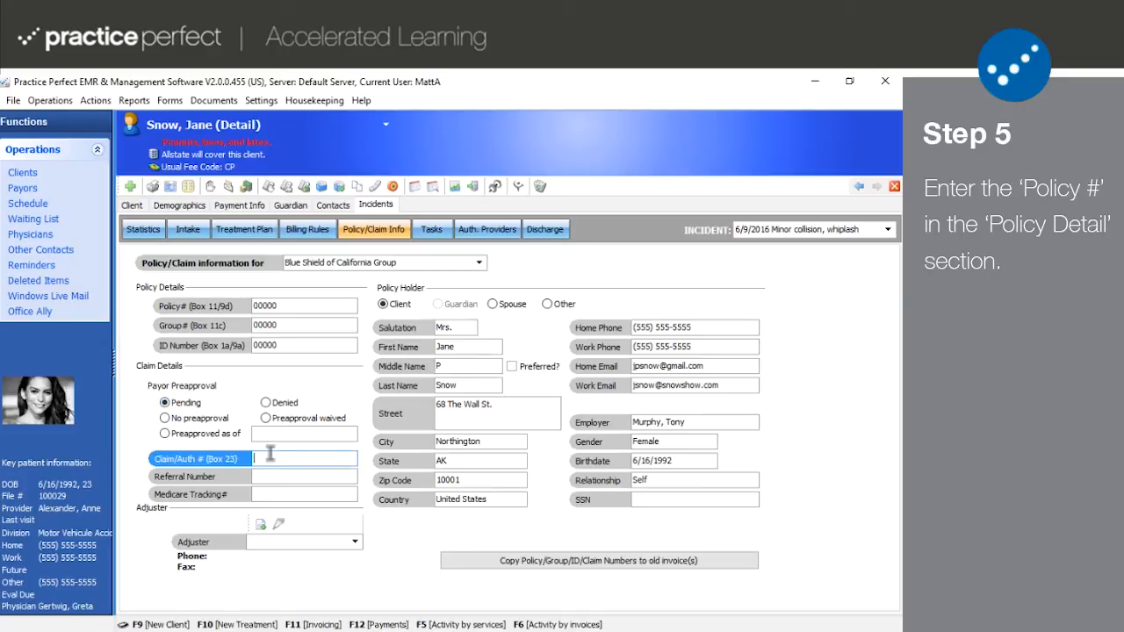
text(00000)
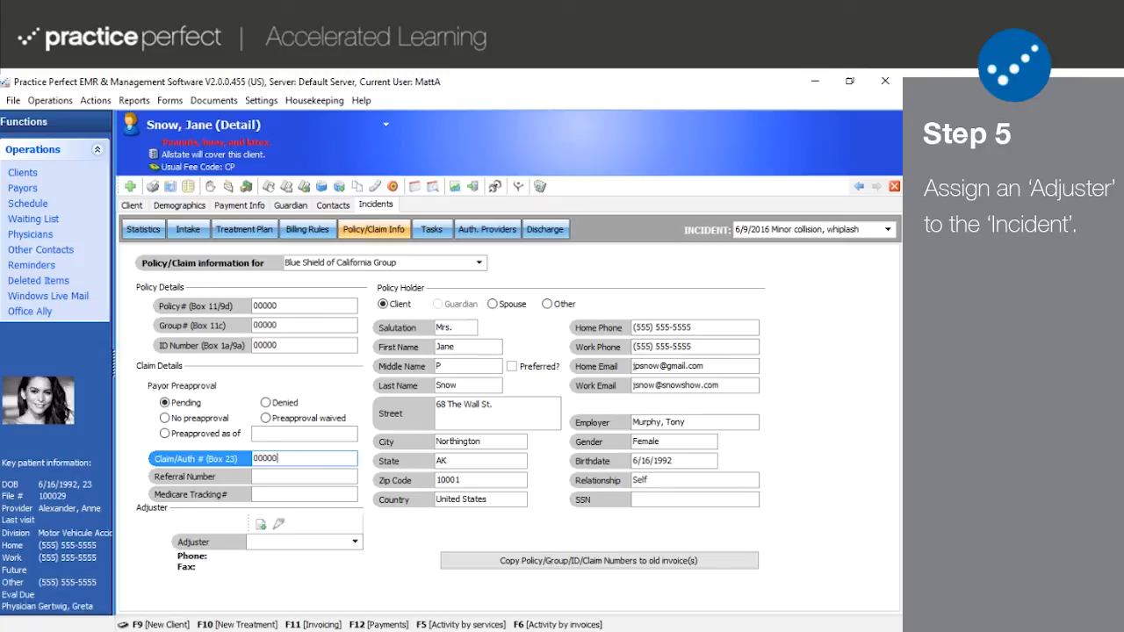
mouse_move(321, 523)
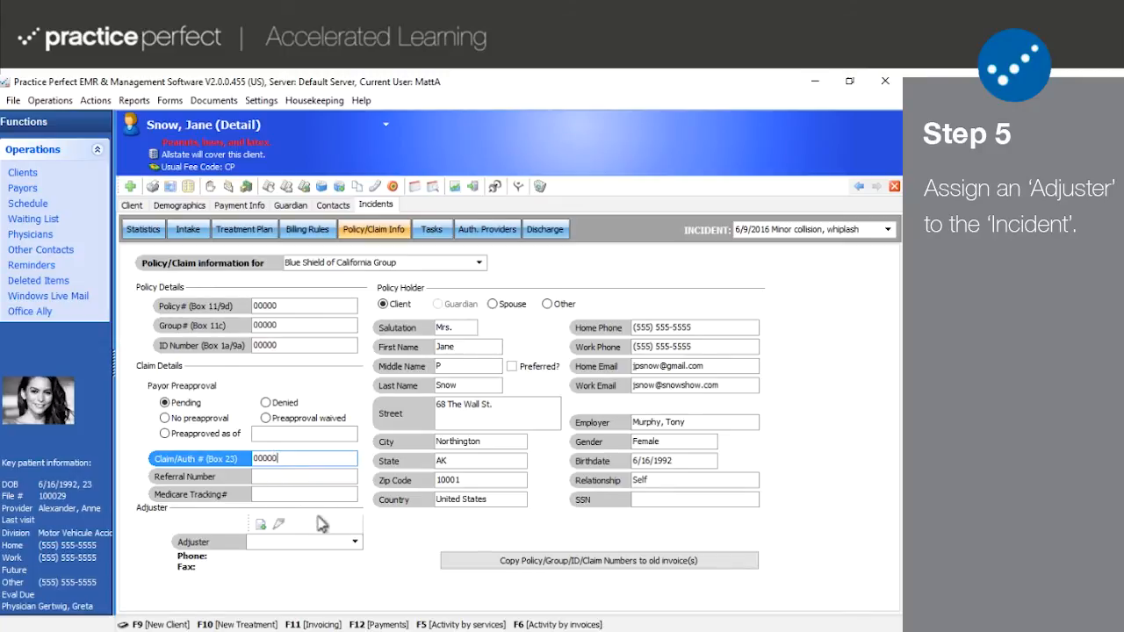
Abandon a new adjuster form, then make the spouse, Jon Snow, the policy holder
click(355, 541)
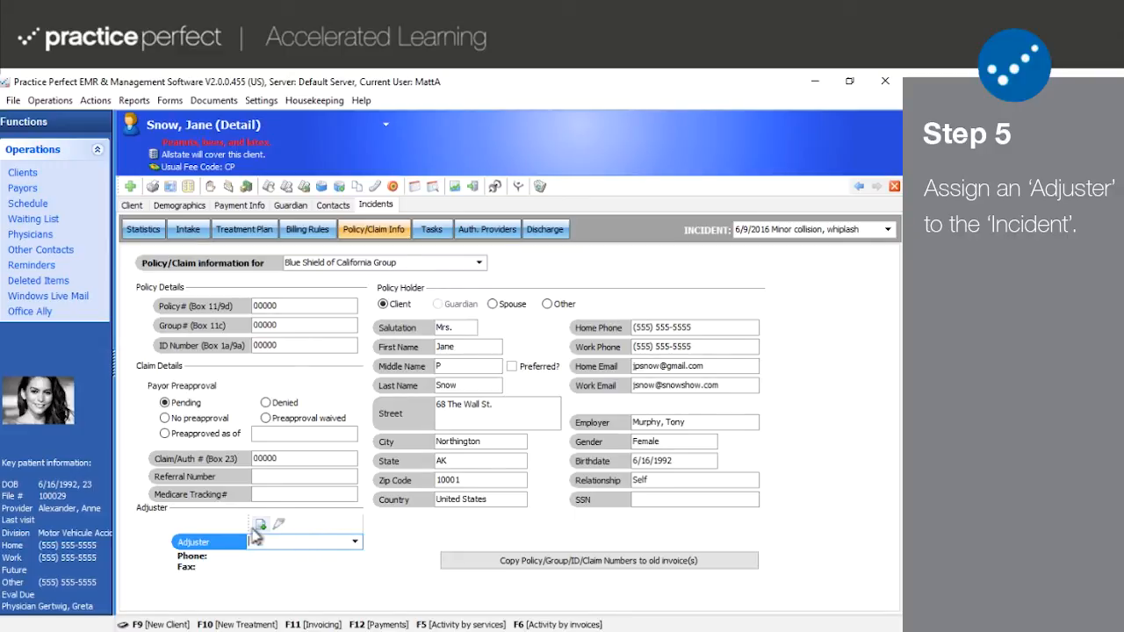
click(260, 523)
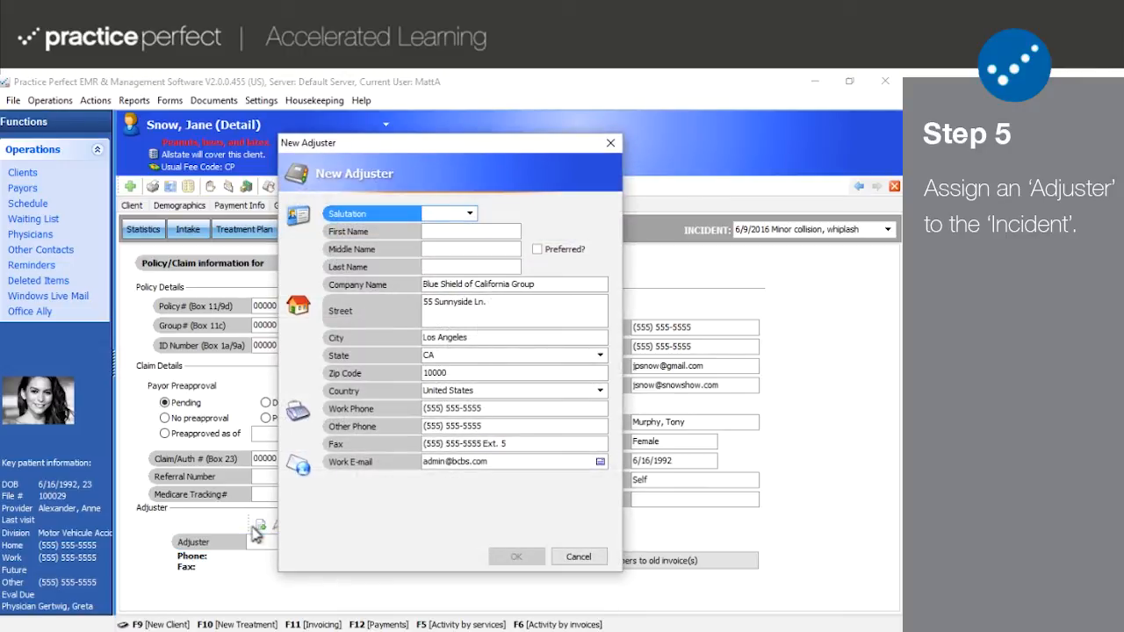
mouse_move(290, 535)
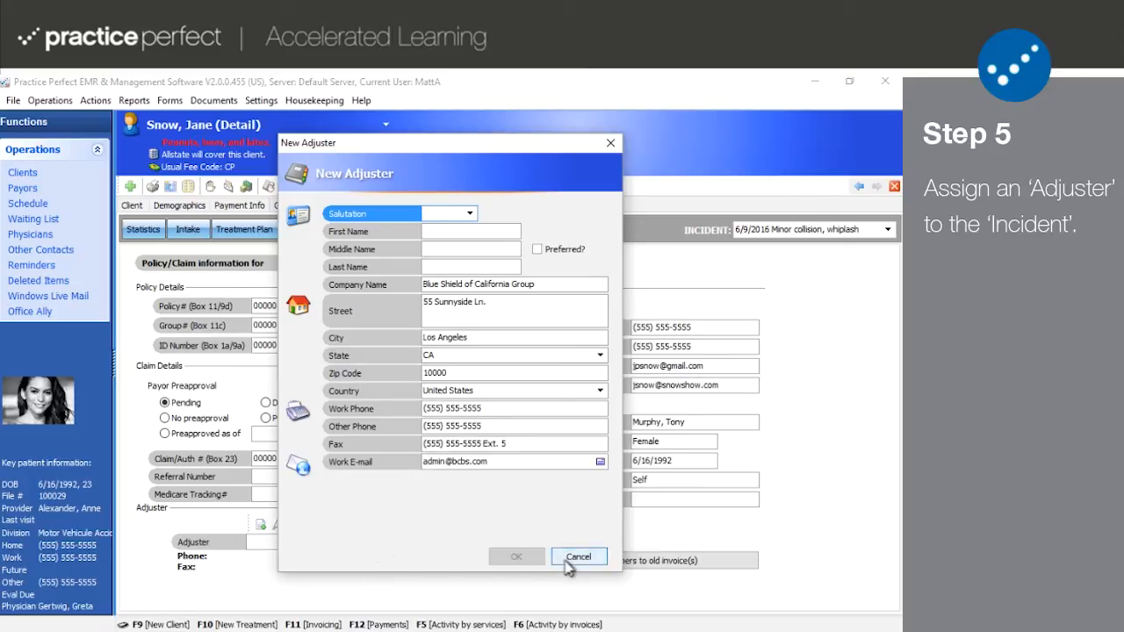
click(578, 557)
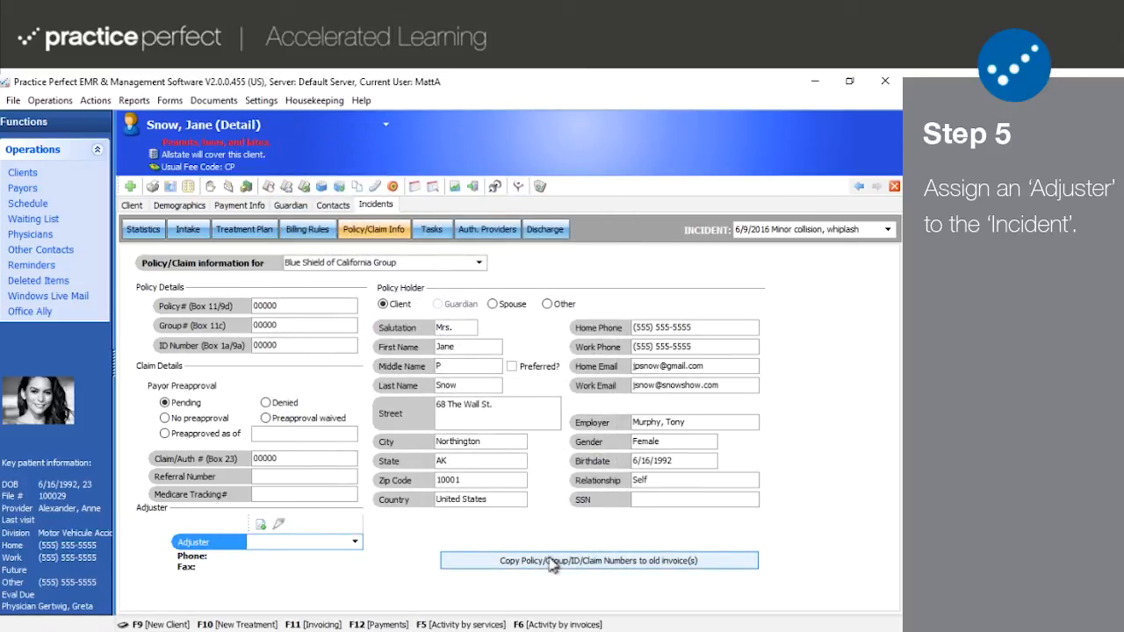
mouse_move(382, 560)
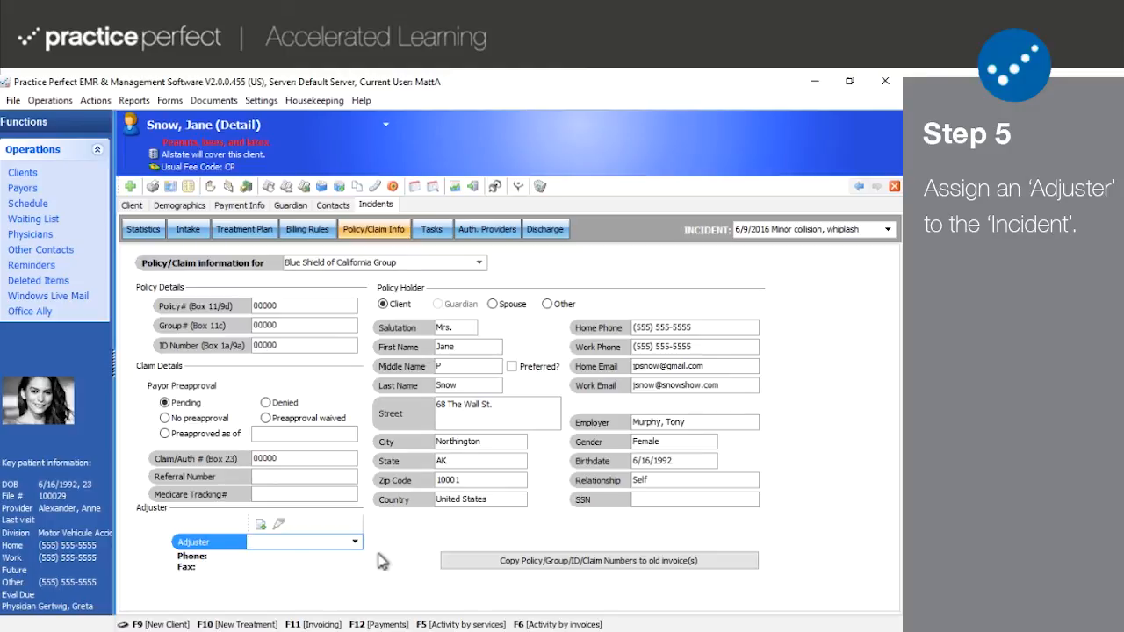
mouse_move(500, 534)
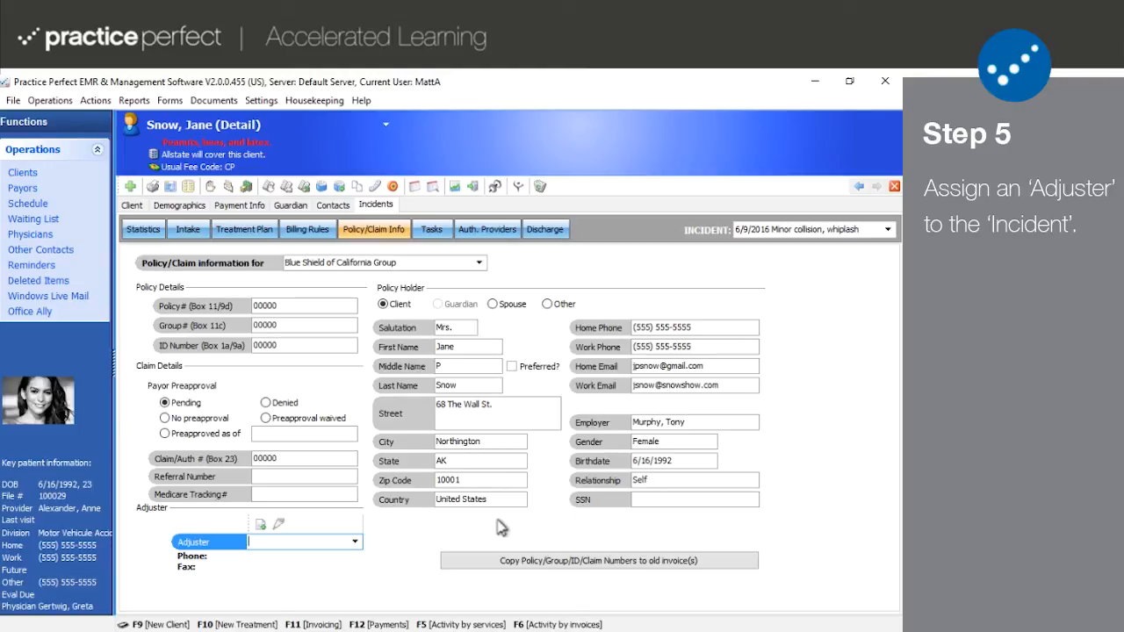
mouse_move(537, 351)
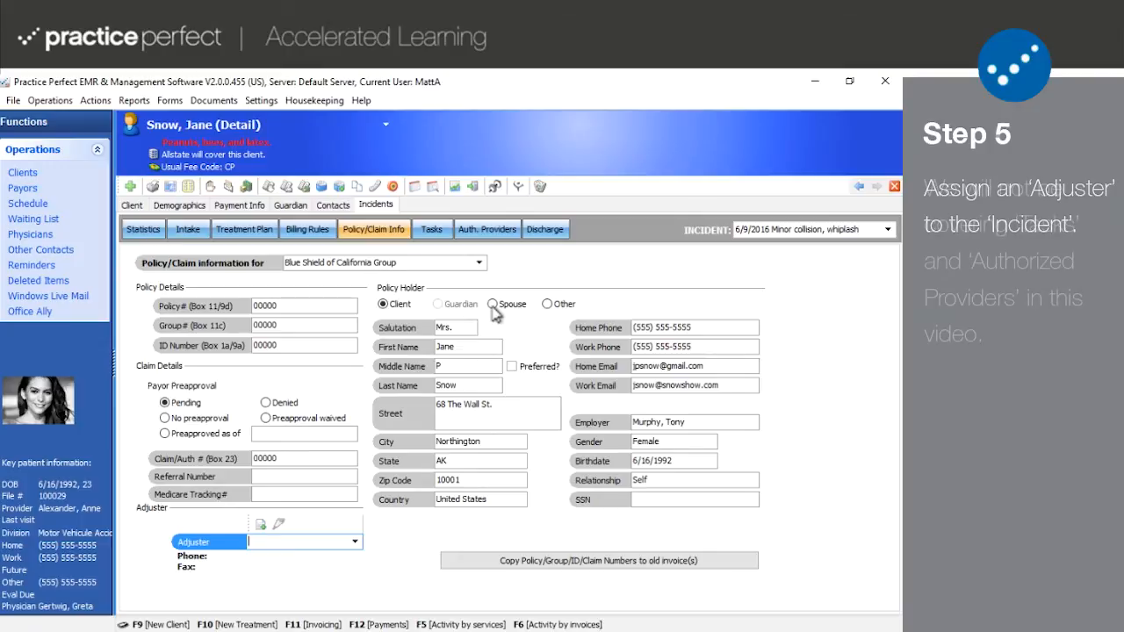
click(492, 304)
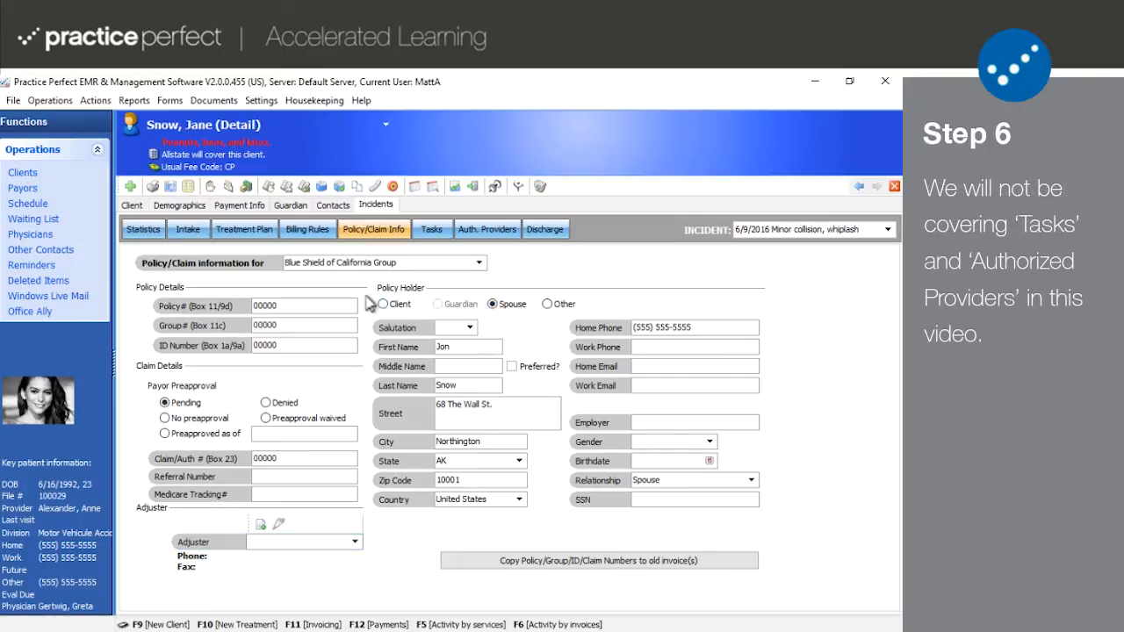
View the incident's Tasks, Auth. Providers and Discharge pages
click(383, 304)
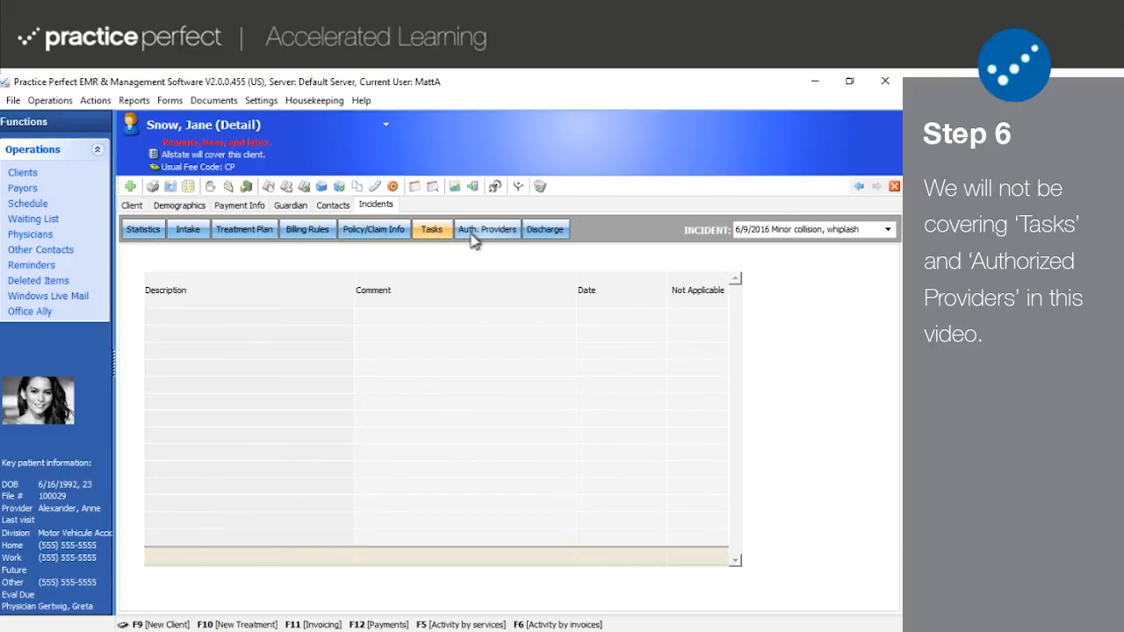
click(486, 228)
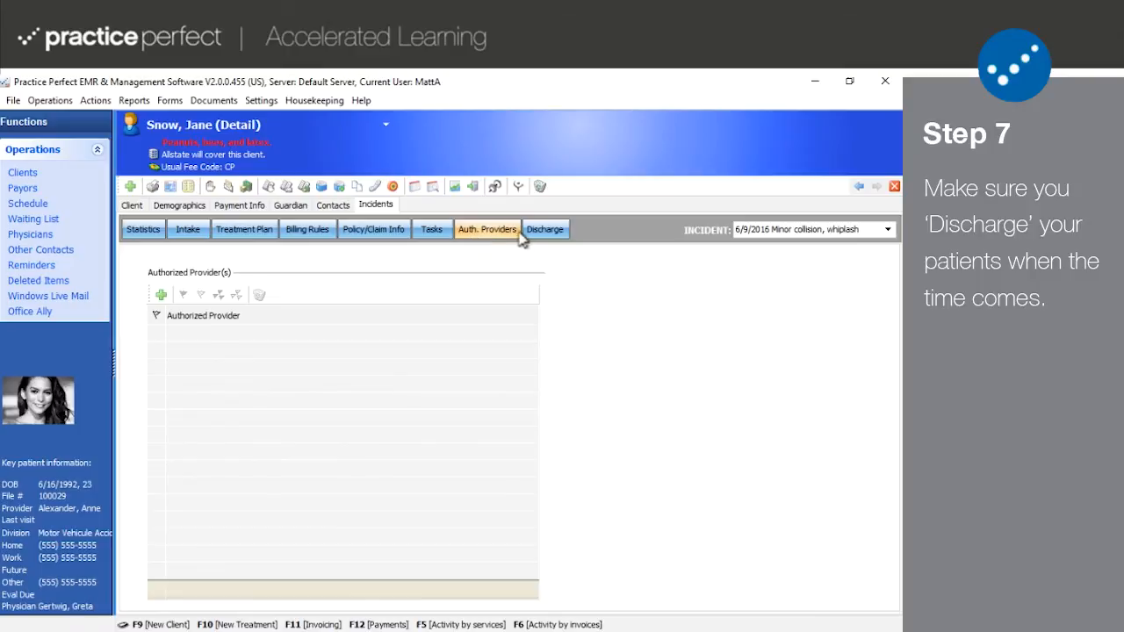
click(545, 228)
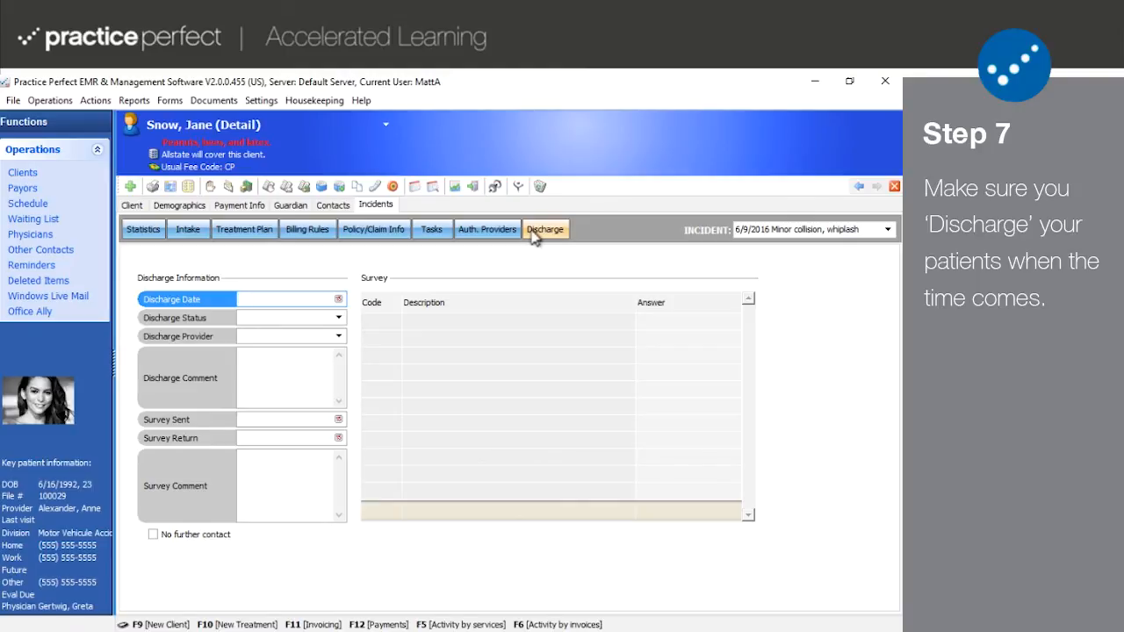
click(280, 299)
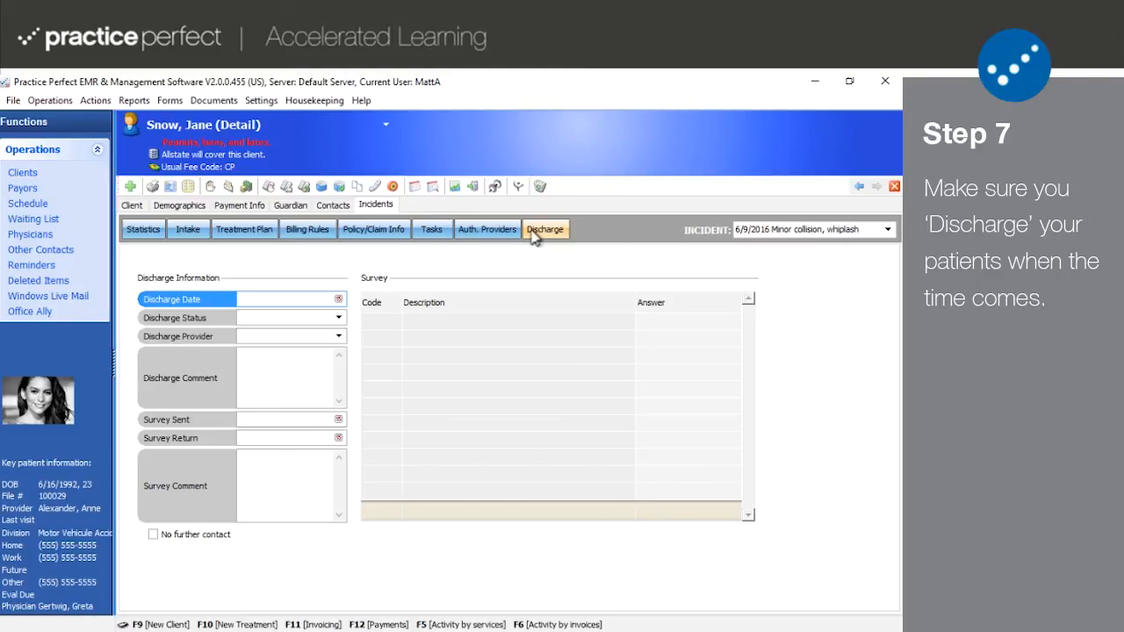
click(255, 299)
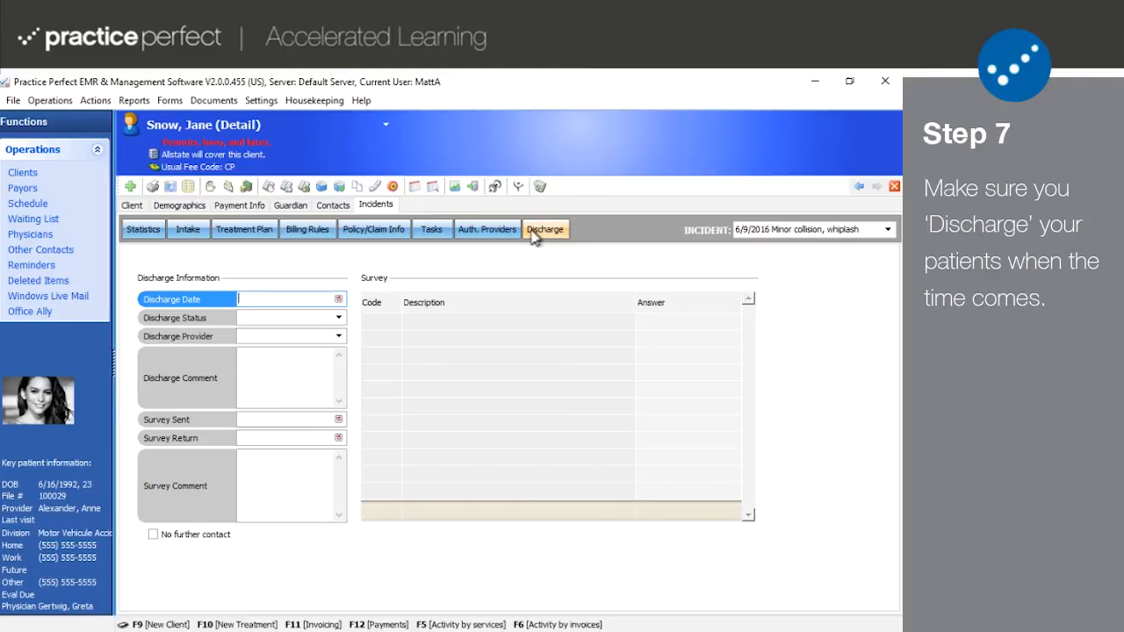